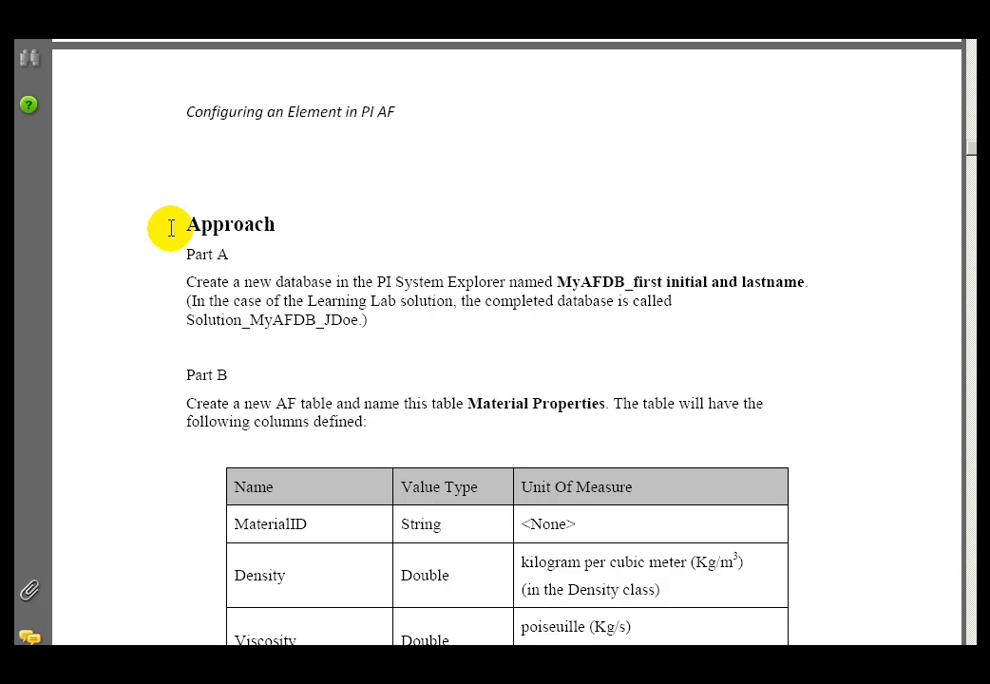
{"action": "mouse_move", "coordinate": [153, 243]}
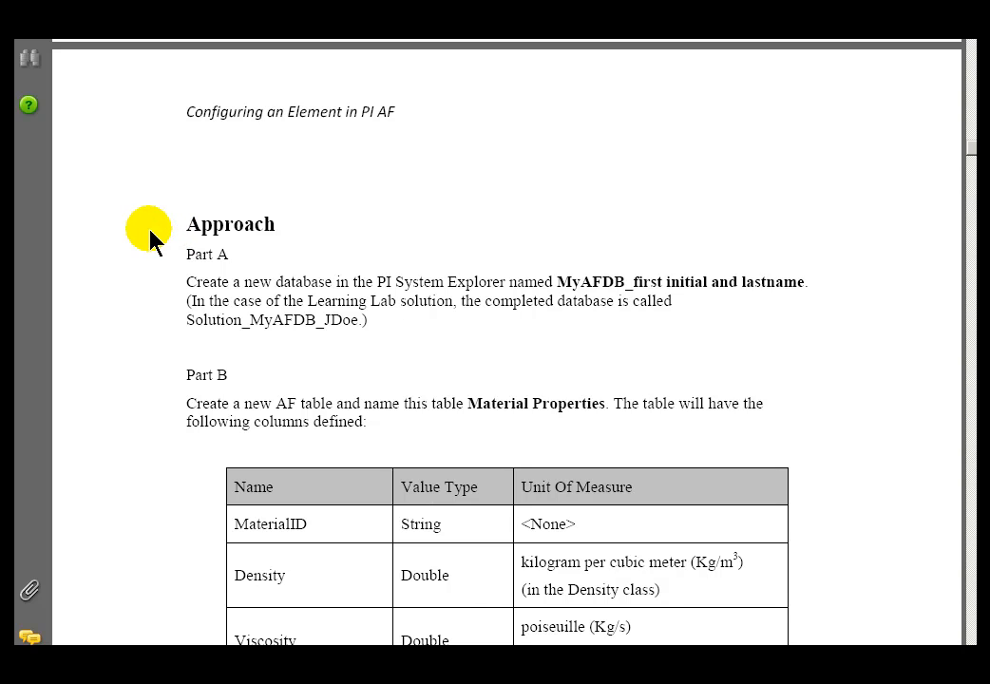
{"action": "mouse_move", "coordinate": [968, 522]}
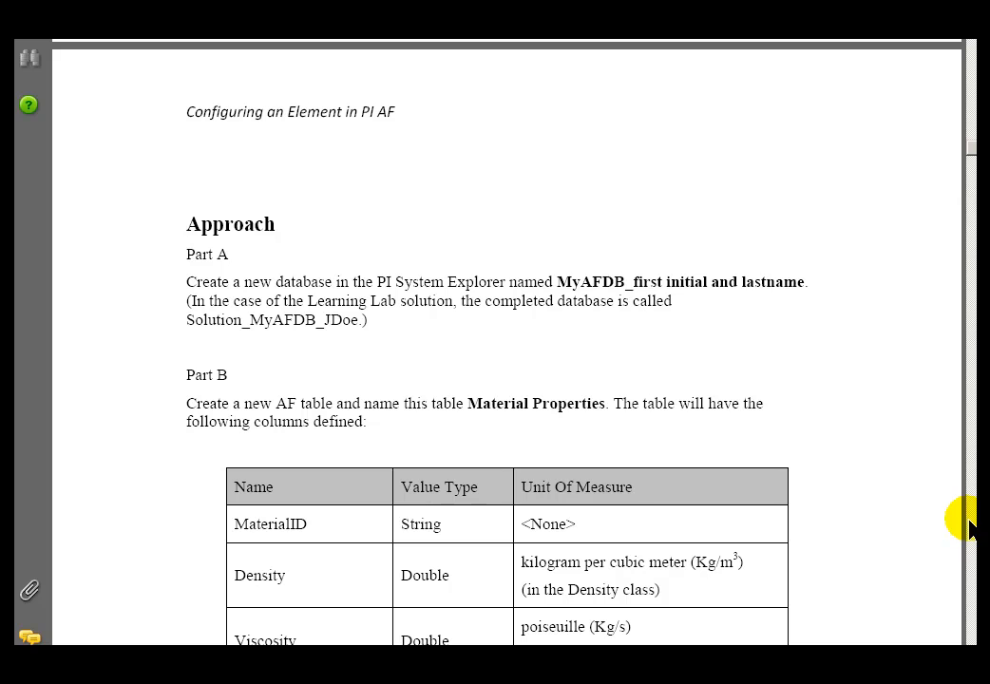
{"action": "mouse_move", "coordinate": [970, 525]}
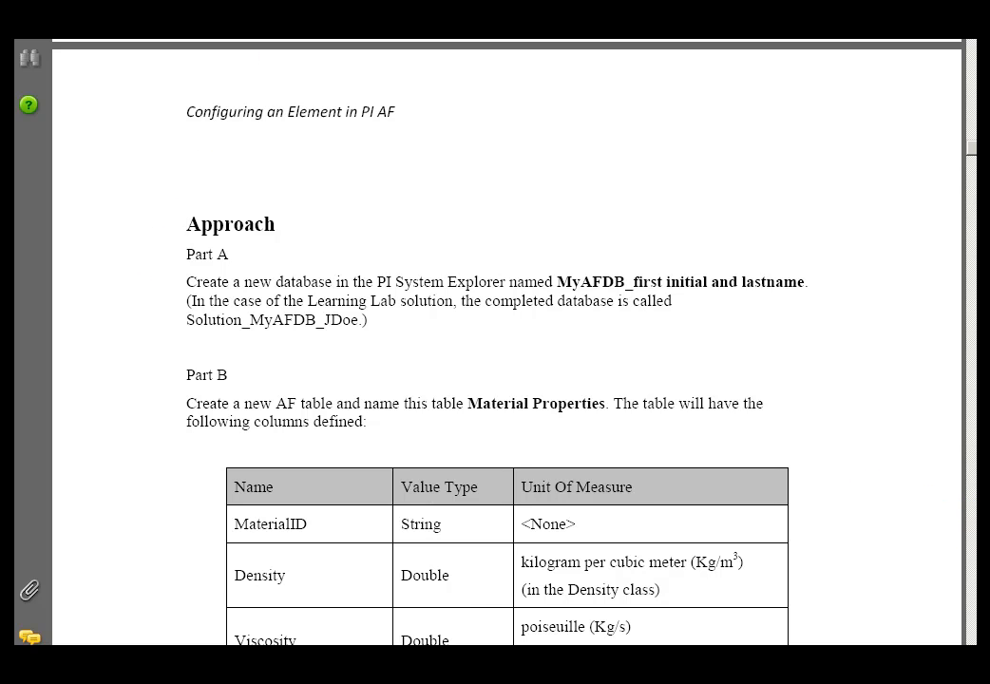
Launch PI System Explorer from Start > All Programs > PI System.
{"action": "scroll", "scroll_direction": "down", "scroll_amount": 3}
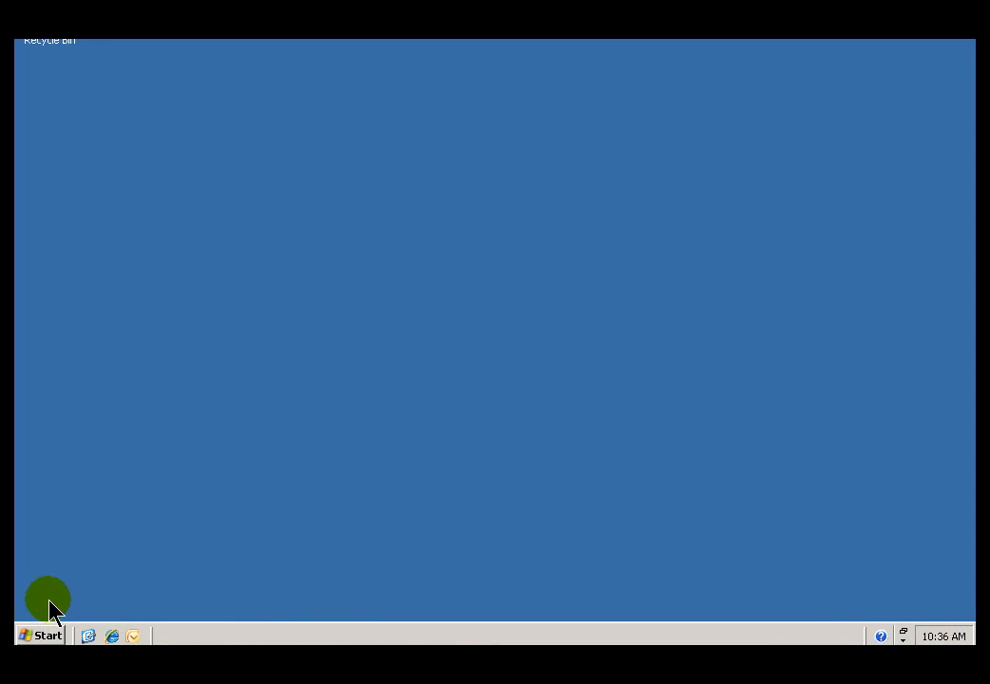
{"action": "left_click", "coordinate": [40, 634]}
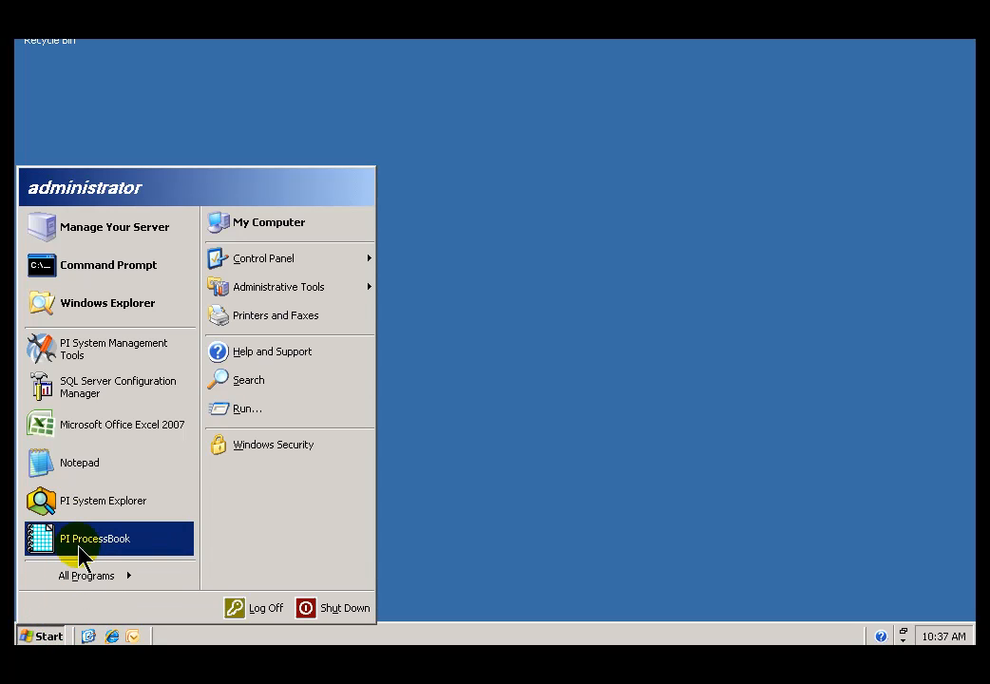
{"action": "left_click", "coordinate": [87, 576]}
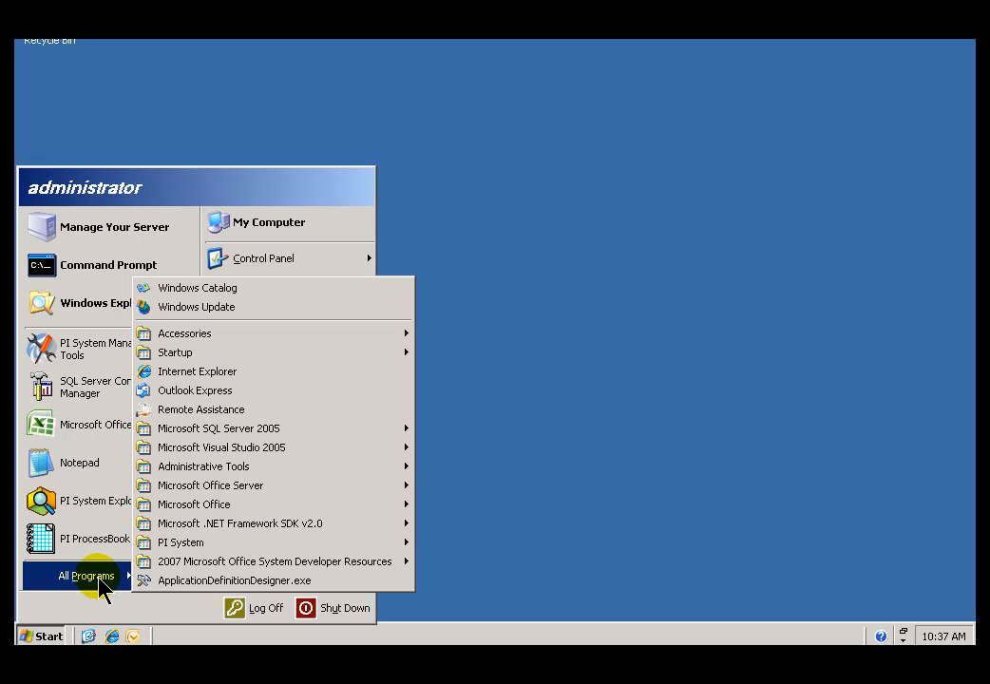
{"action": "mouse_move", "coordinate": [181, 541]}
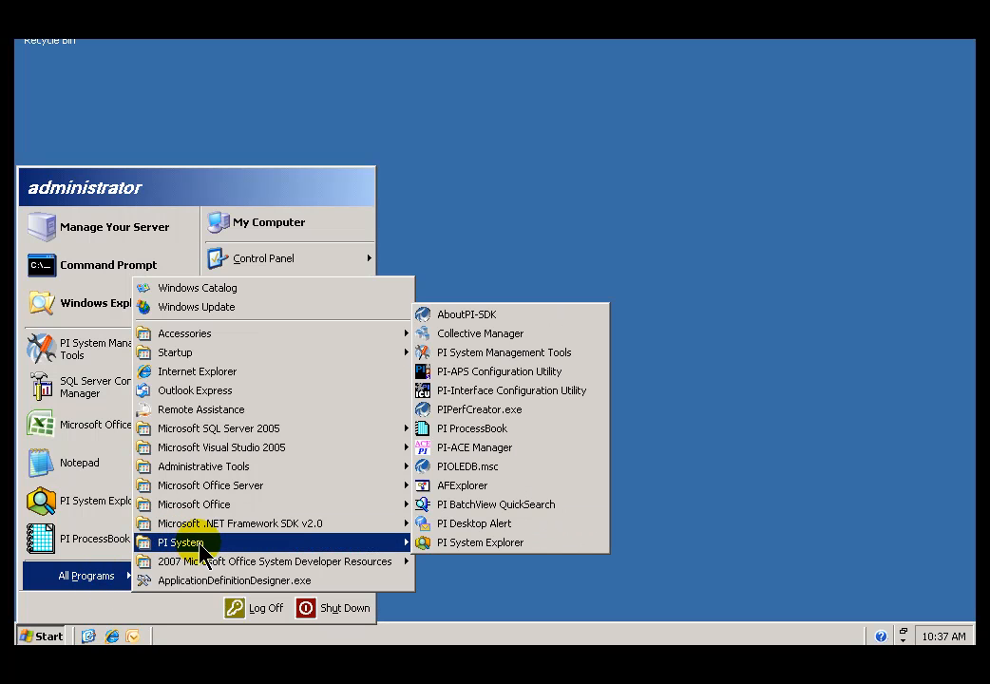
{"action": "left_click", "coordinate": [478, 543]}
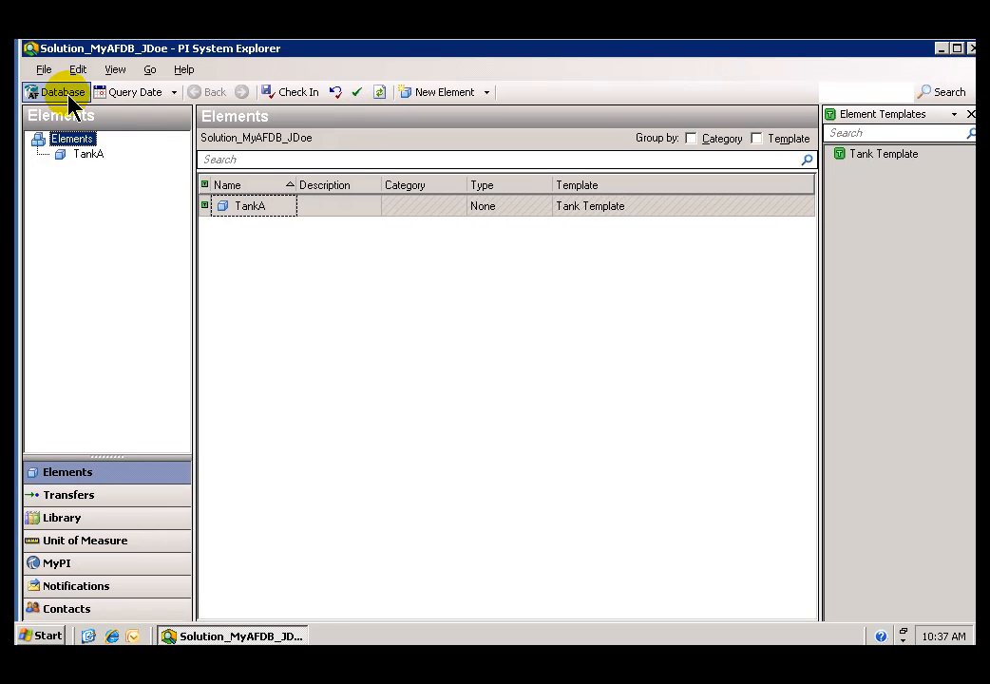
Browse the Select Database list, highlight Configuration, and close without switching.
{"action": "left_click", "coordinate": [57, 91]}
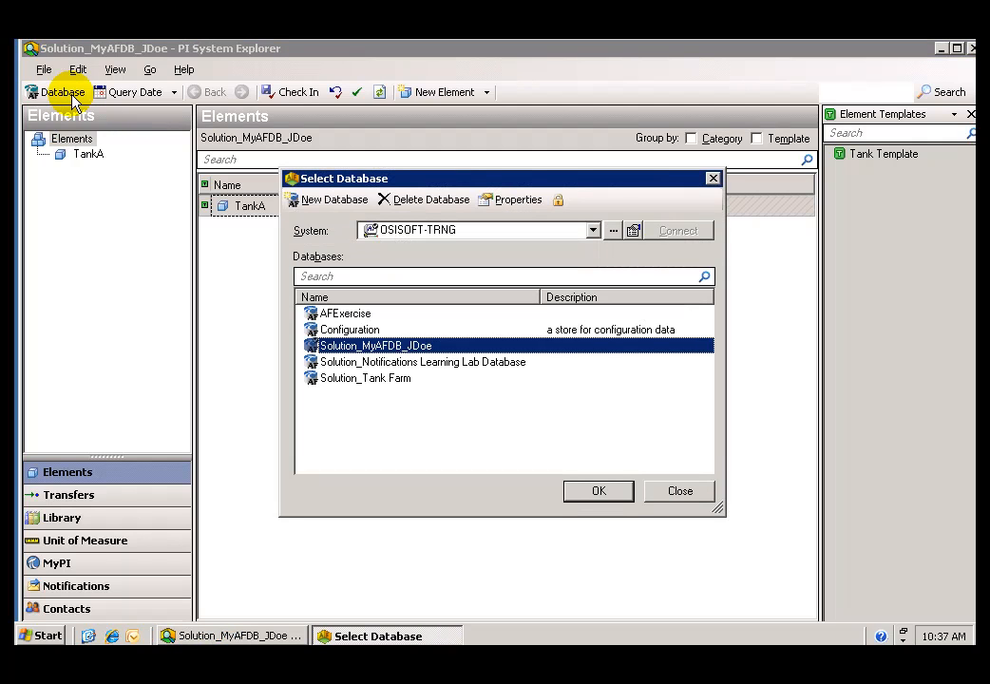
{"action": "mouse_move", "coordinate": [334, 200]}
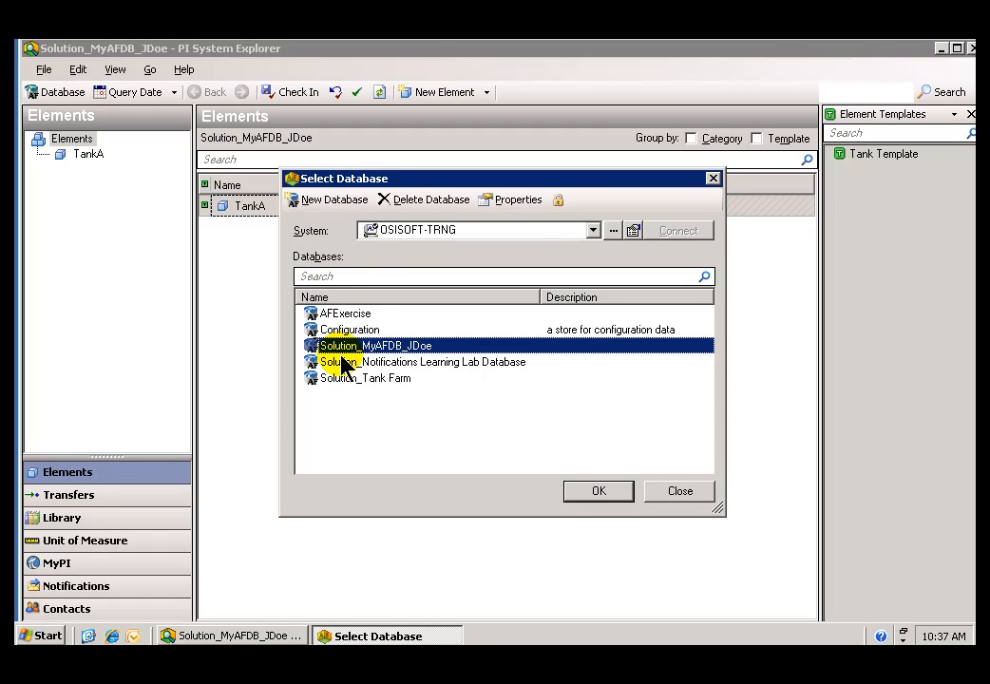
{"action": "mouse_move", "coordinate": [346, 365]}
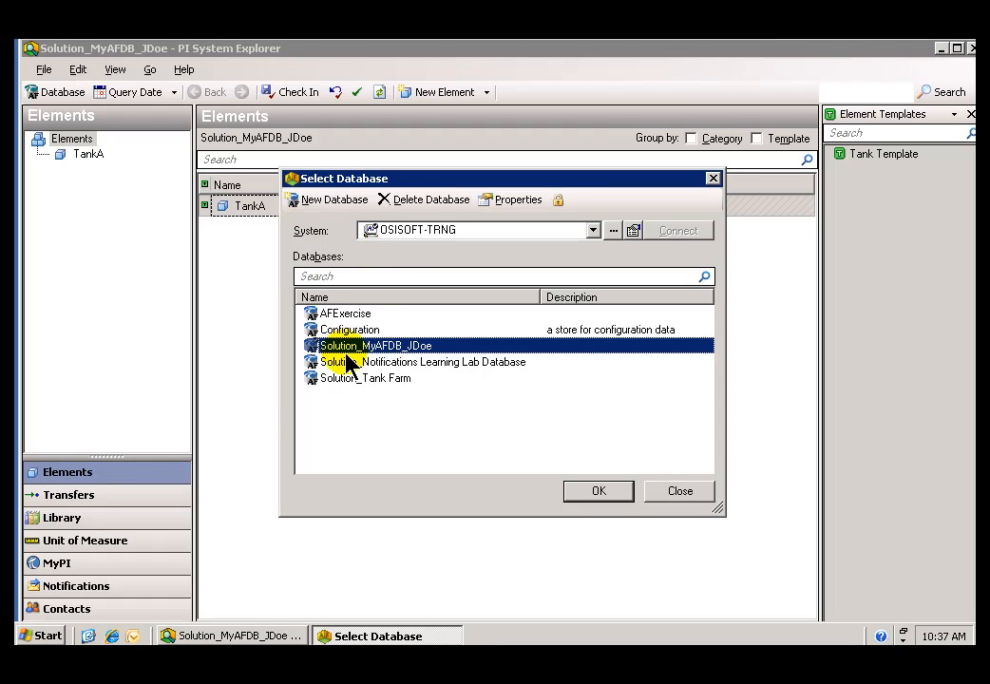
{"action": "left_click", "coordinate": [350, 330]}
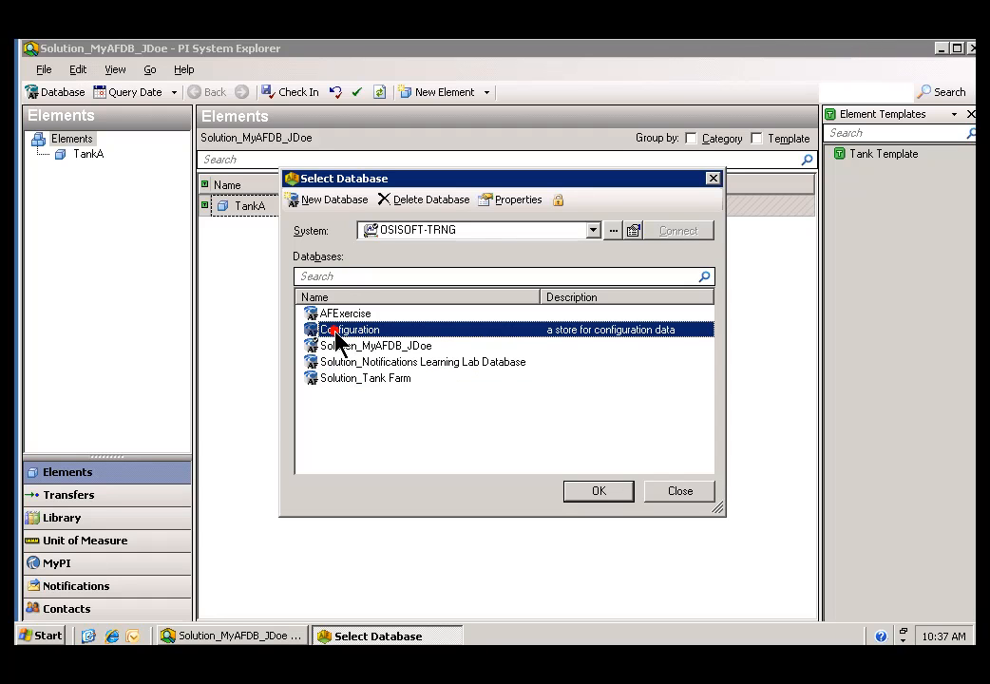
{"action": "left_click", "coordinate": [376, 346]}
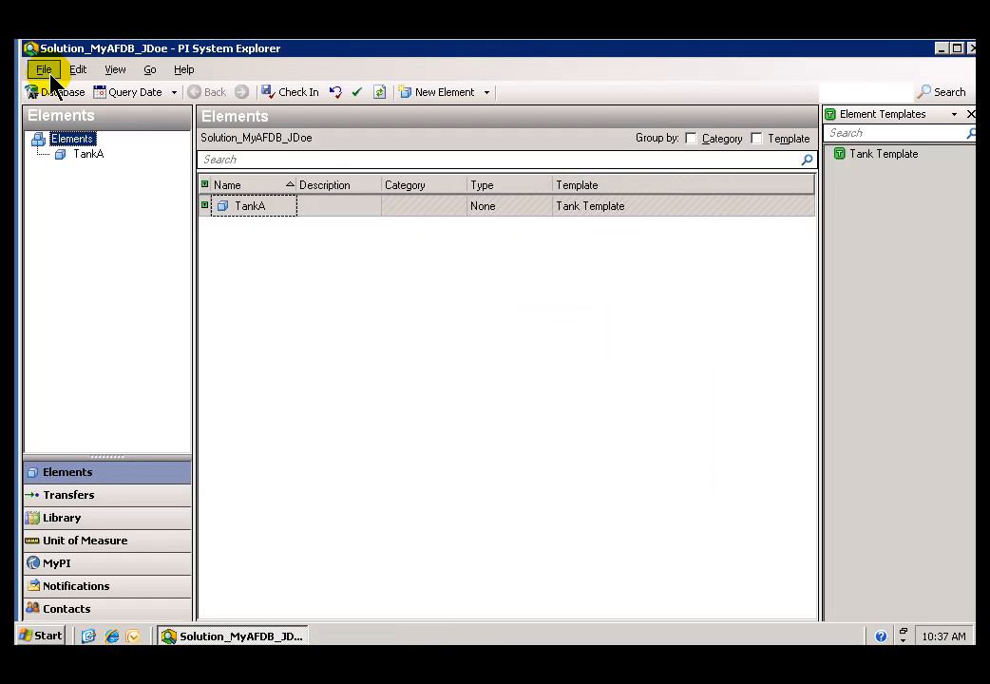
Reopen the Select Database dialog through File > Database...
{"action": "left_click", "coordinate": [42, 68]}
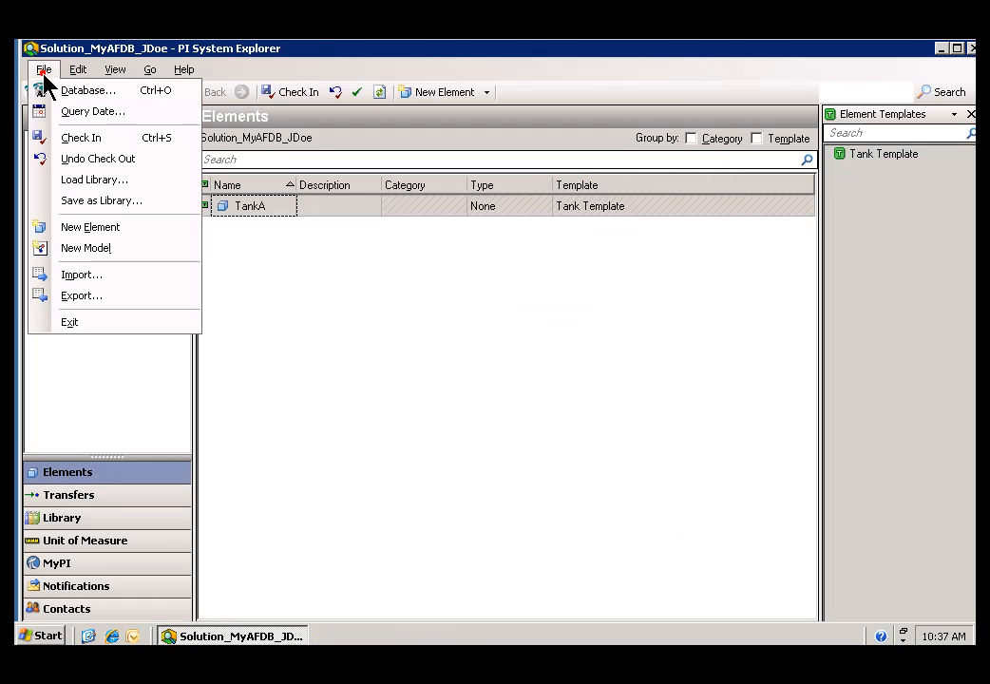
{"action": "left_click", "coordinate": [41, 68]}
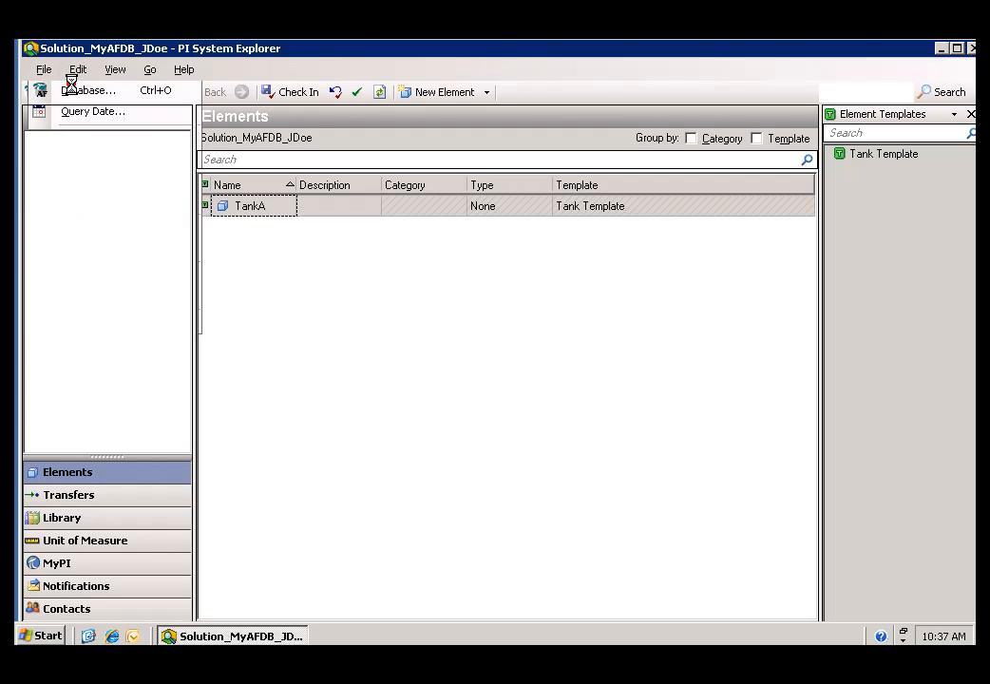
Create a new AF database named MyAFDB_JDoe and confirm it.
{"action": "left_click", "coordinate": [91, 90]}
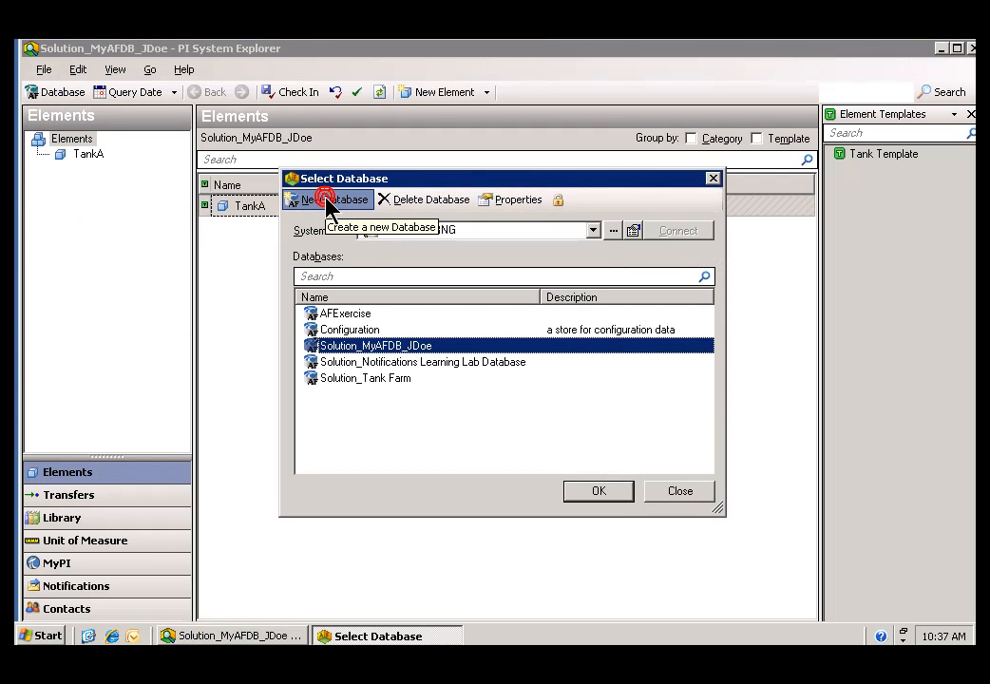
{"action": "left_click", "coordinate": [329, 199]}
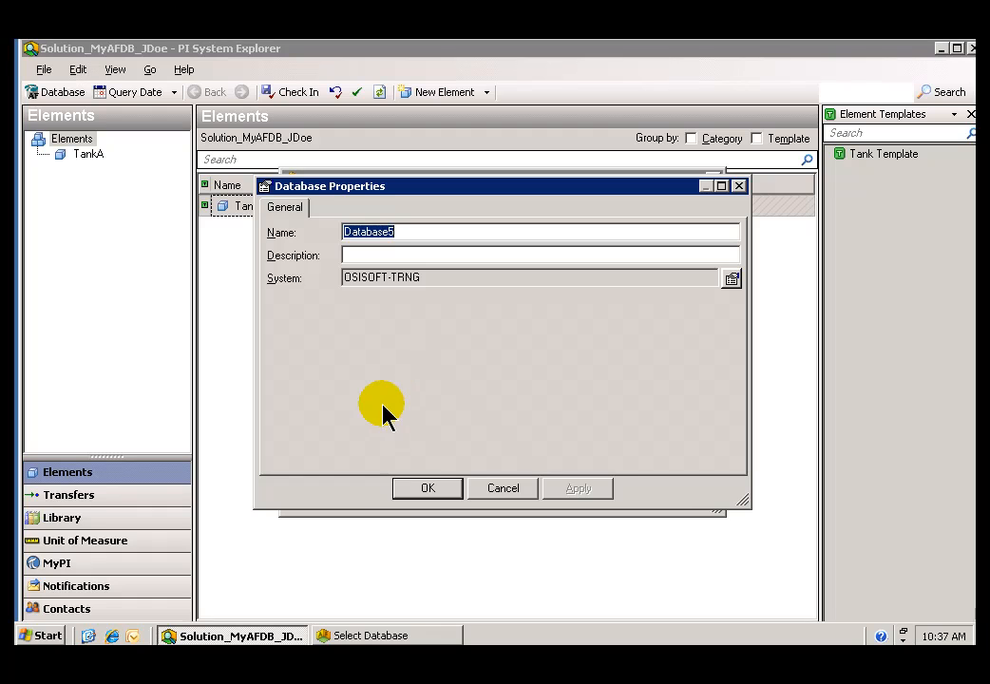
{"action": "mouse_move", "coordinate": [408, 313]}
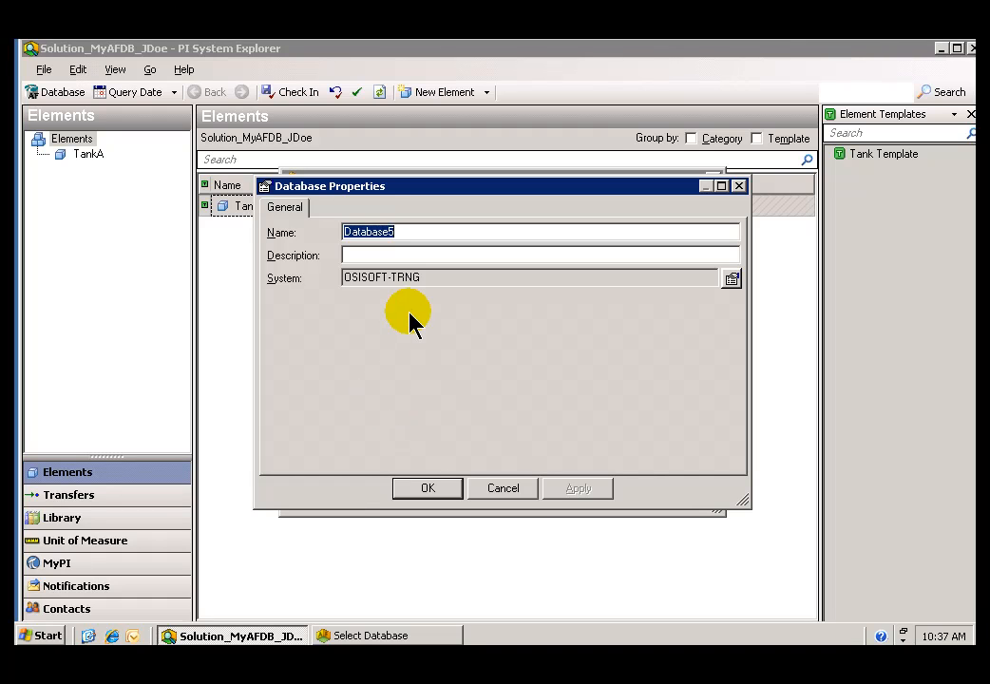
{"action": "type", "text": "My"}
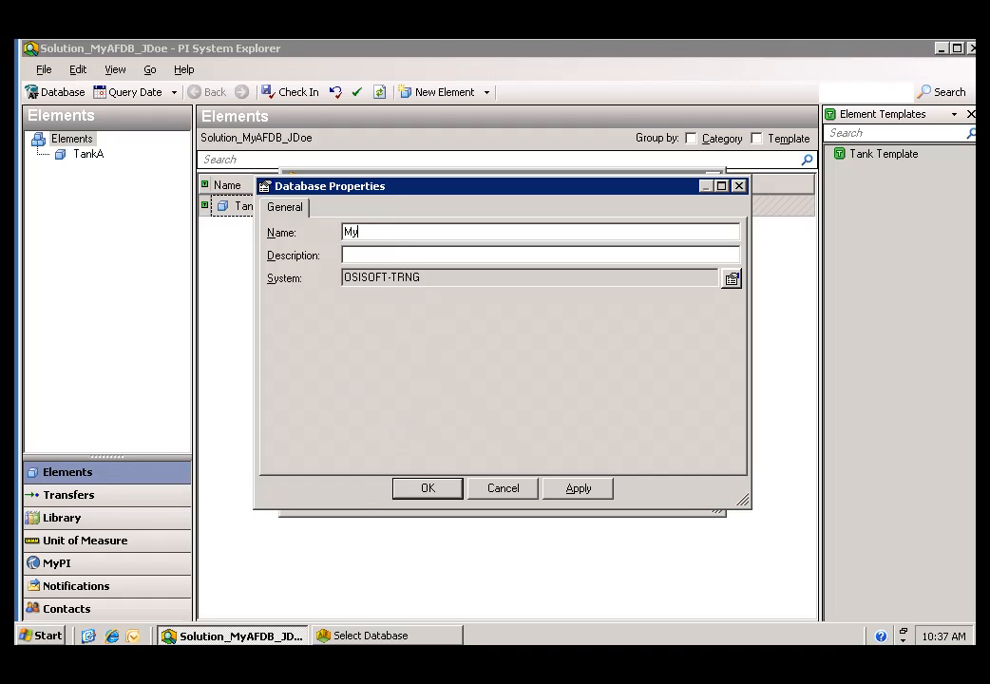
{"action": "type", "text": "AFDB"}
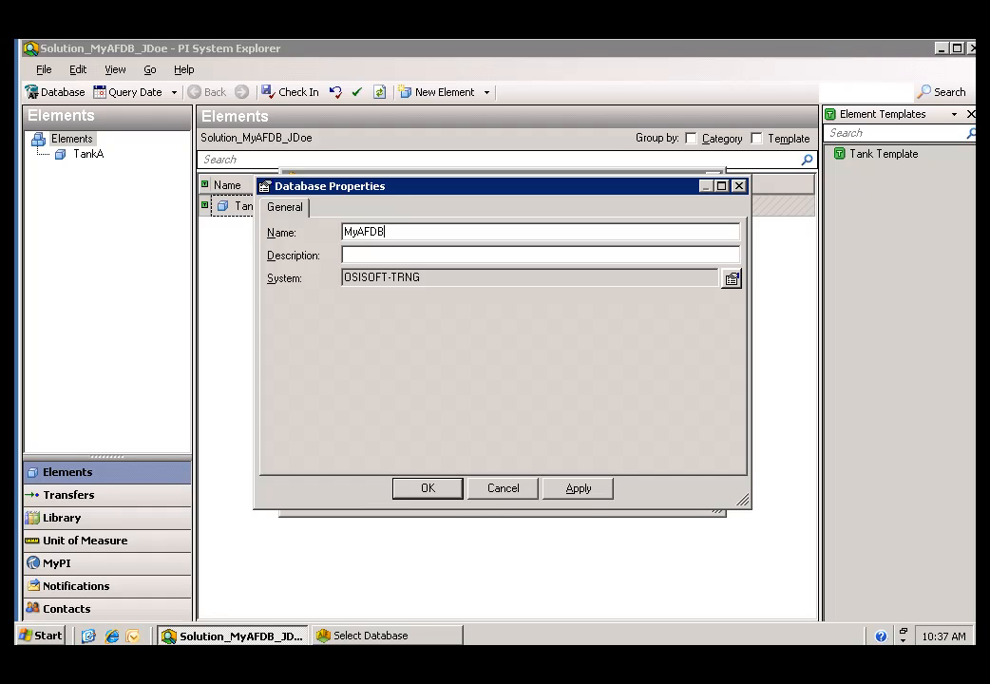
{"action": "type", "text": "_"}
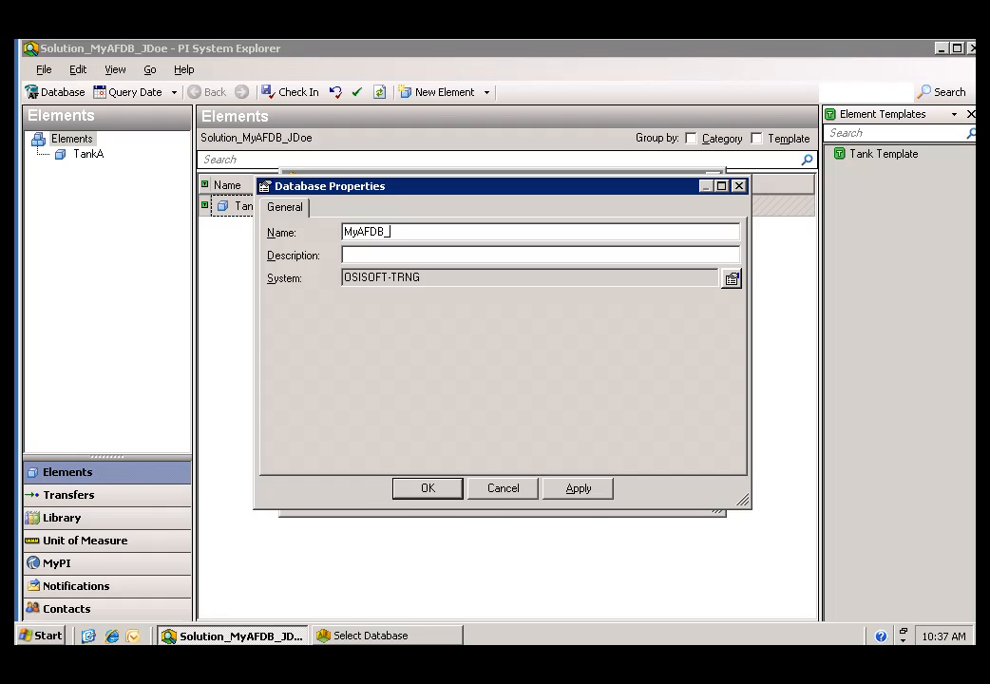
{"action": "type", "text": "N"}
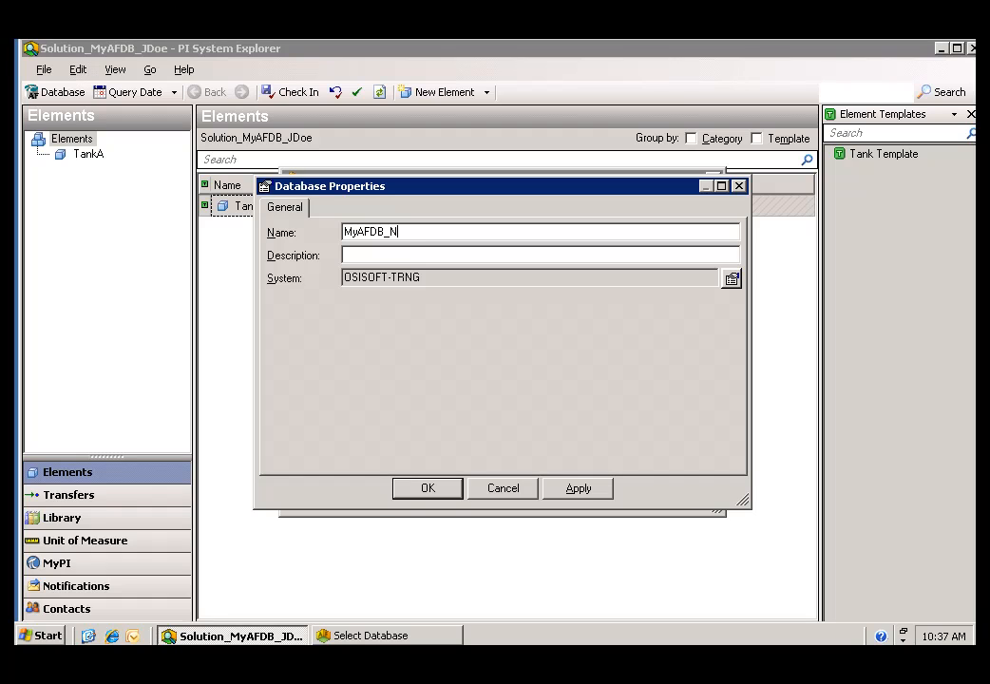
{"action": "type", "text": "JD"}
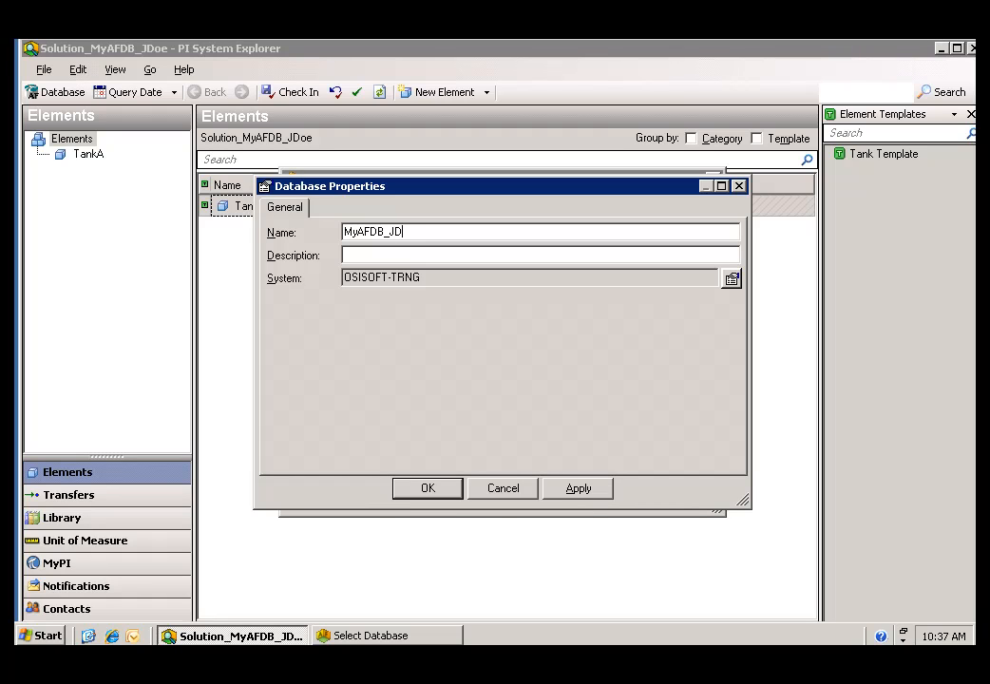
{"action": "type", "text": "oe"}
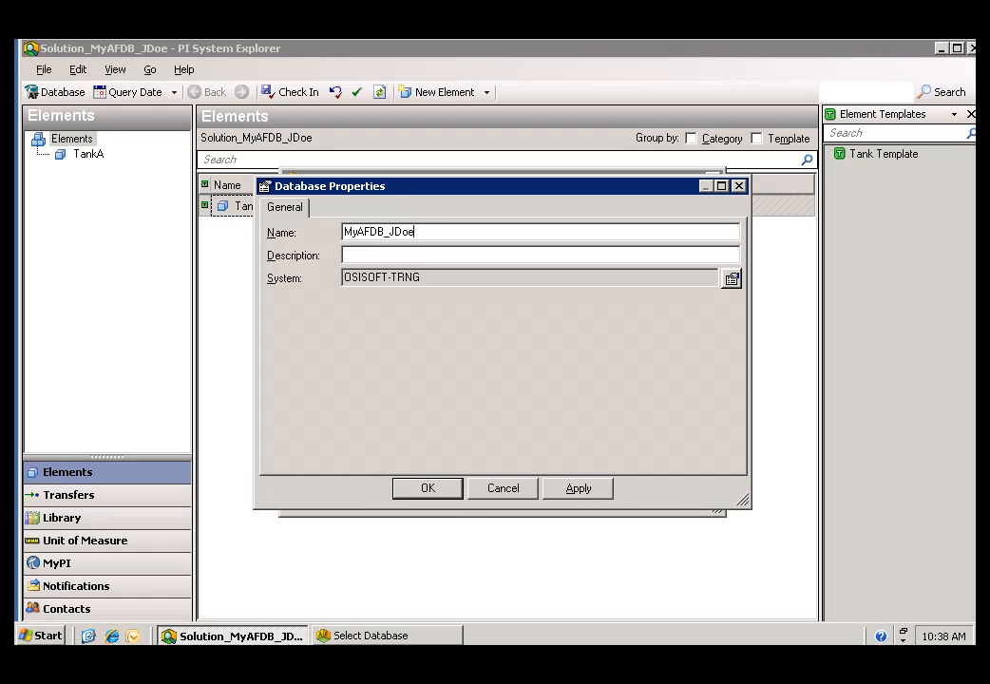
{"action": "mouse_move", "coordinate": [364, 608]}
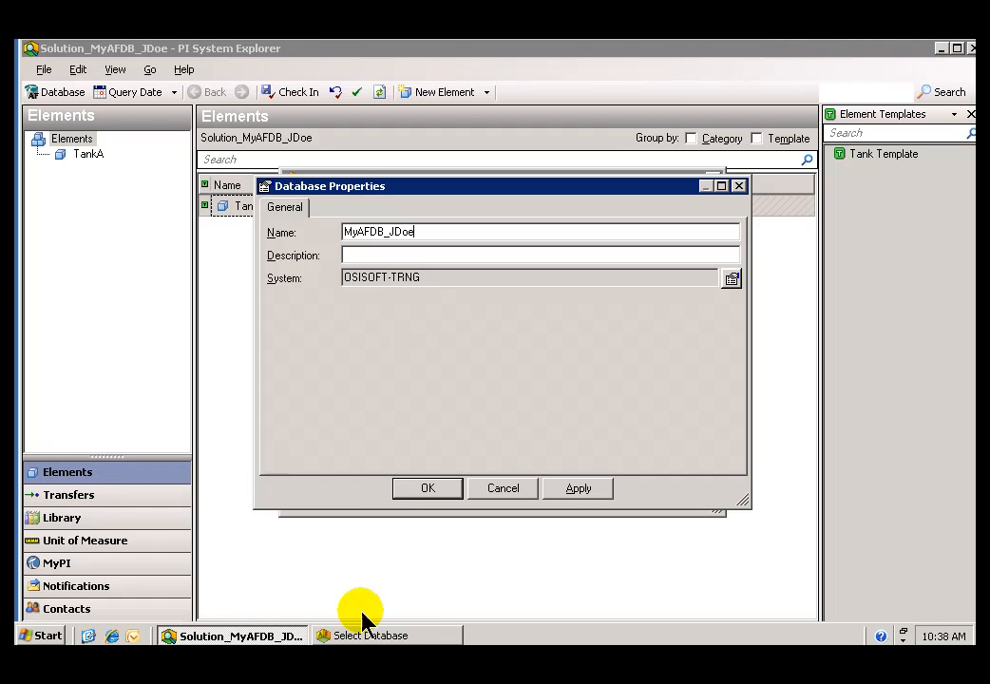
{"action": "left_click", "coordinate": [427, 486]}
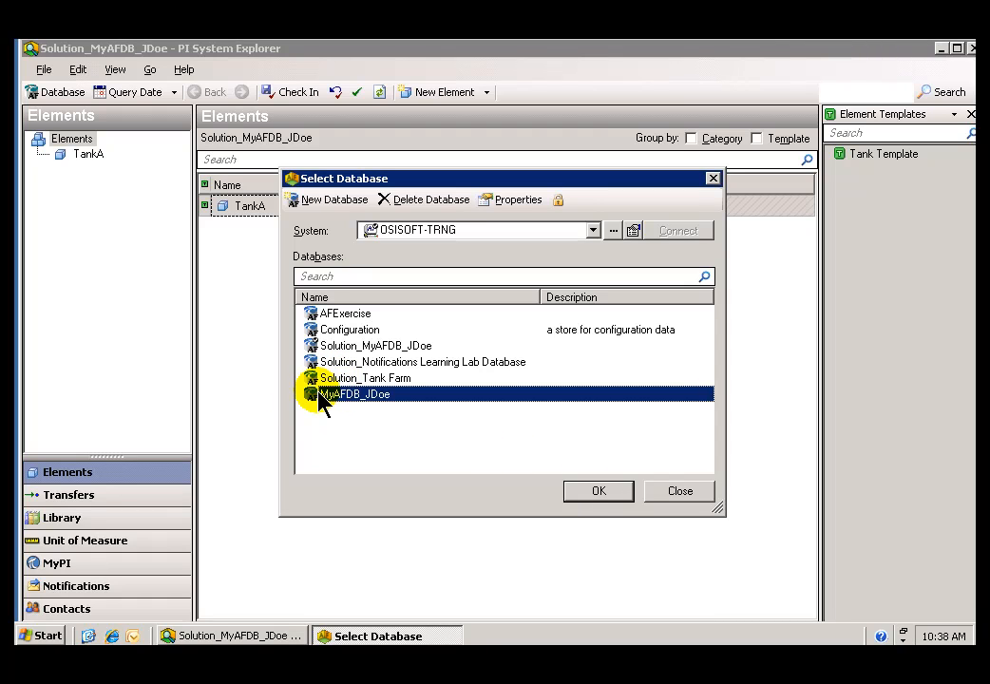
{"action": "mouse_move", "coordinate": [598, 490]}
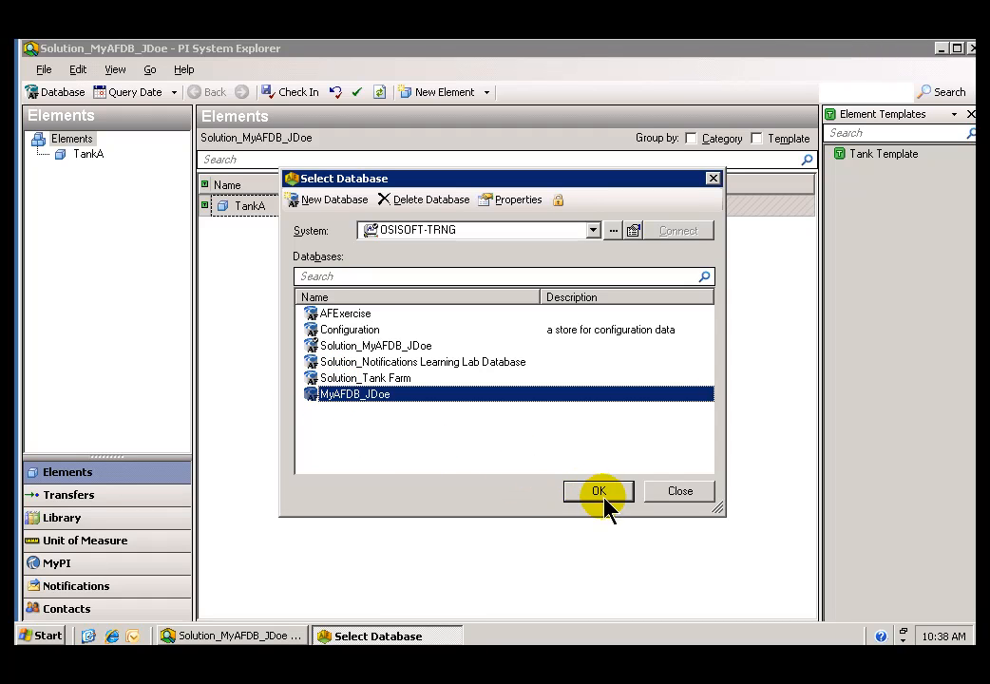
Connect to MyAFDB_JDoe as the working database.
{"action": "left_click", "coordinate": [596, 490]}
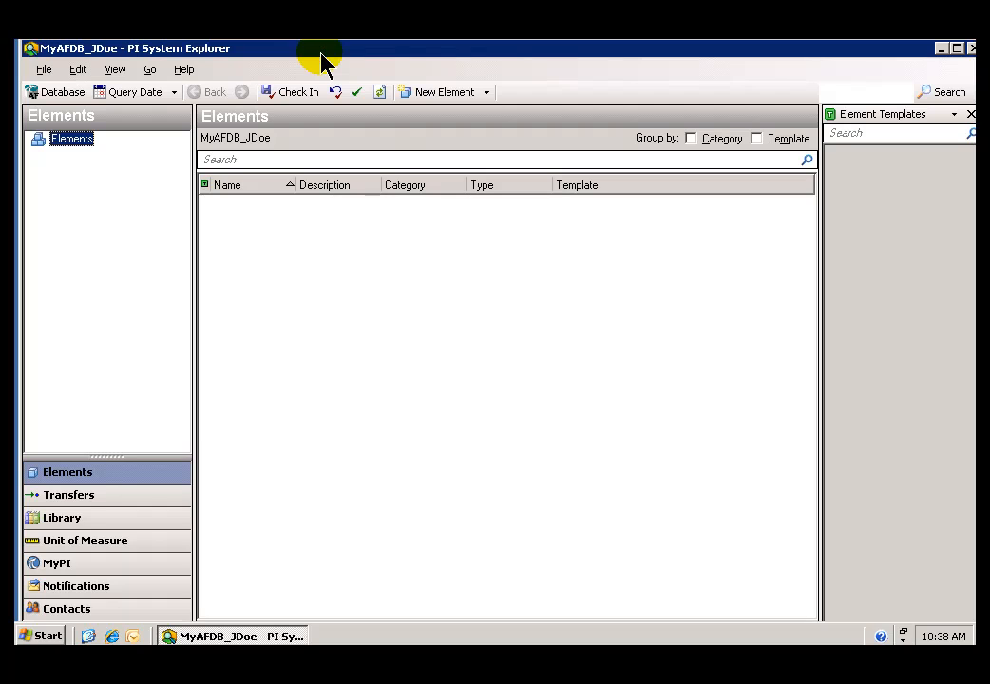
{"action": "mouse_move", "coordinate": [257, 251]}
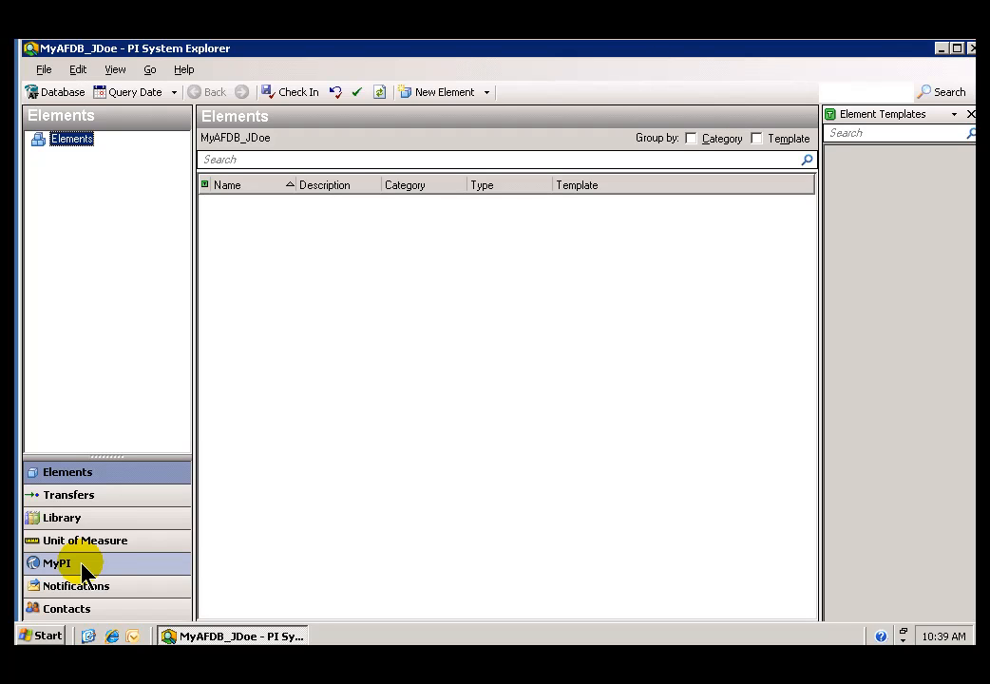
{"action": "mouse_move", "coordinate": [83, 540]}
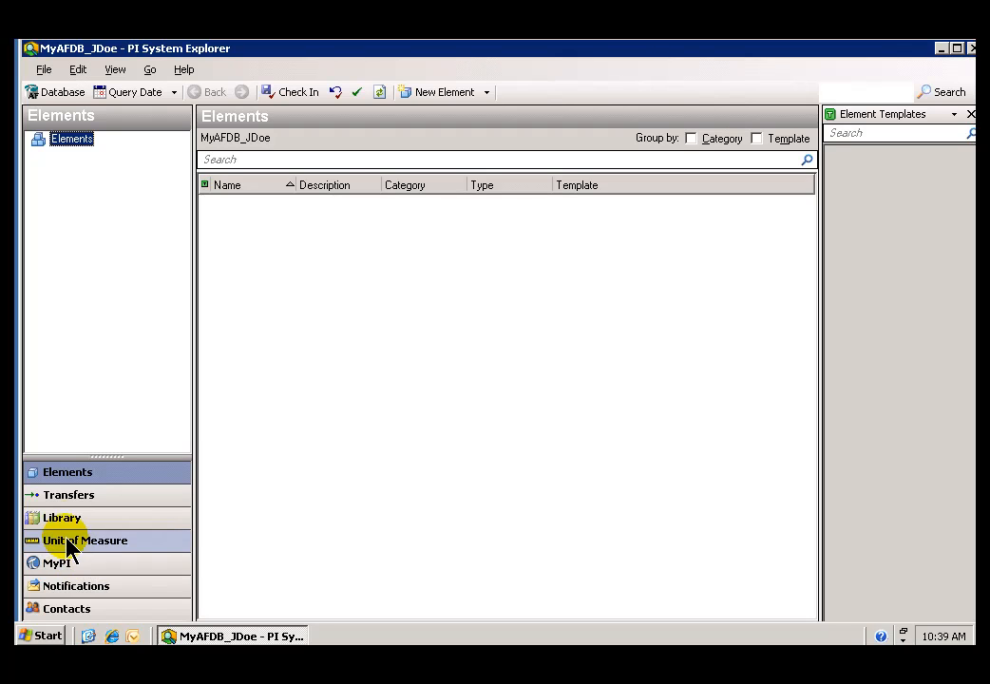
Go to Library > Tables and bring up the context menu offering New Table.
{"action": "left_click", "coordinate": [61, 517]}
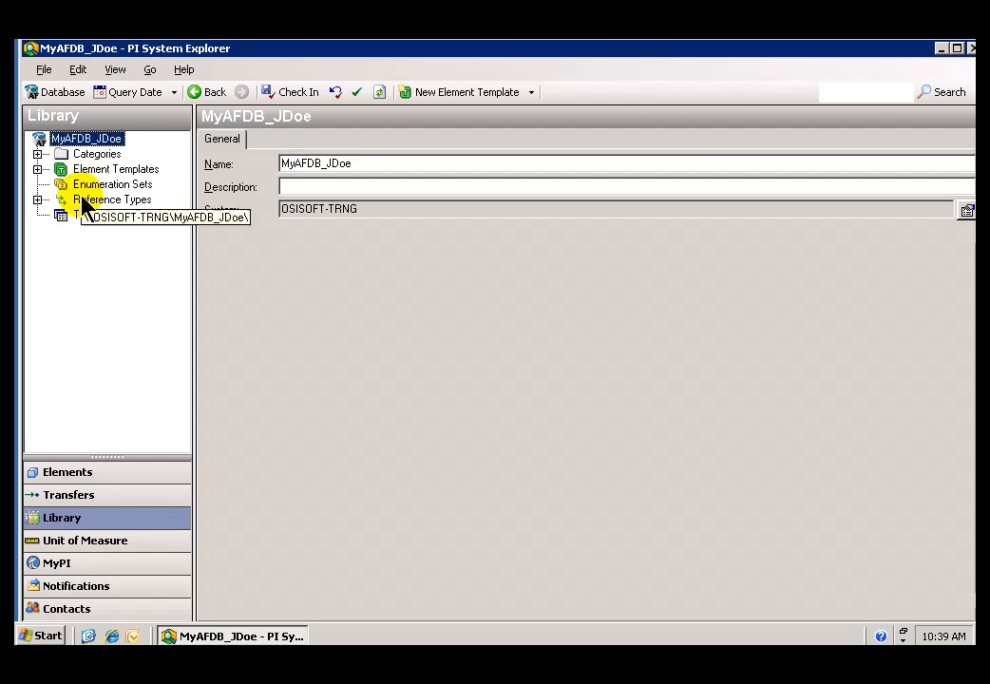
{"action": "left_click", "coordinate": [88, 214]}
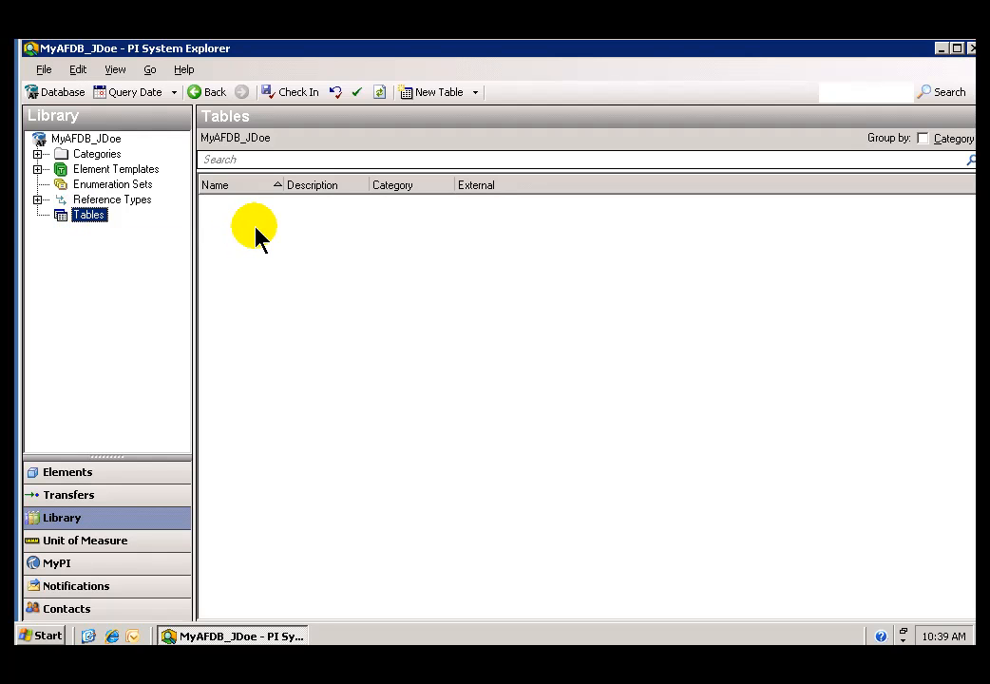
{"action": "right_click", "coordinate": [255, 228]}
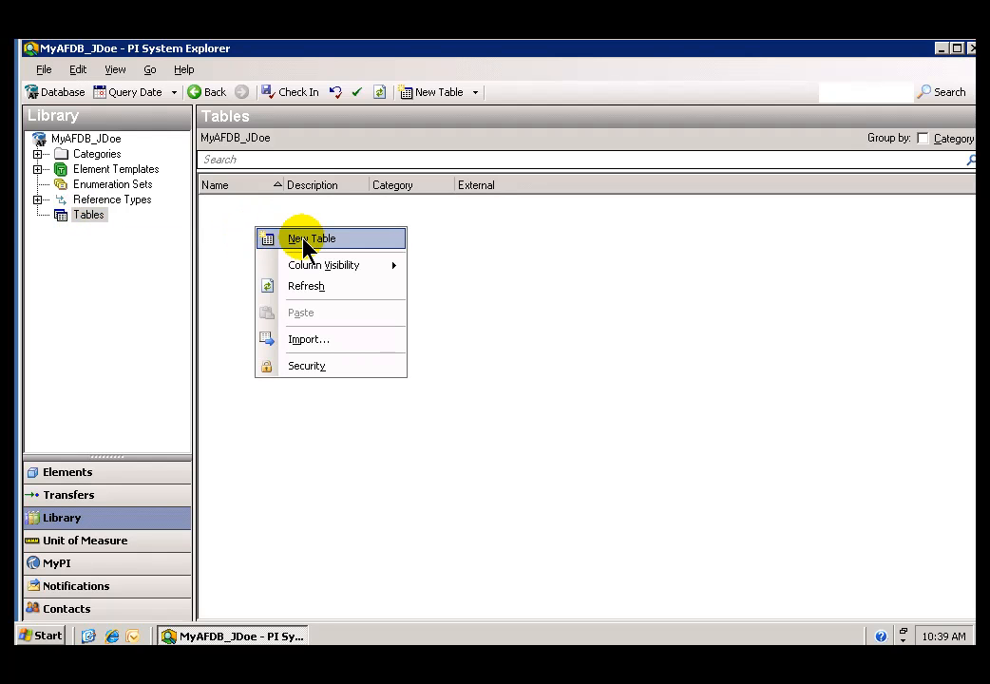
{"action": "left_click", "coordinate": [312, 239]}
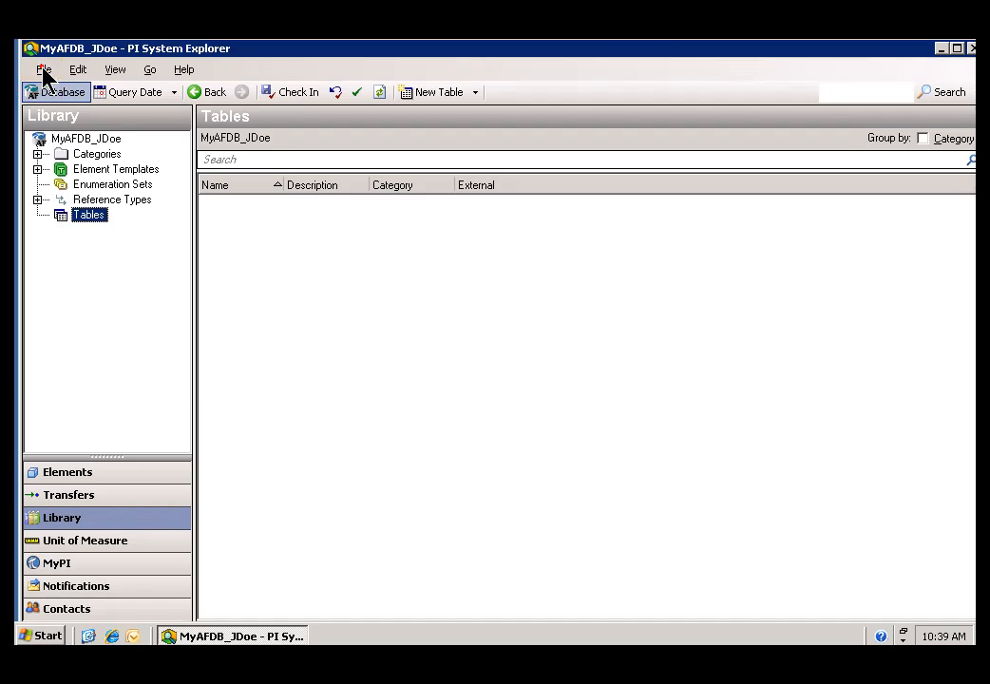
{"action": "left_click", "coordinate": [42, 69]}
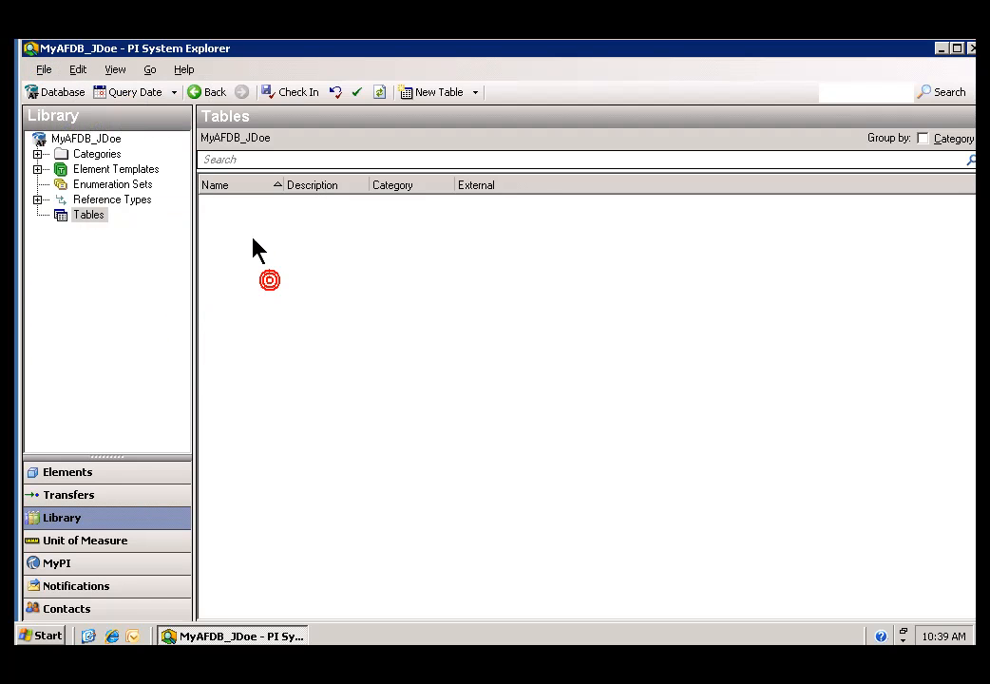
{"action": "right_click", "coordinate": [270, 280]}
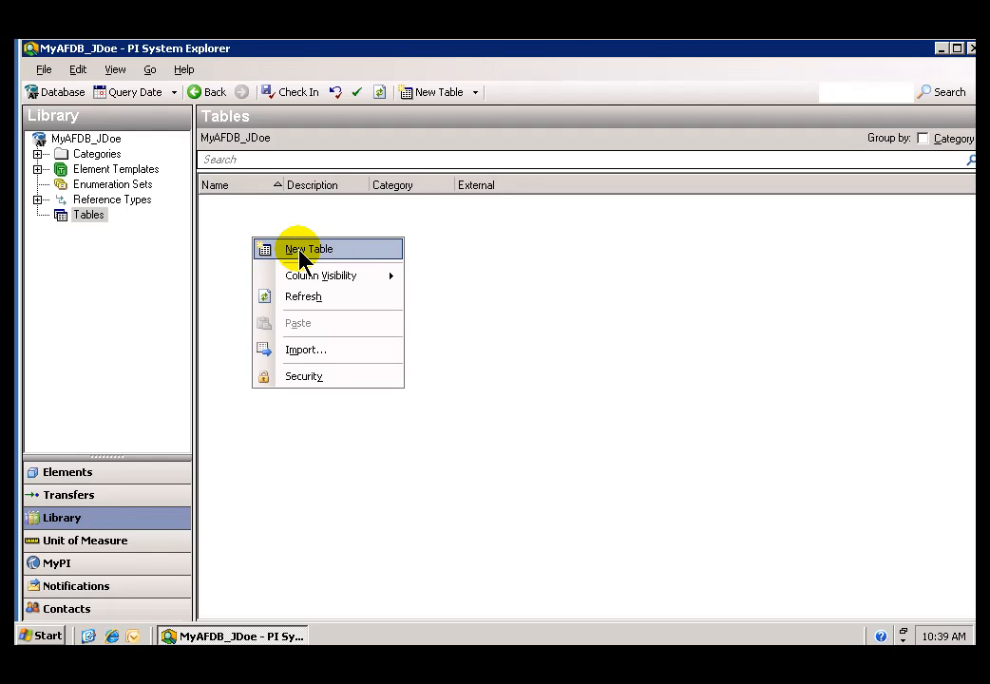
Create a new table named Material Properties and add its first column under Define Table.
{"action": "left_click", "coordinate": [307, 247]}
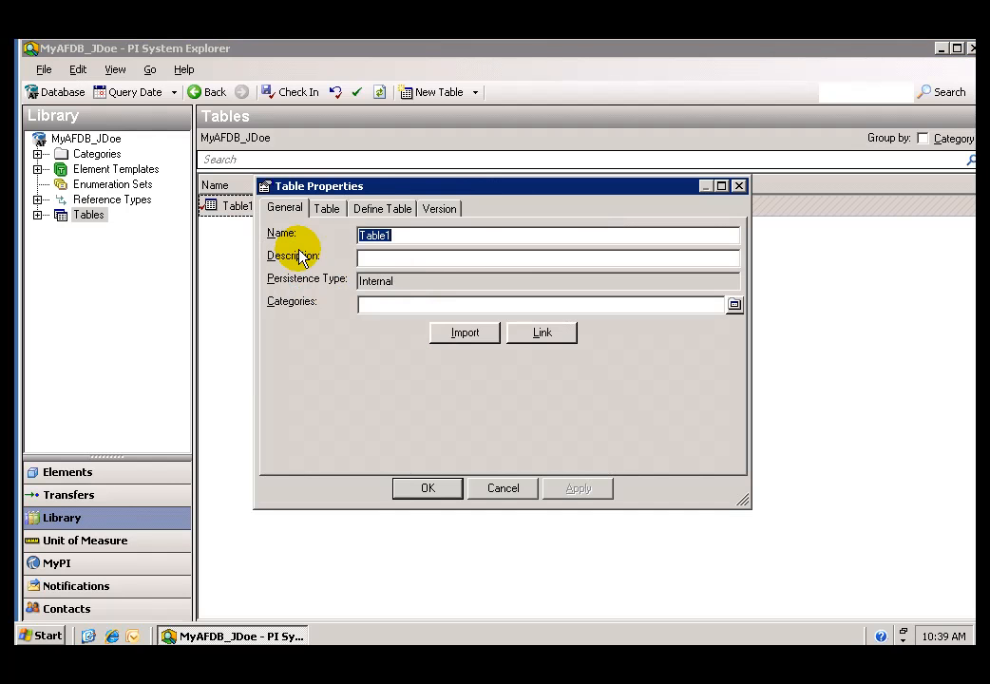
{"action": "mouse_move", "coordinate": [327, 262]}
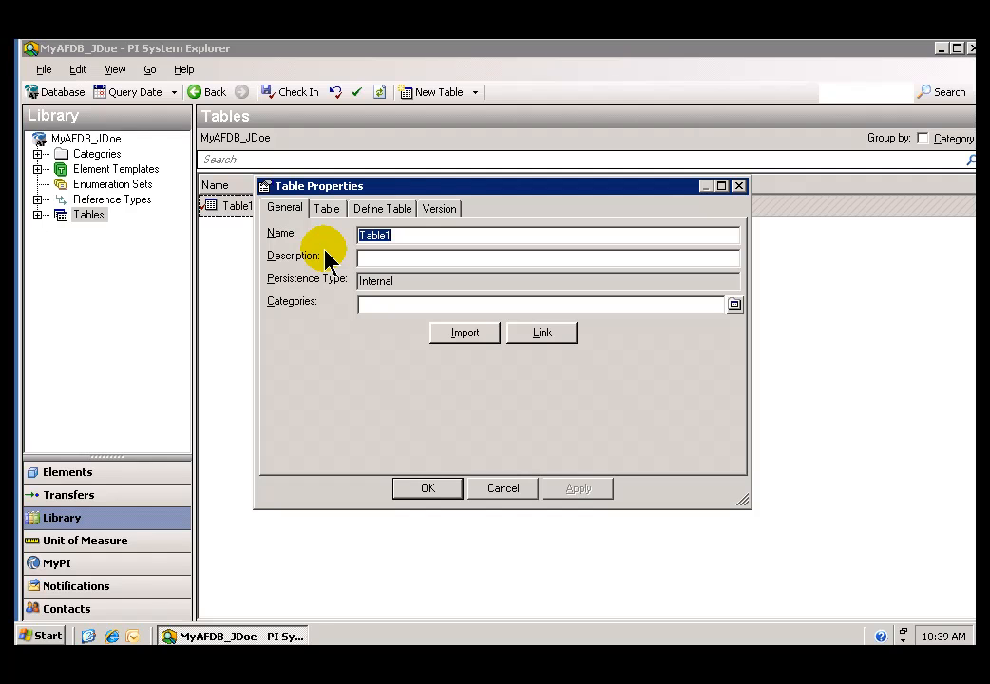
{"action": "type", "text": "Material"}
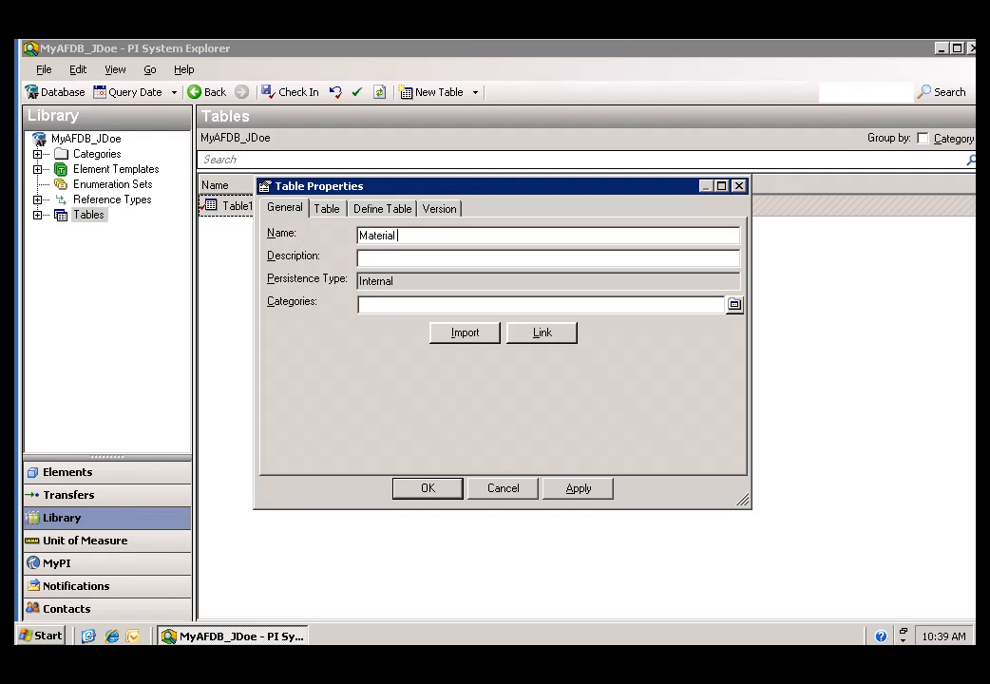
{"action": "type", "text": "Properties"}
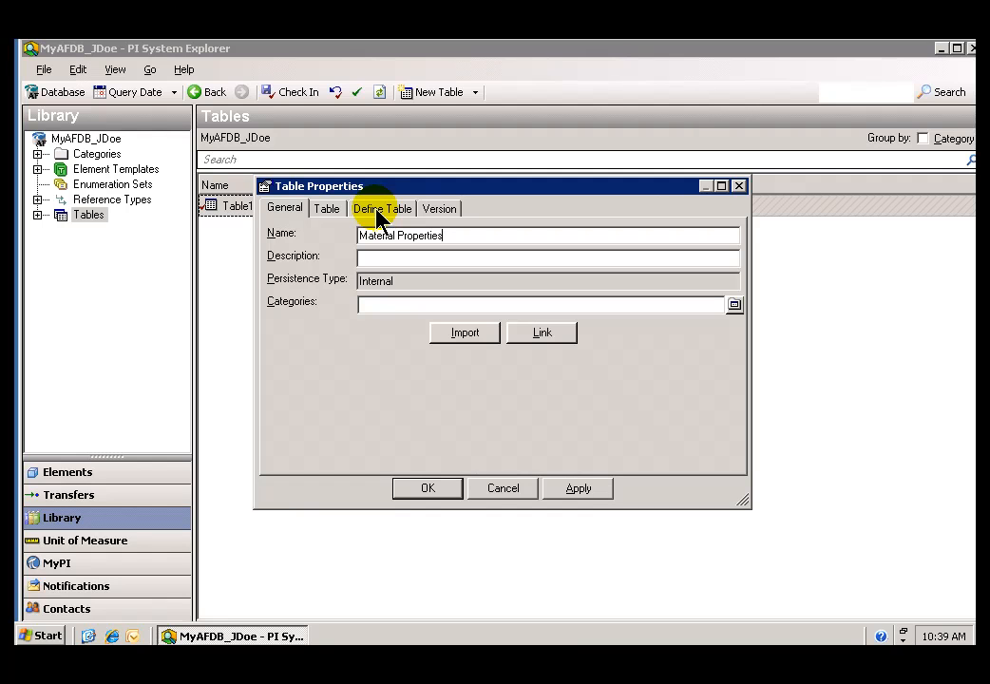
{"action": "left_click", "coordinate": [379, 207]}
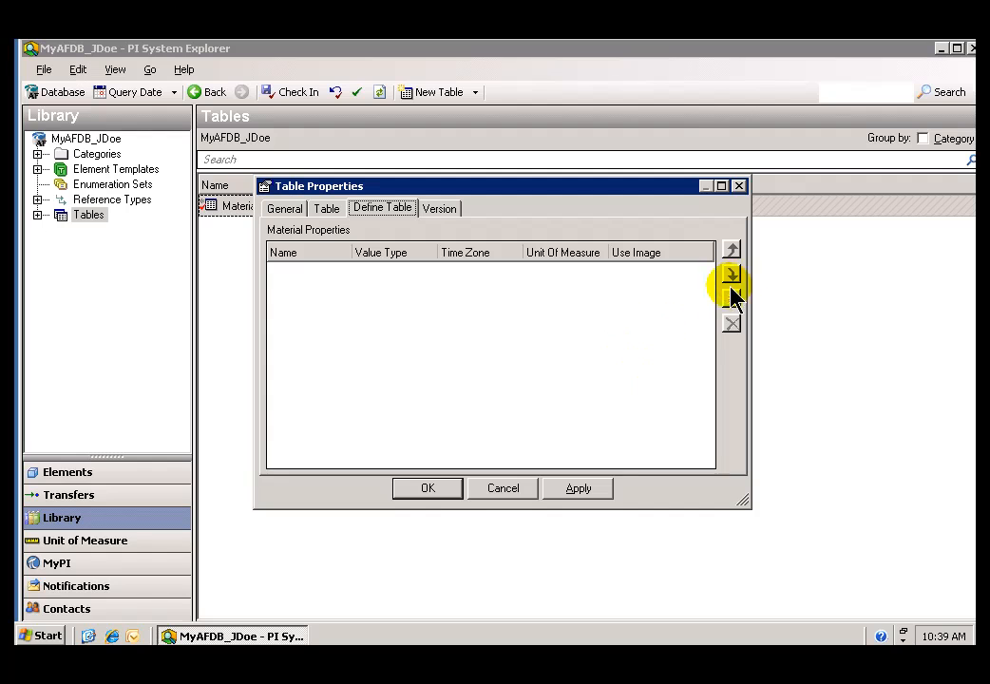
{"action": "mouse_move", "coordinate": [731, 300]}
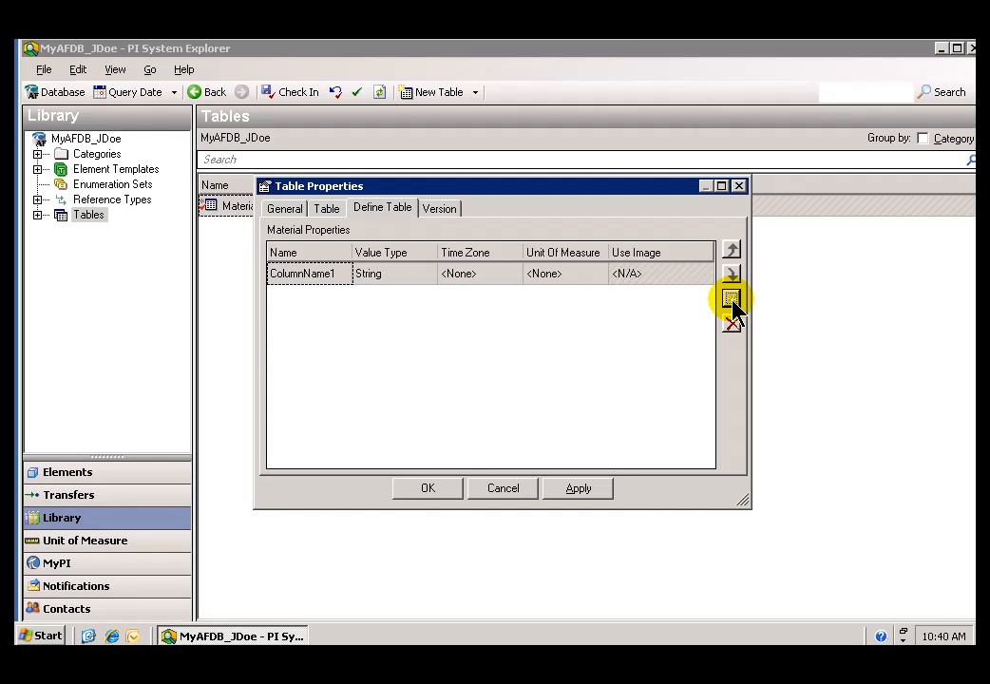
{"action": "left_click", "coordinate": [730, 296]}
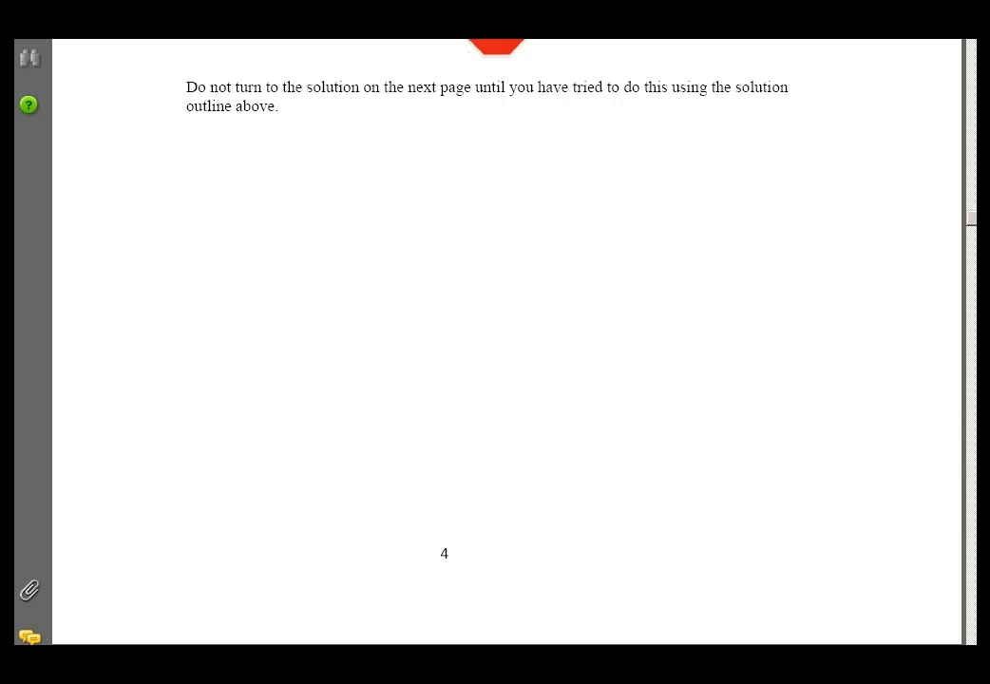
Scroll the PDF exercise guide to the table exercise page.
{"action": "scroll", "scroll_direction": "down", "scroll_amount": 3}
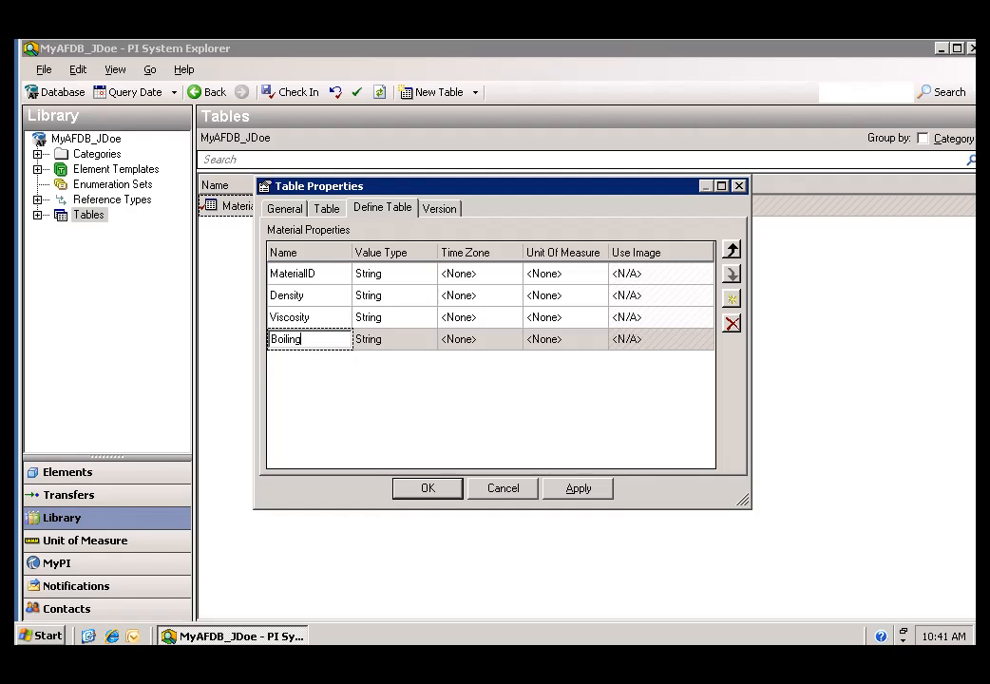
Name the last column Boiling Point and set Density and Viscosity to the Double value type.
{"action": "type", "text": "Point"}
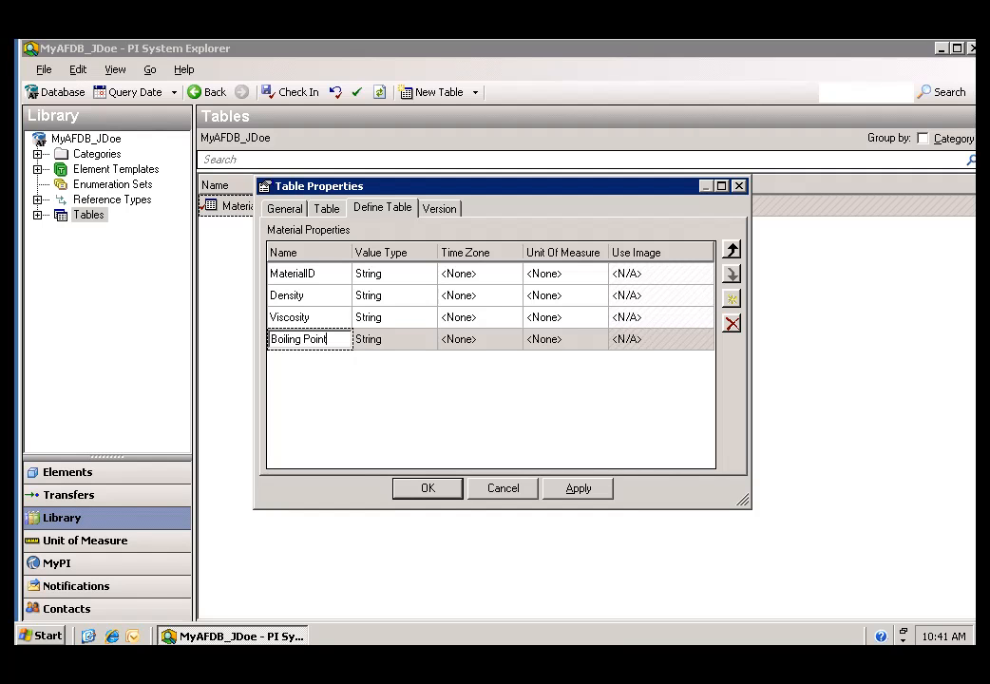
{"action": "left_click", "coordinate": [389, 274]}
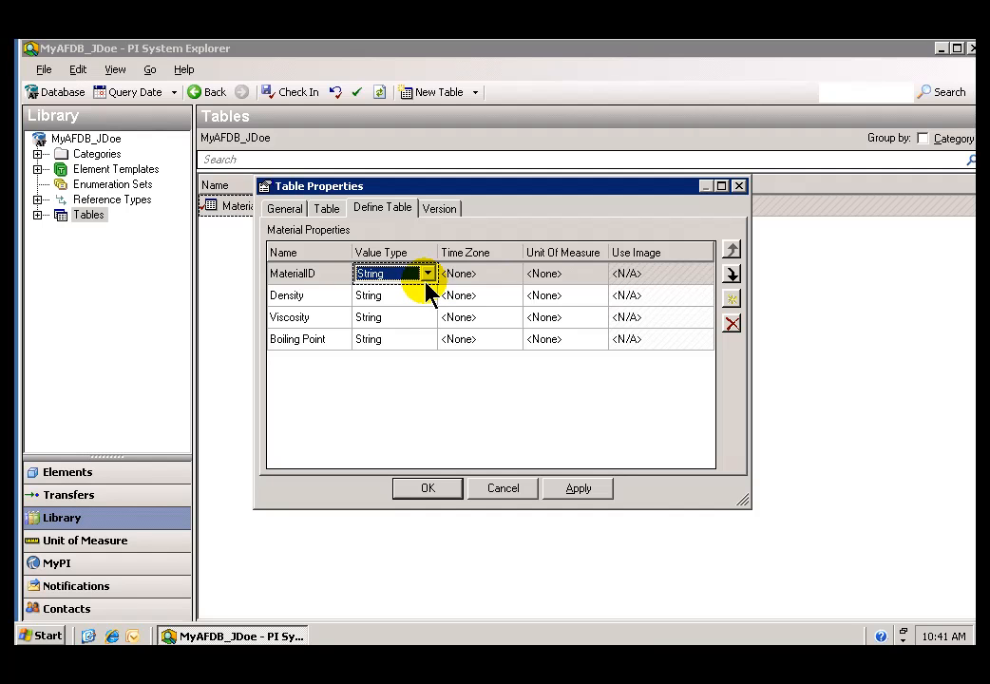
{"action": "mouse_move", "coordinate": [389, 296]}
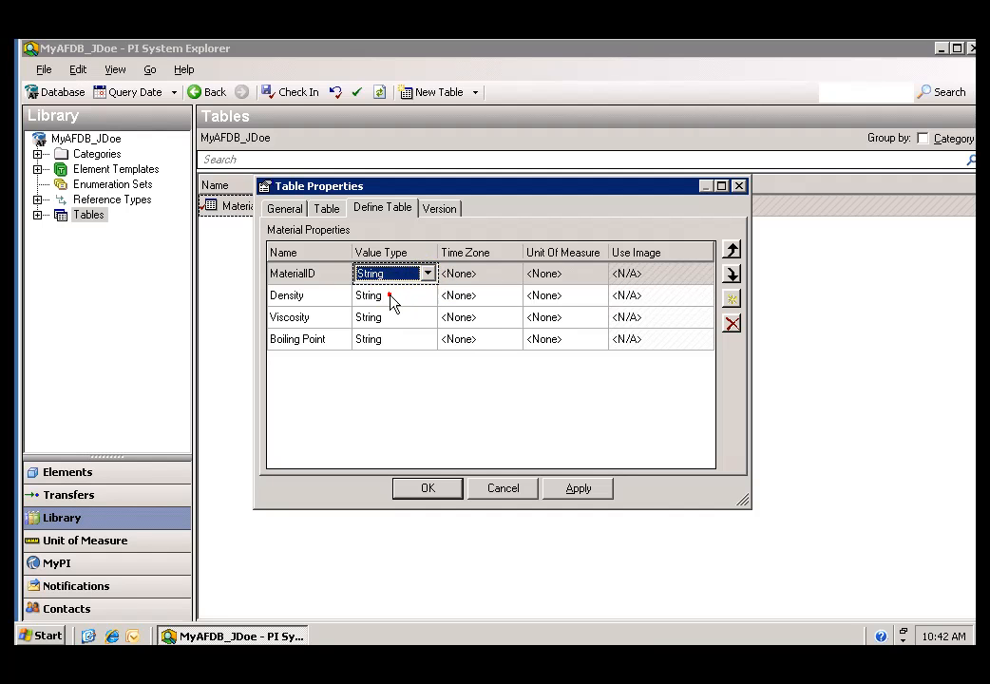
{"action": "left_click", "coordinate": [389, 296]}
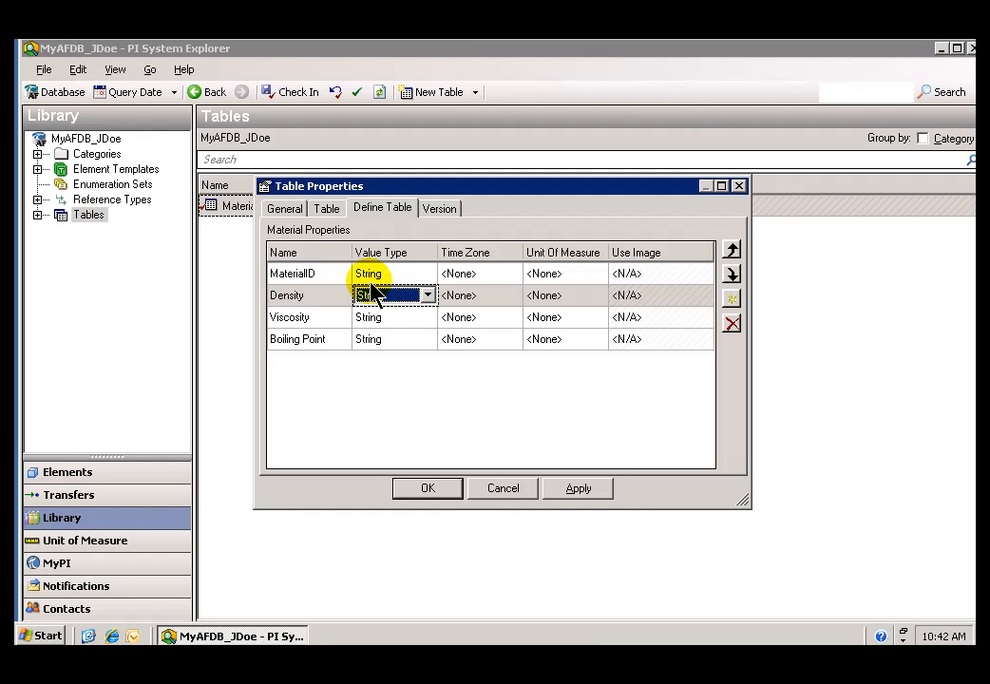
{"action": "left_click", "coordinate": [389, 273]}
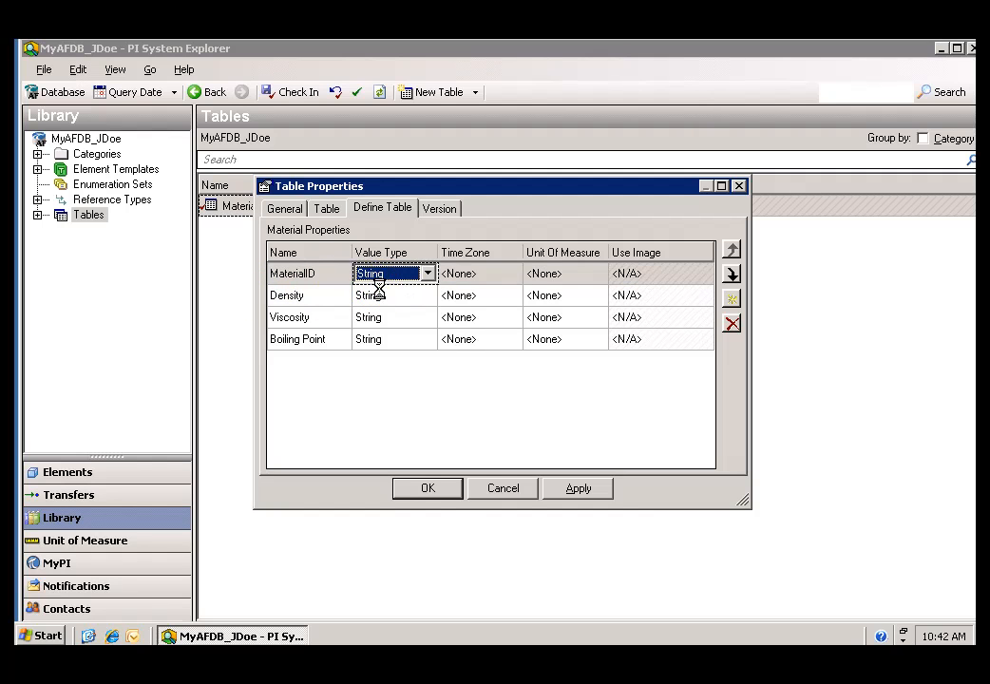
{"action": "left_click", "coordinate": [427, 296]}
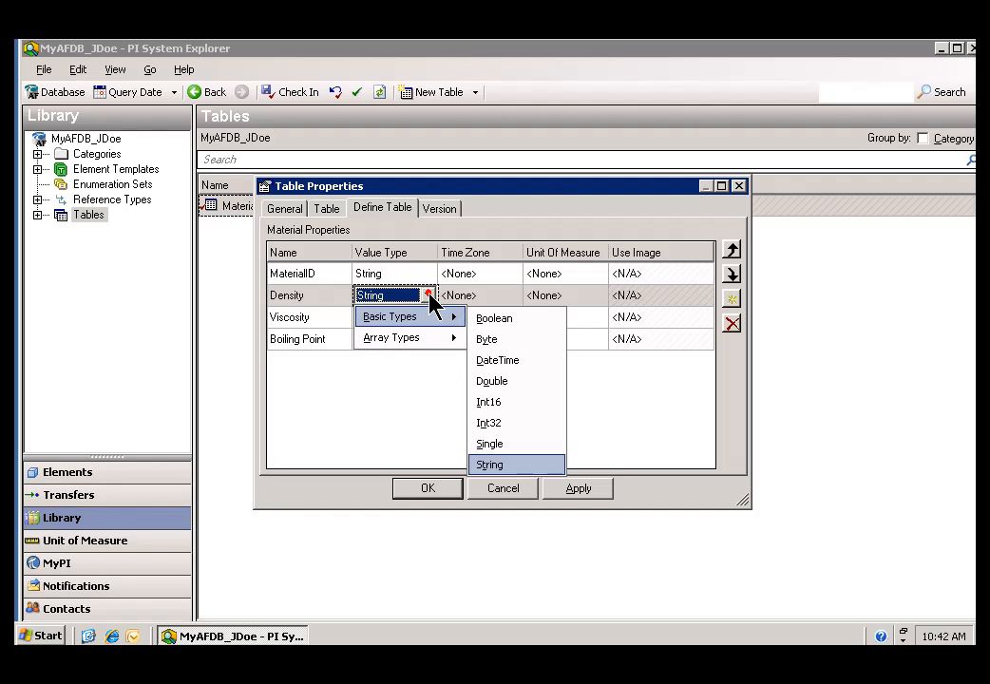
{"action": "left_click", "coordinate": [492, 380]}
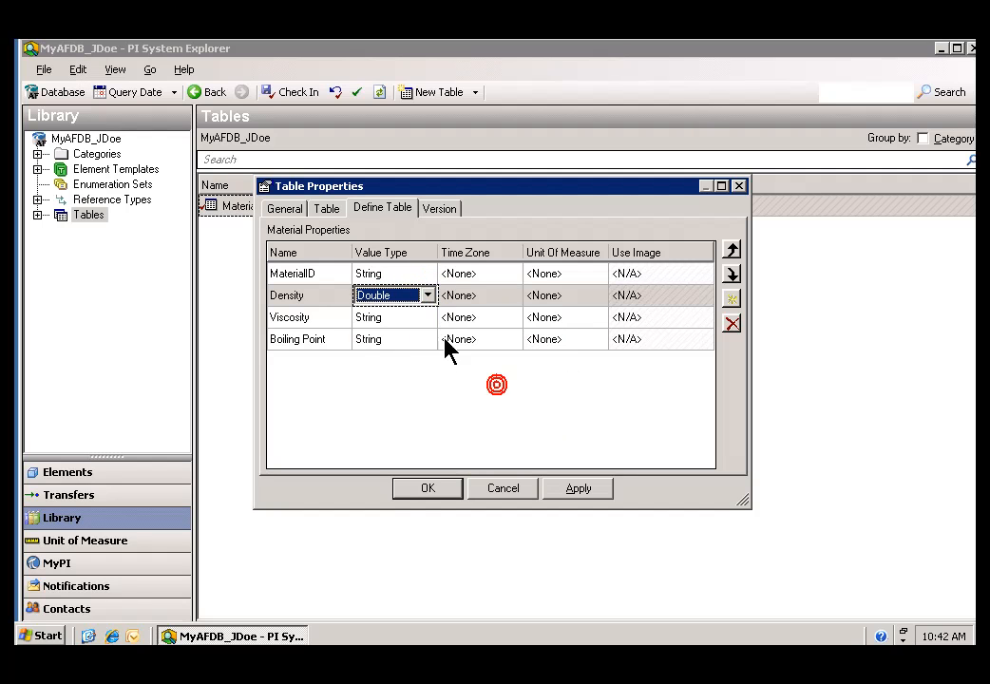
{"action": "left_click", "coordinate": [426, 315]}
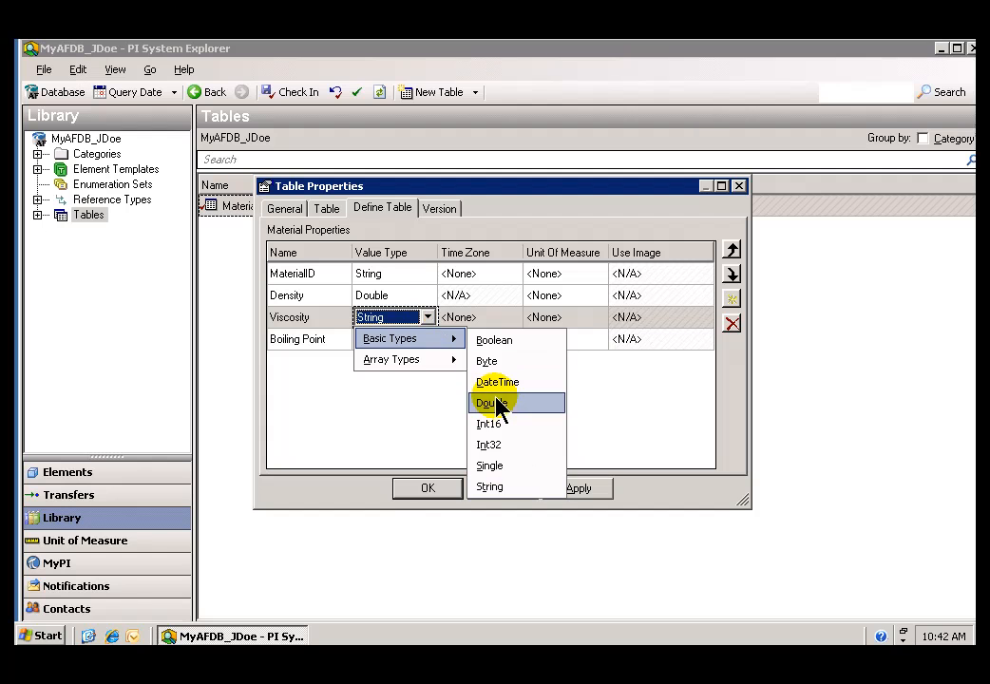
{"action": "left_click", "coordinate": [492, 403]}
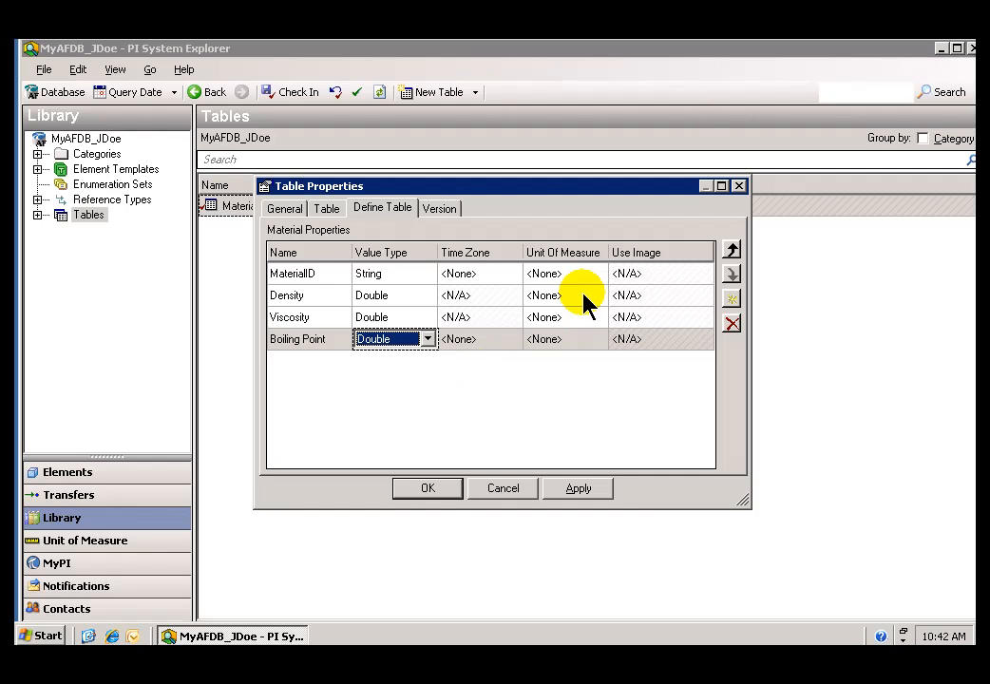
Set units kg/m³ for Density, poise for Viscosity, °F for Boiling Point, and save the table.
{"action": "left_click", "coordinate": [585, 294]}
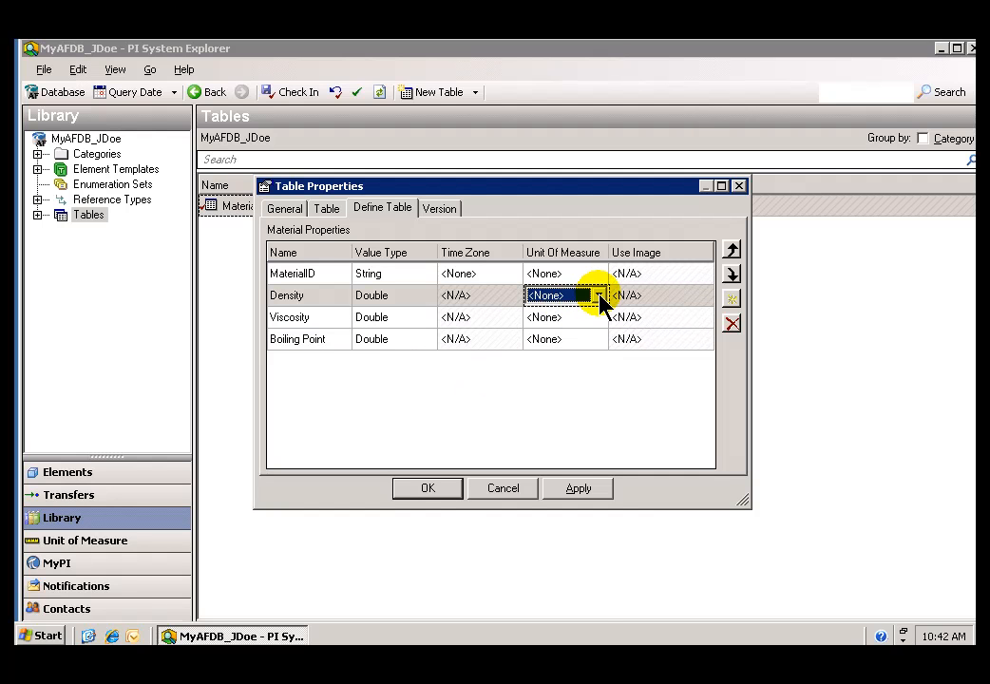
{"action": "left_click", "coordinate": [600, 297]}
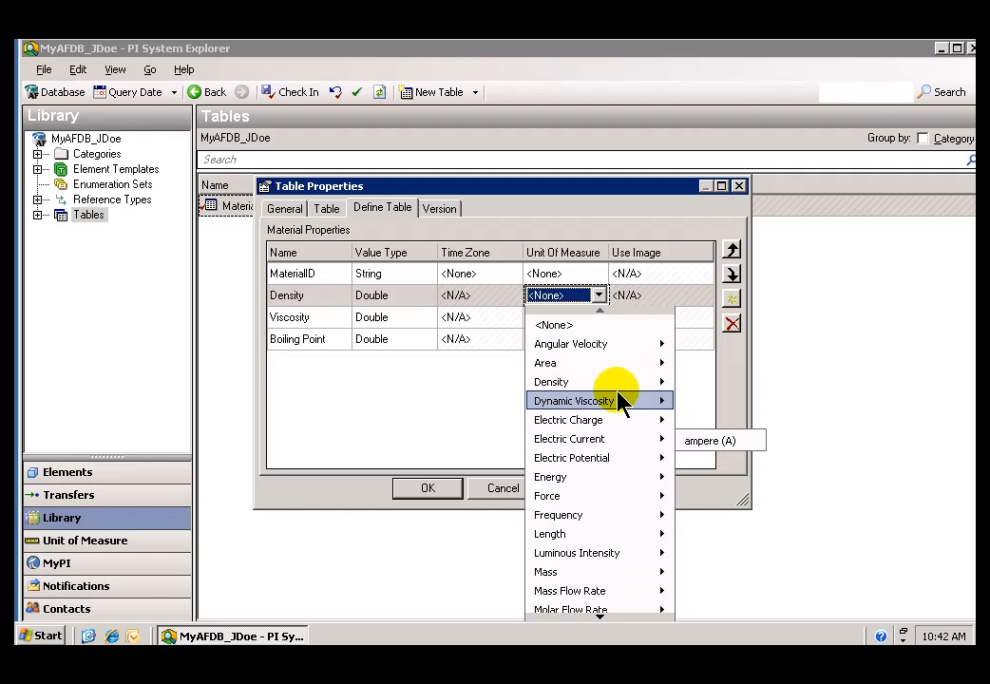
{"action": "mouse_move", "coordinate": [550, 380]}
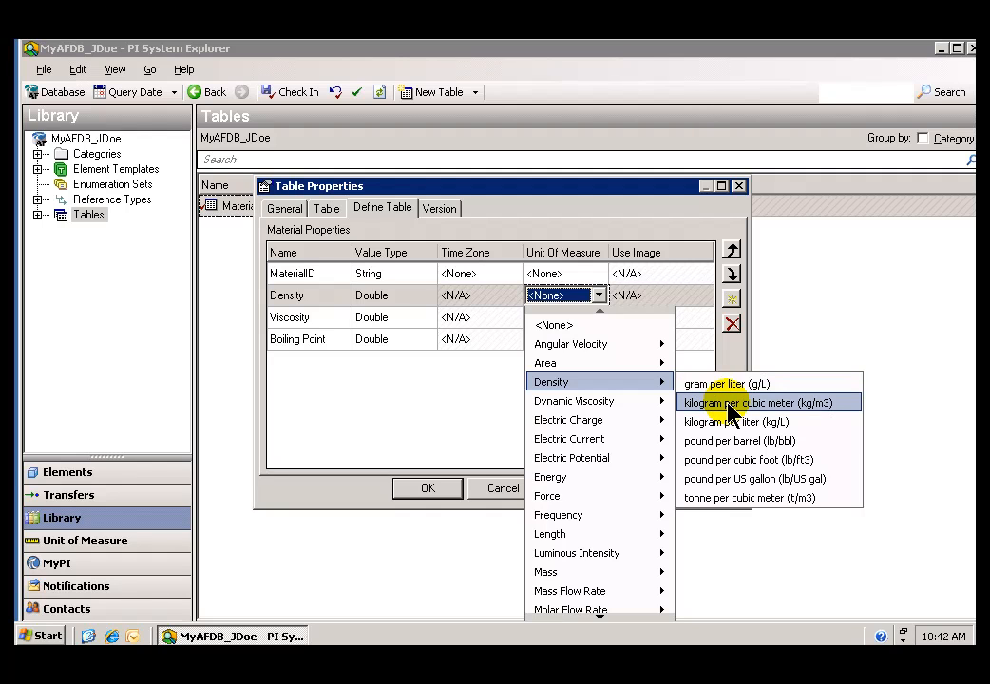
{"action": "left_click", "coordinate": [764, 403]}
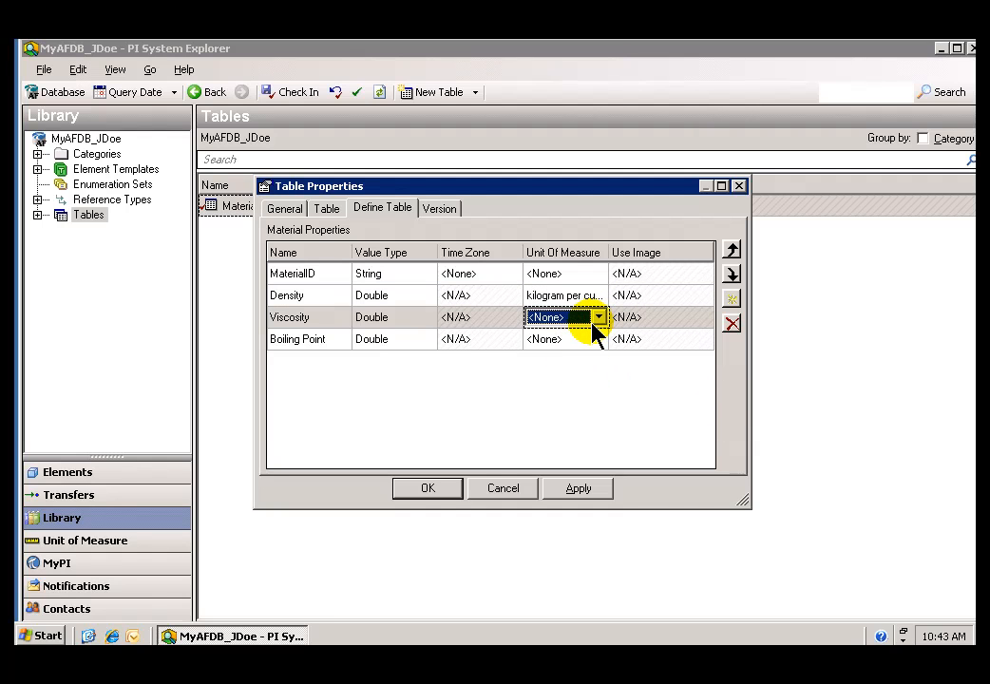
{"action": "left_click", "coordinate": [598, 315]}
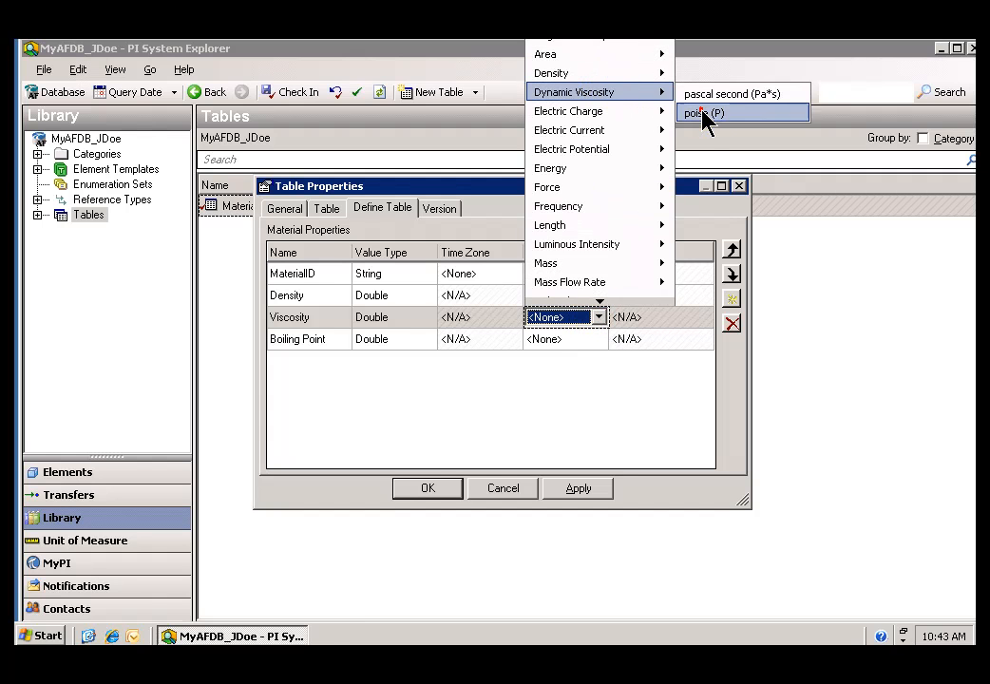
{"action": "left_click", "coordinate": [705, 114]}
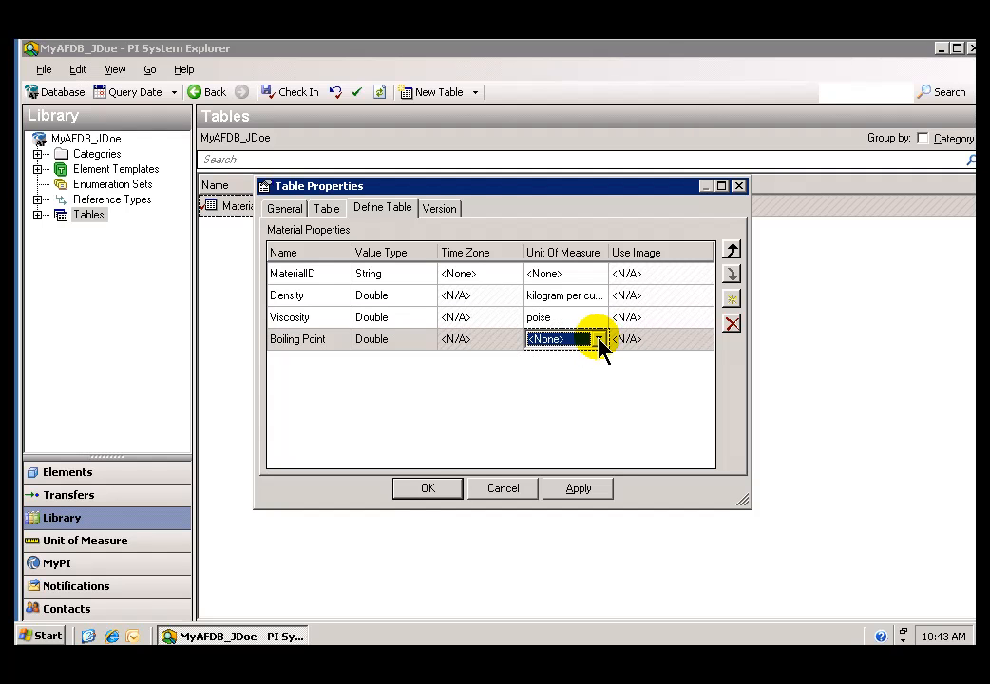
{"action": "left_click", "coordinate": [598, 338]}
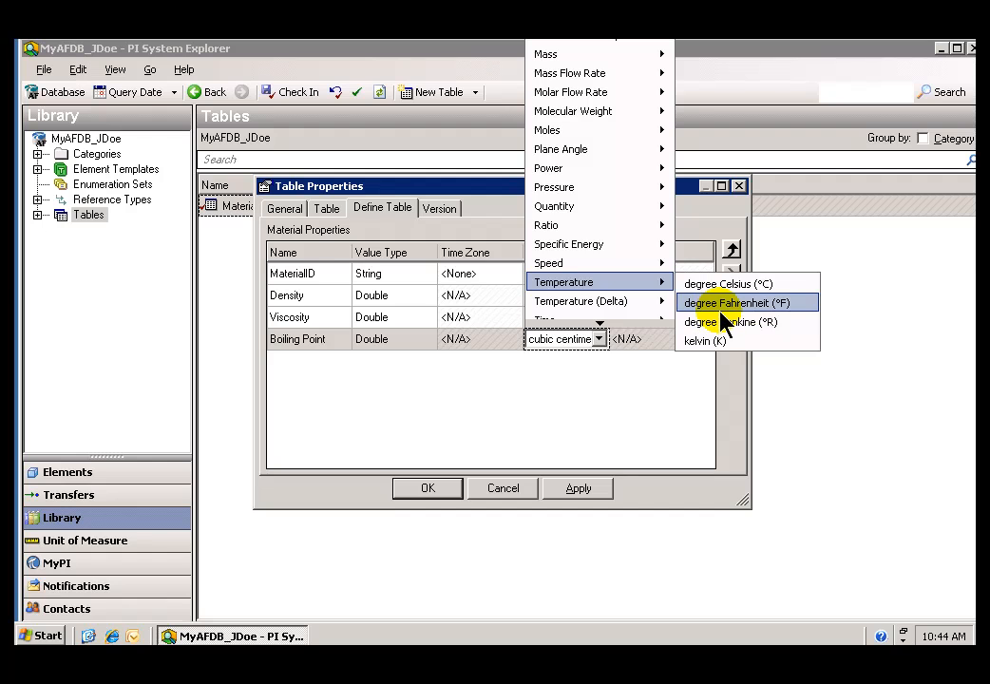
{"action": "left_click", "coordinate": [737, 302]}
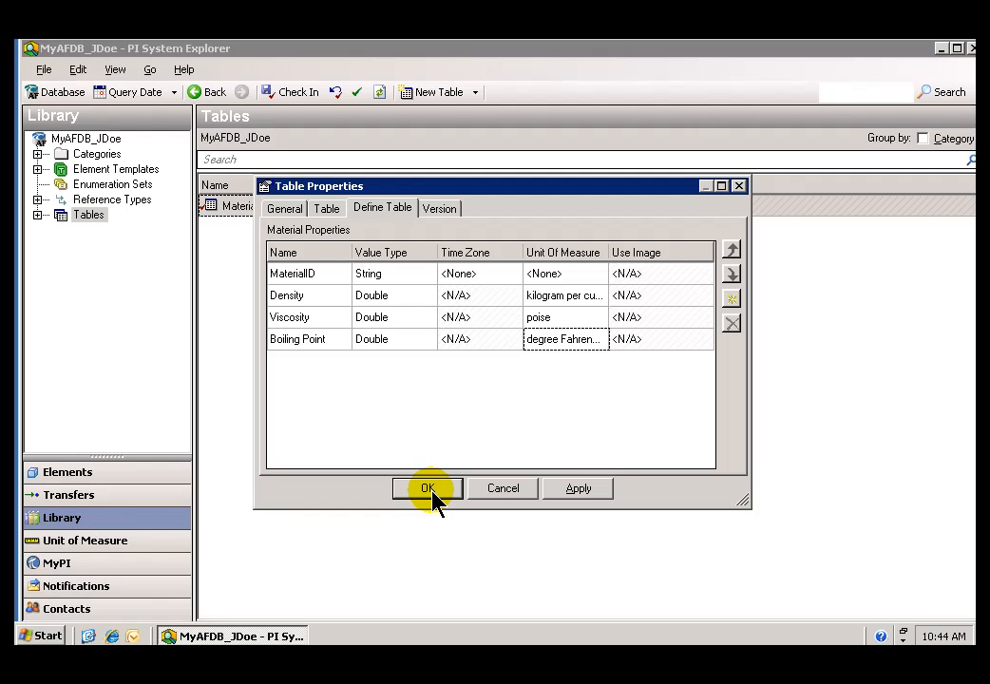
{"action": "left_click", "coordinate": [427, 486]}
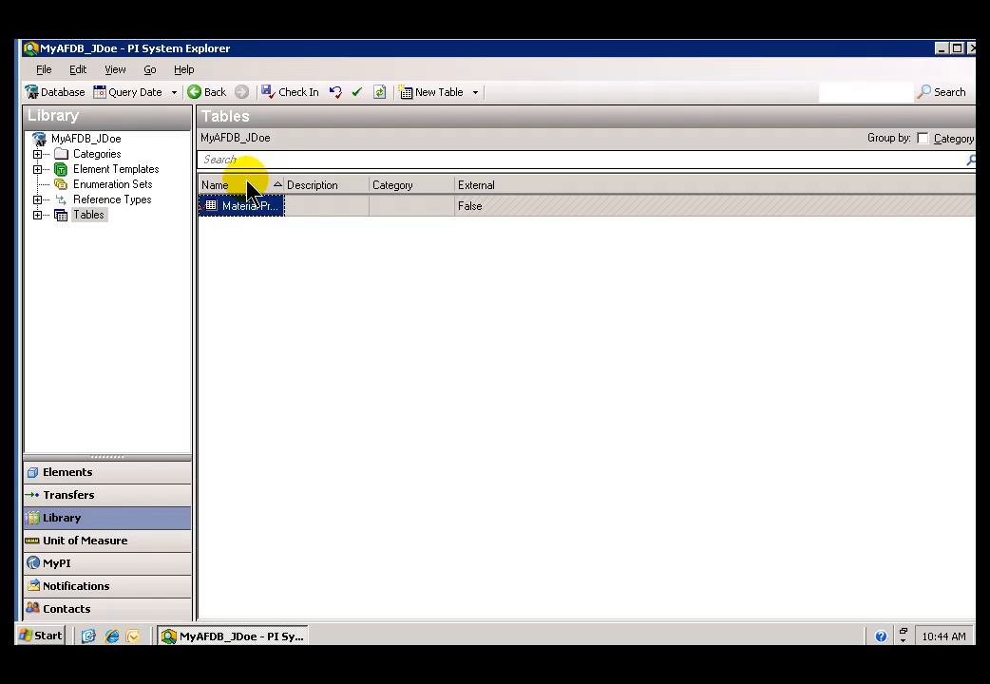
{"action": "mouse_move", "coordinate": [212, 218]}
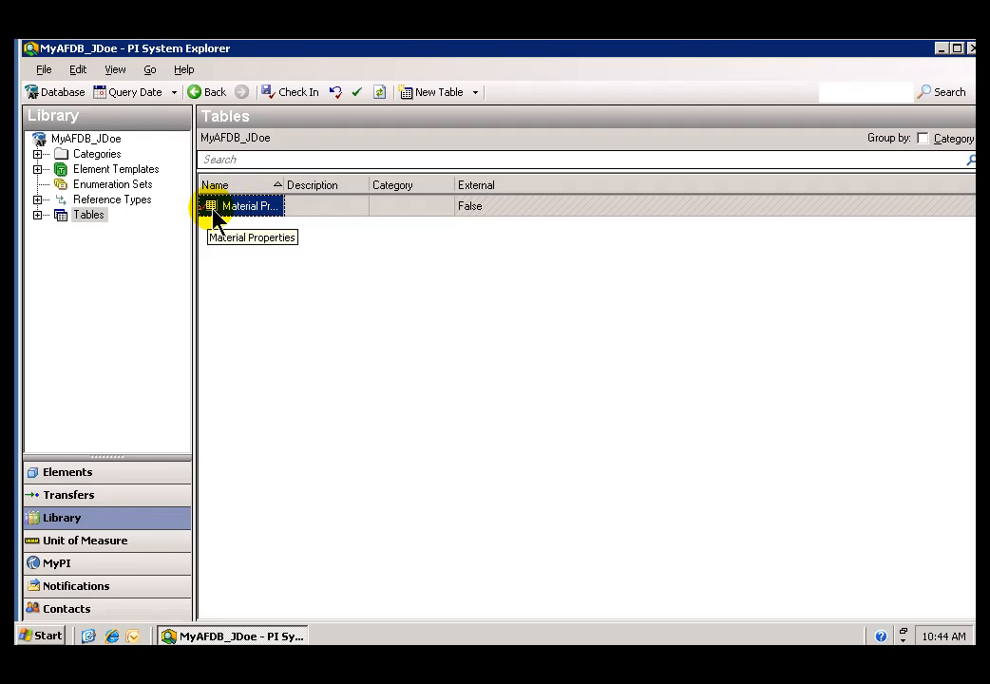
Open Material Properties, review its column definitions, and show its empty data grid.
{"action": "double_click", "coordinate": [249, 205]}
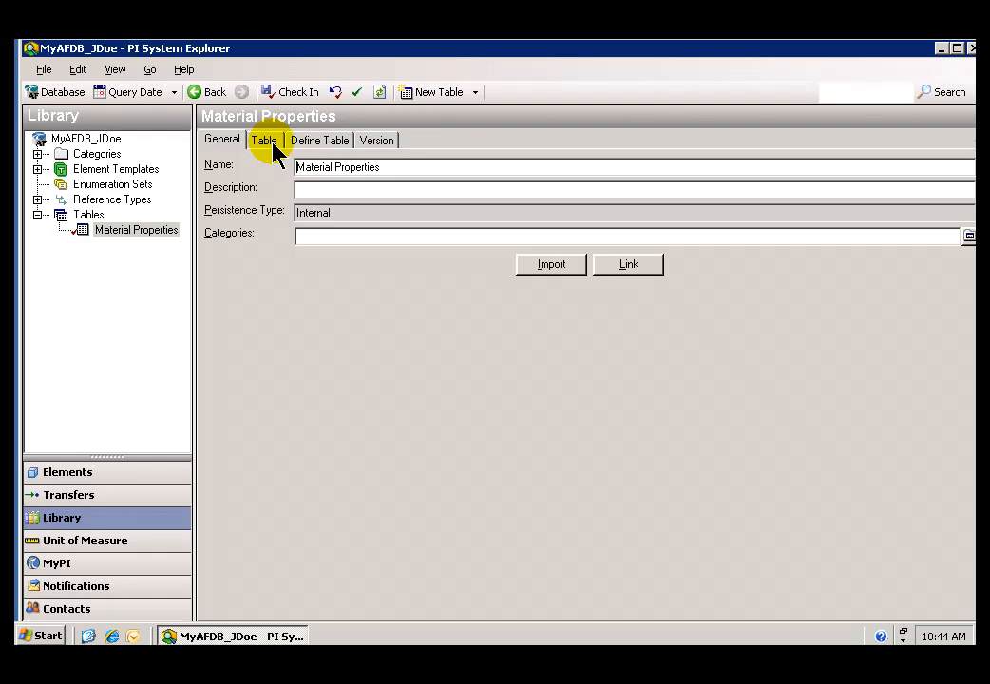
{"action": "left_click", "coordinate": [319, 140]}
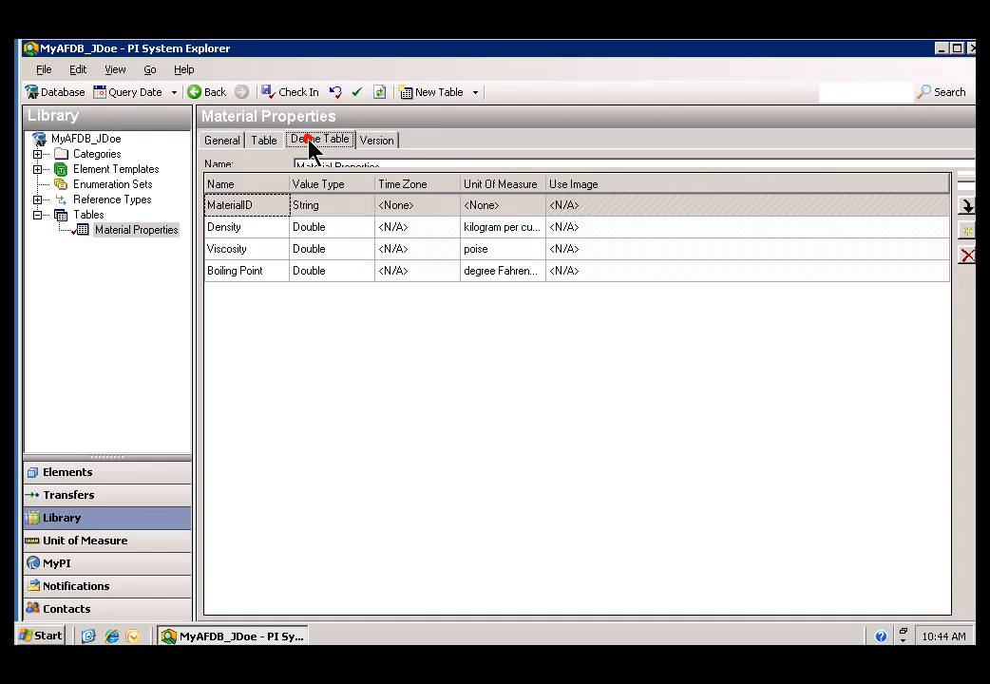
{"action": "left_click", "coordinate": [264, 141]}
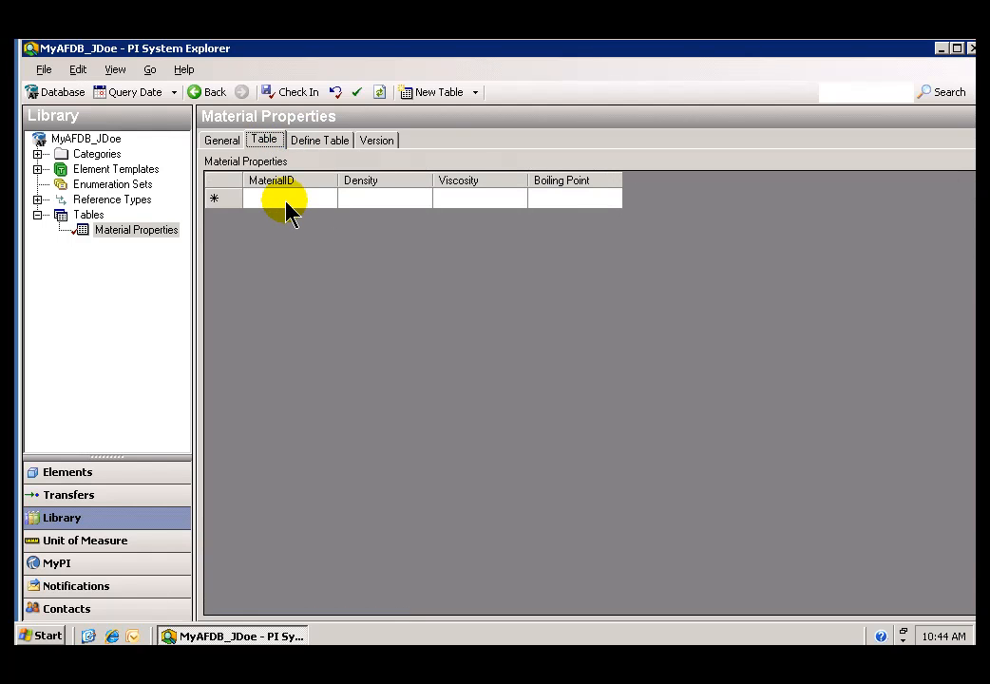
Enter rows WX1200, HC1500 and AQ4500 with density, viscosity and boiling point, then check in.
{"action": "left_click", "coordinate": [289, 197]}
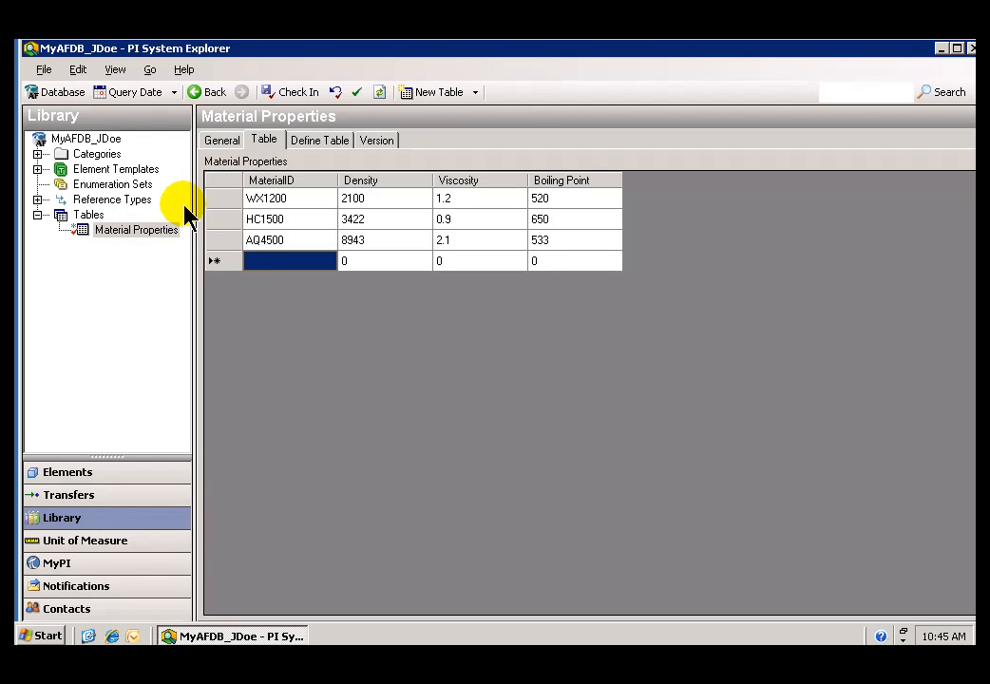
{"action": "mouse_move", "coordinate": [391, 255]}
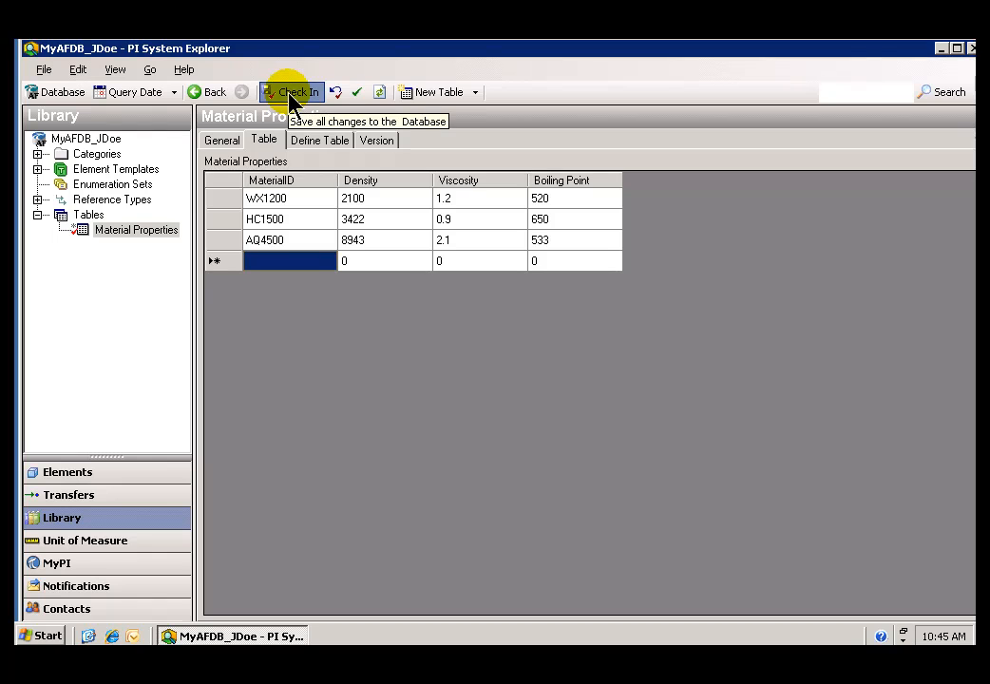
{"action": "left_click", "coordinate": [292, 92]}
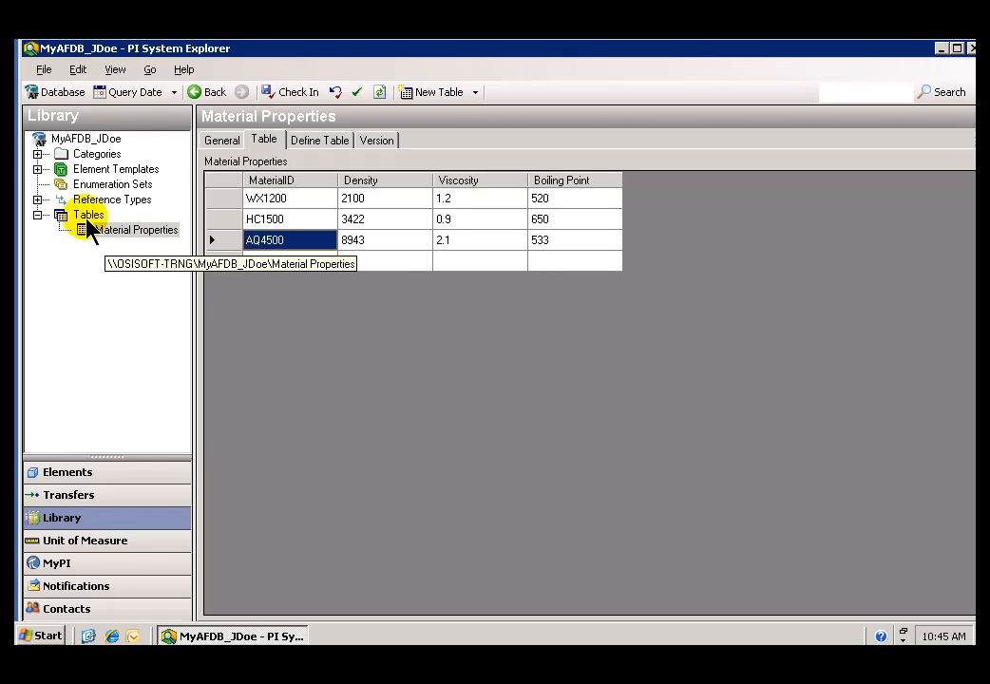
{"action": "left_click", "coordinate": [213, 198]}
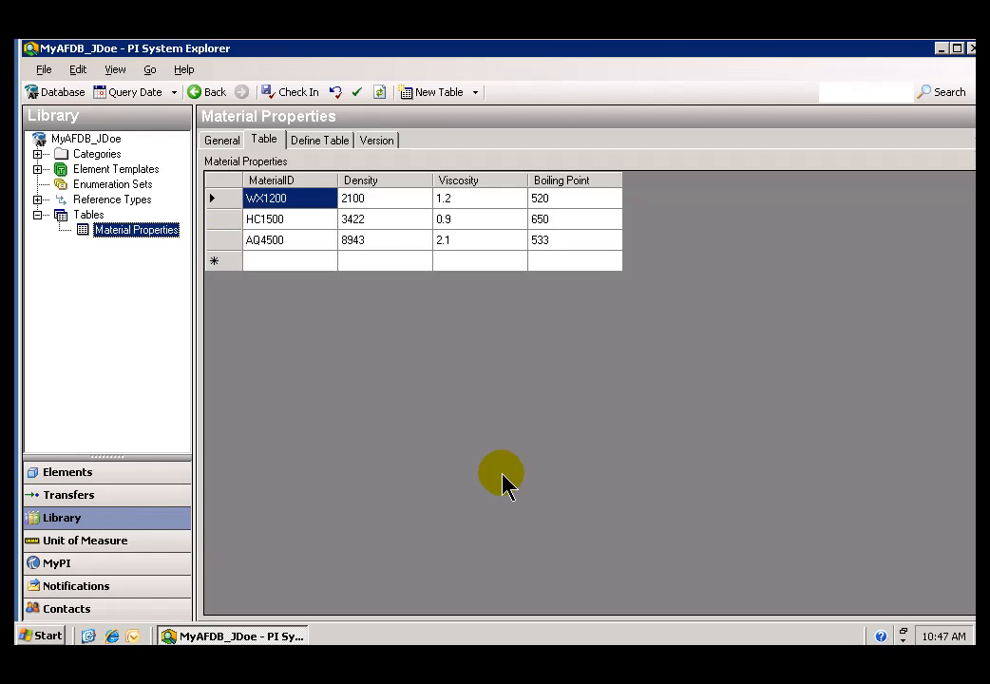
{"action": "mouse_move", "coordinate": [390, 441]}
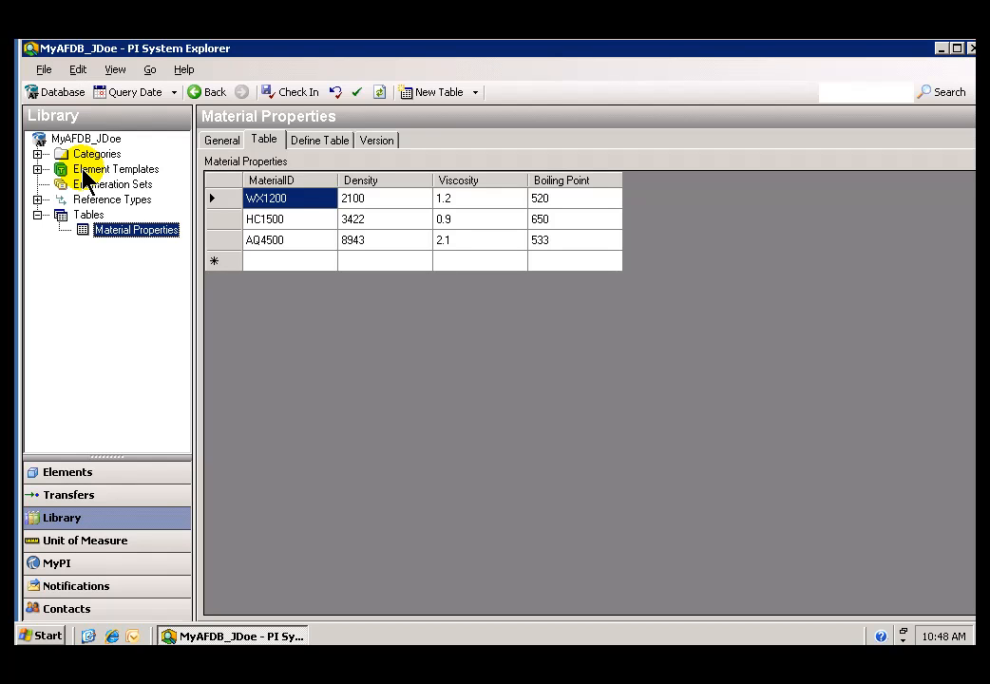
Select the empty Element Templates collection in MyAFDB_JDoe and bring up the new-template command.
{"action": "left_click", "coordinate": [114, 167]}
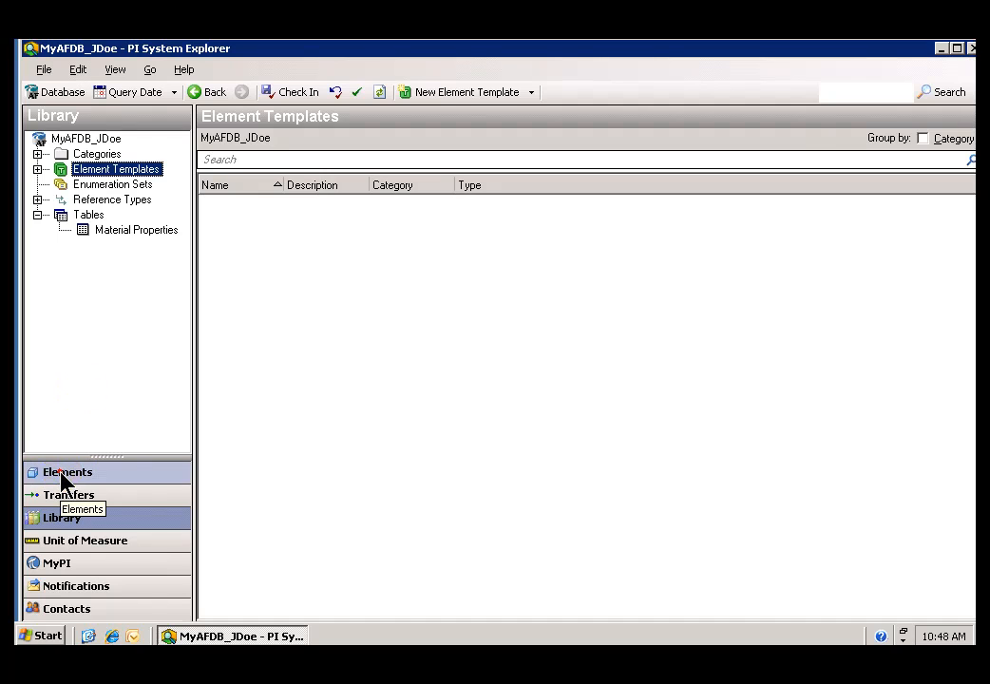
{"action": "left_click", "coordinate": [67, 471]}
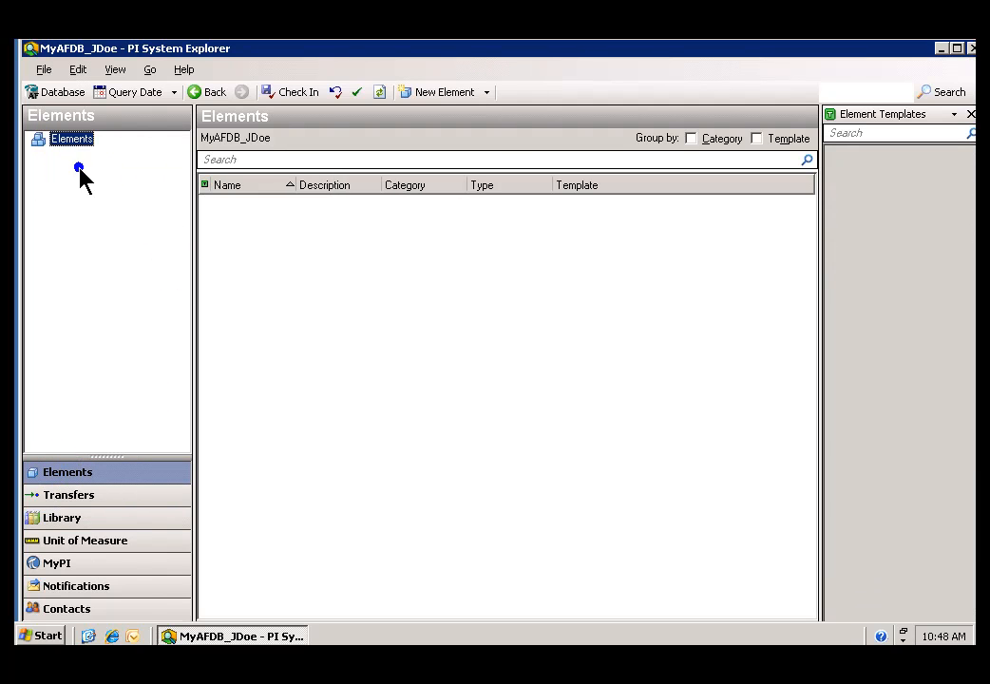
{"action": "right_click", "coordinate": [72, 139]}
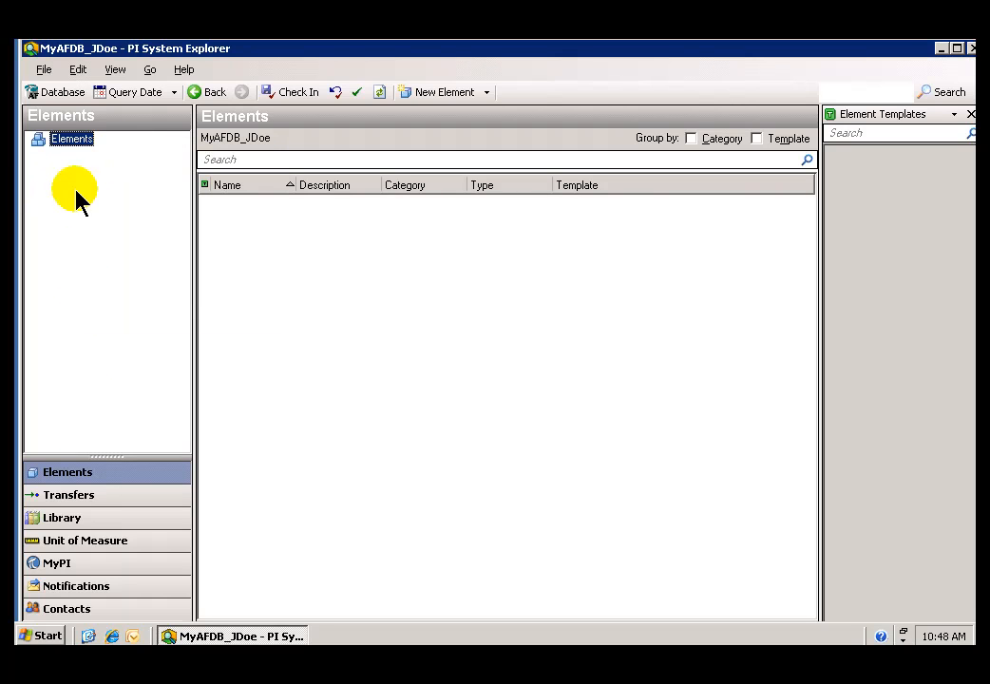
{"action": "left_click", "coordinate": [61, 517]}
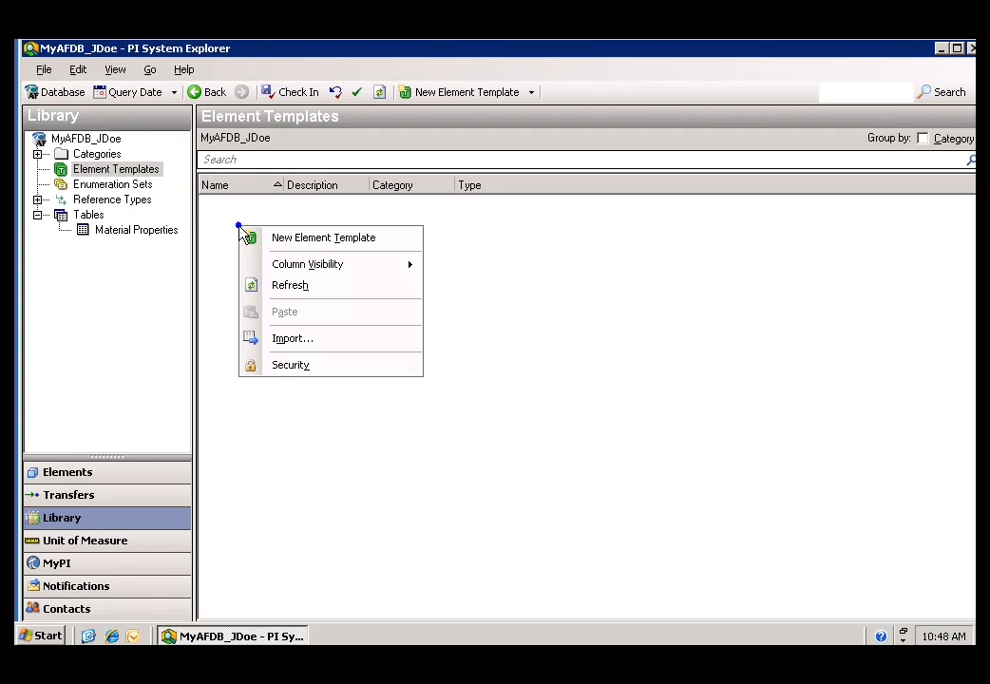
Create a new element template and name it Tank Template, confirming its properties.
{"action": "left_click", "coordinate": [323, 235]}
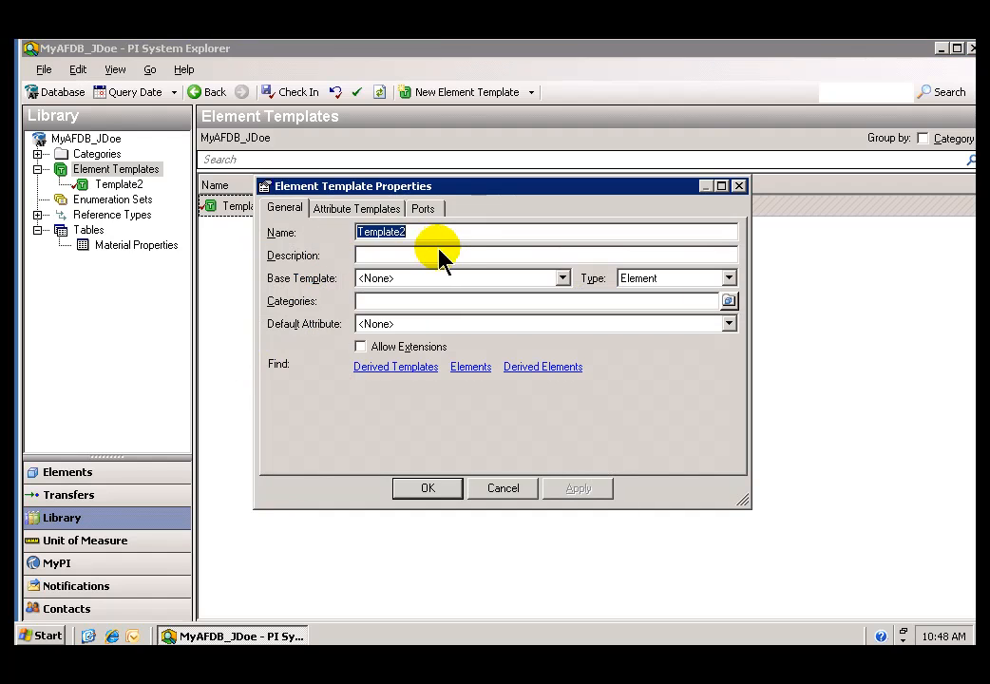
{"action": "mouse_move", "coordinate": [427, 245]}
{"action": "type", "text": "Tank T"}
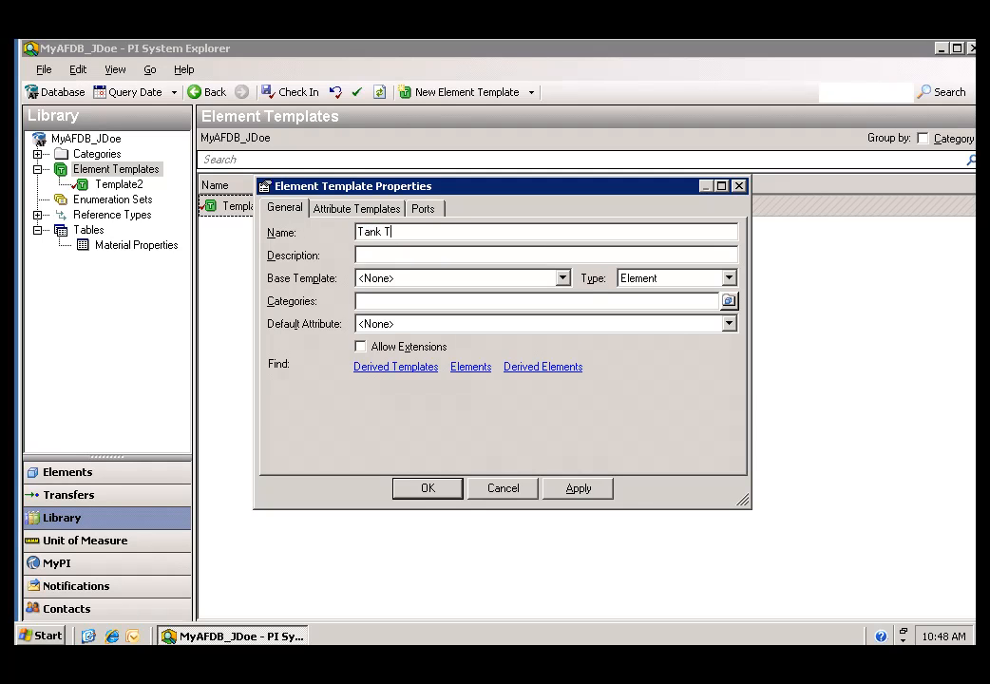
{"action": "type", "text": "emplate"}
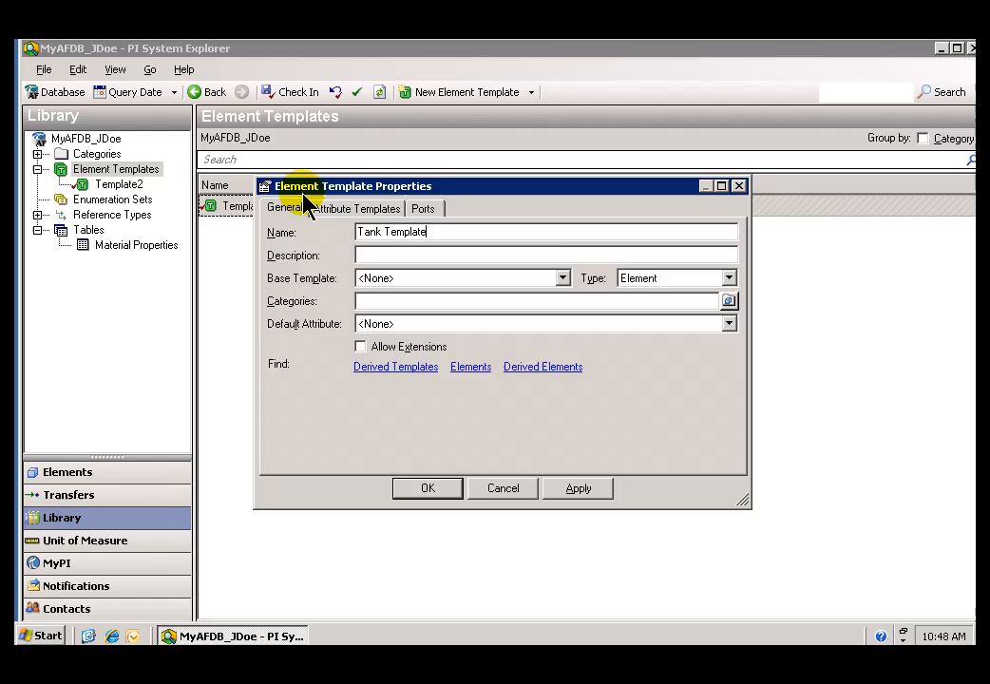
{"action": "left_click", "coordinate": [425, 486]}
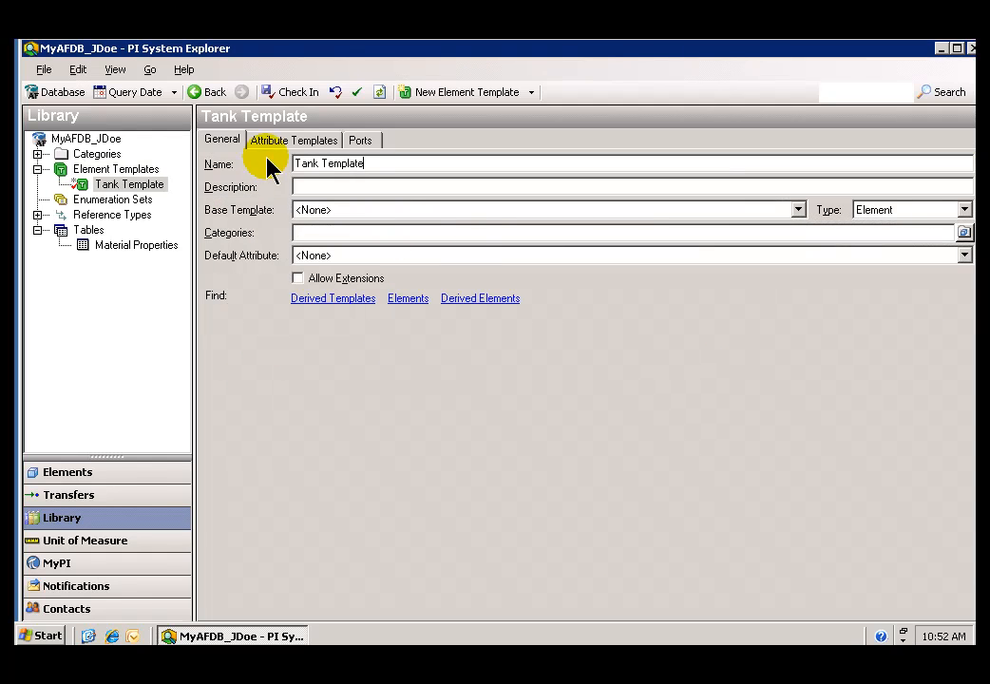
{"action": "mouse_move", "coordinate": [371, 171]}
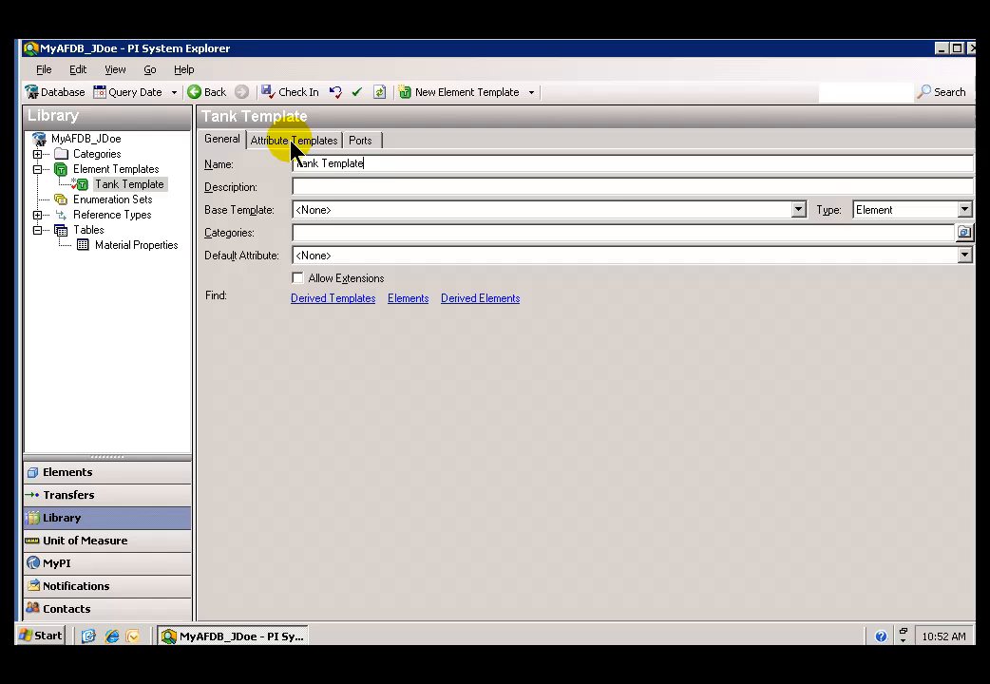
Show Tank Template's empty Attribute Templates list and bring up the new-attribute-template command.
{"action": "left_click", "coordinate": [293, 141]}
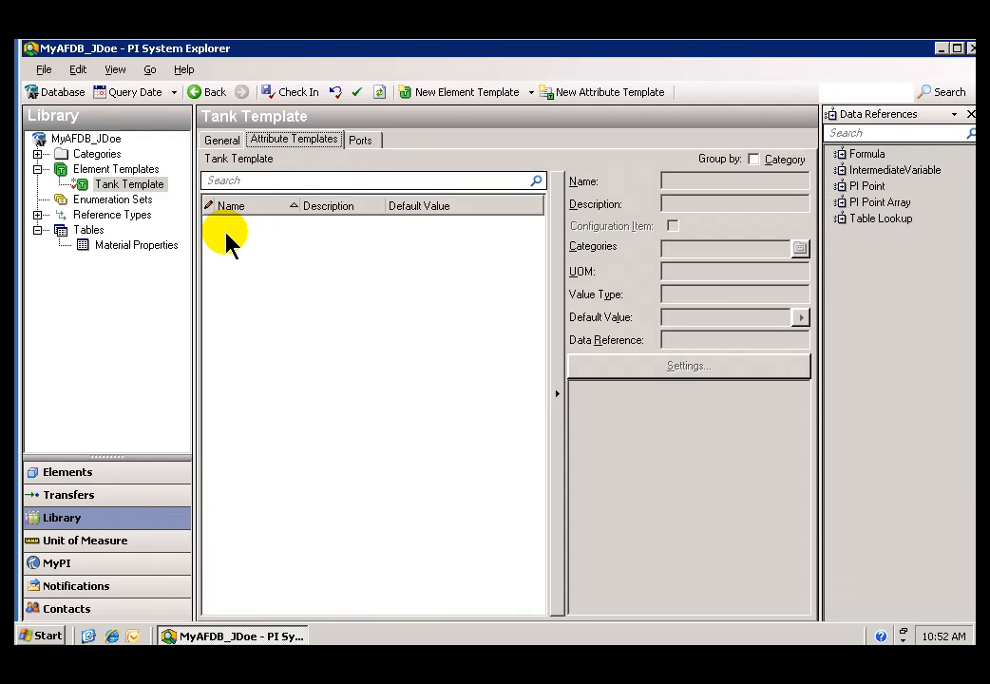
{"action": "right_click", "coordinate": [228, 243]}
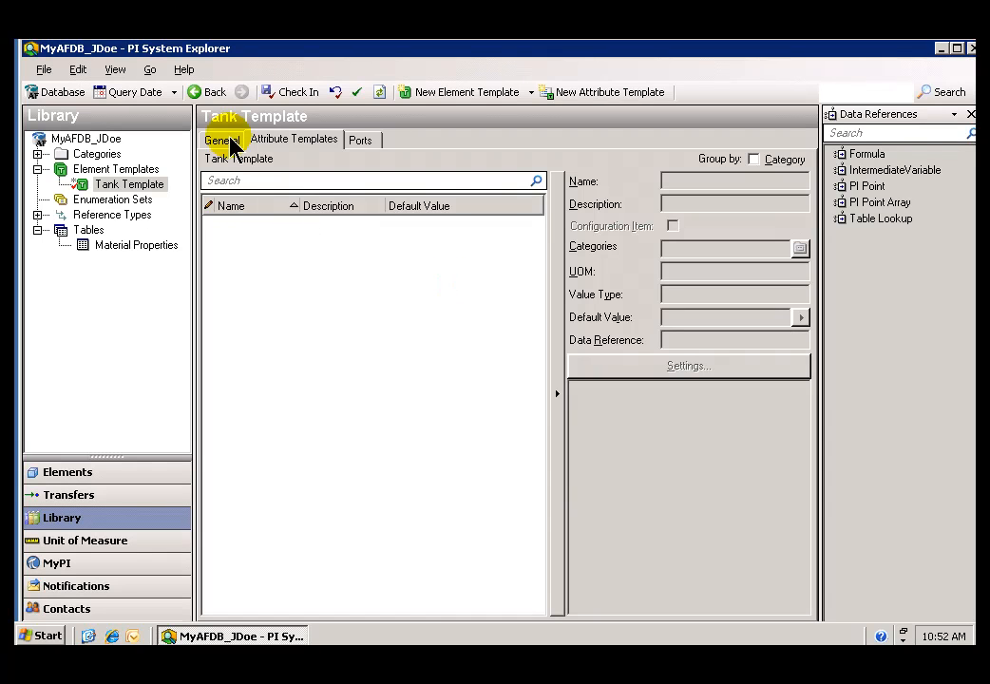
{"action": "left_click", "coordinate": [220, 140]}
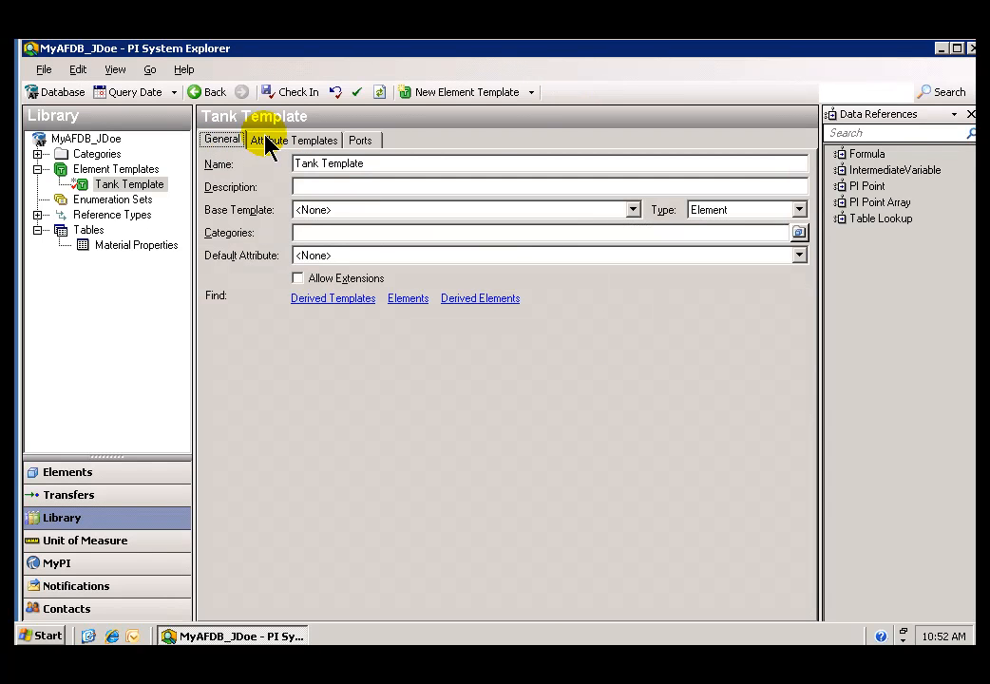
{"action": "left_click", "coordinate": [293, 140]}
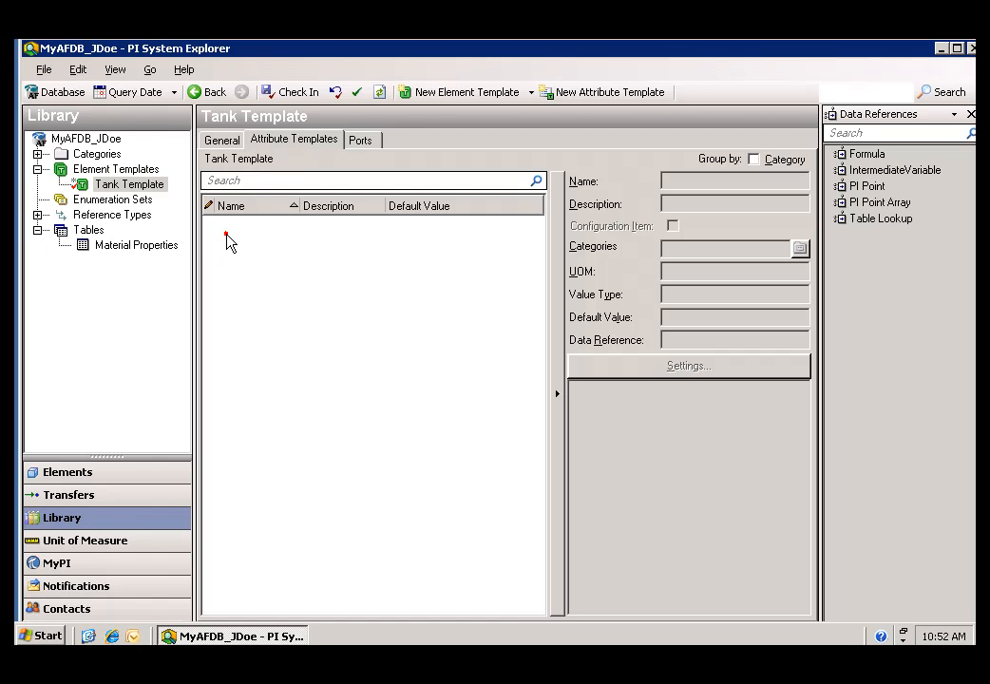
{"action": "right_click", "coordinate": [226, 243]}
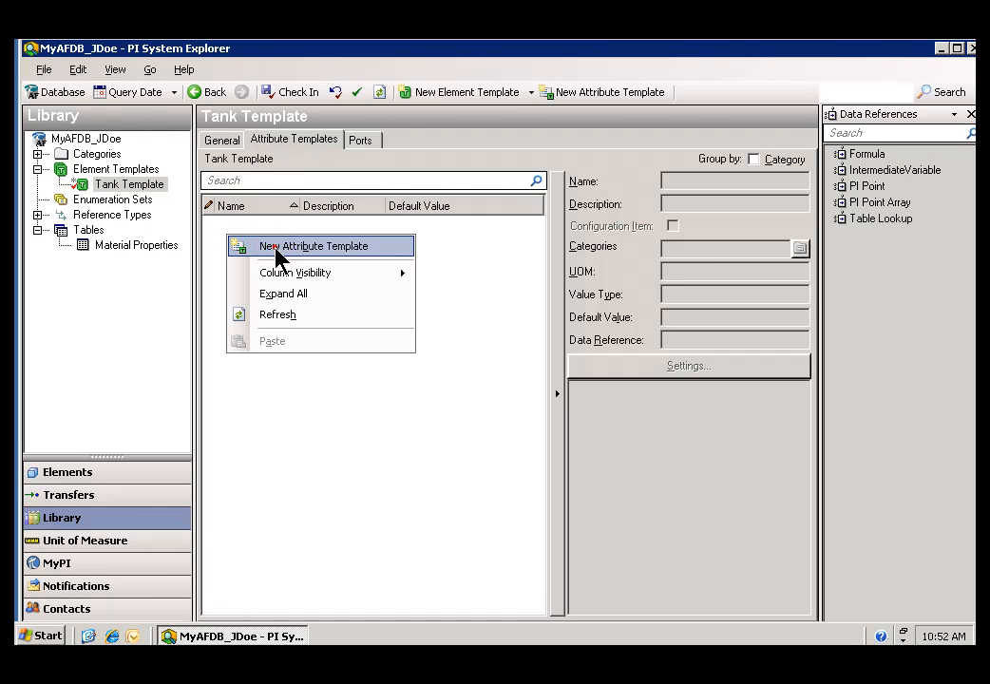
Add a Level attribute template with UOM foot and Double value type, default 0 ft.
{"action": "left_click", "coordinate": [313, 245]}
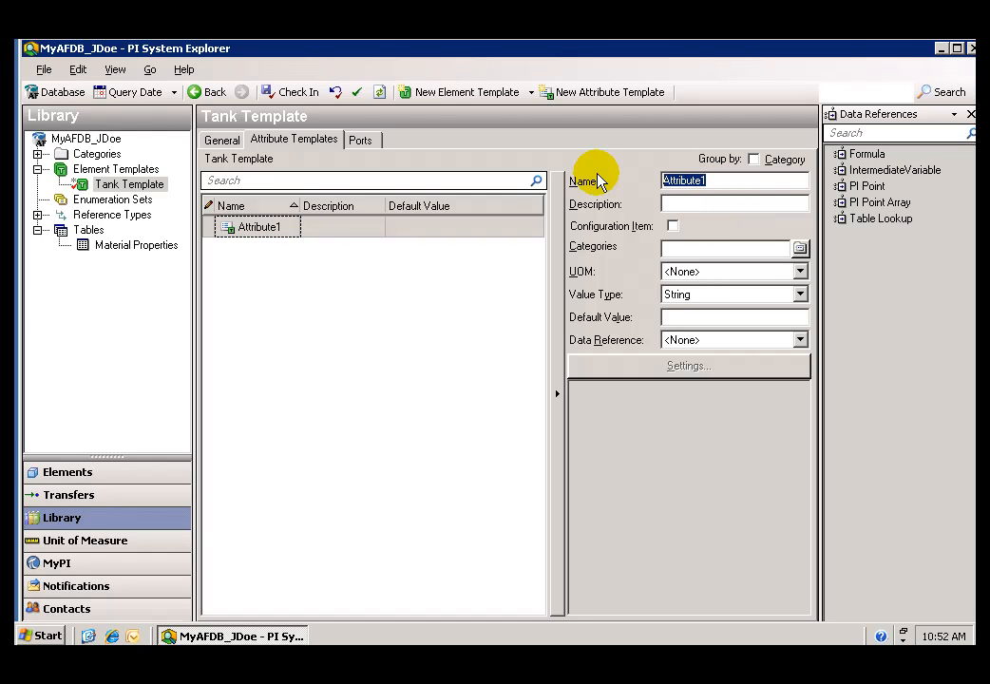
{"action": "type", "text": "Leve"}
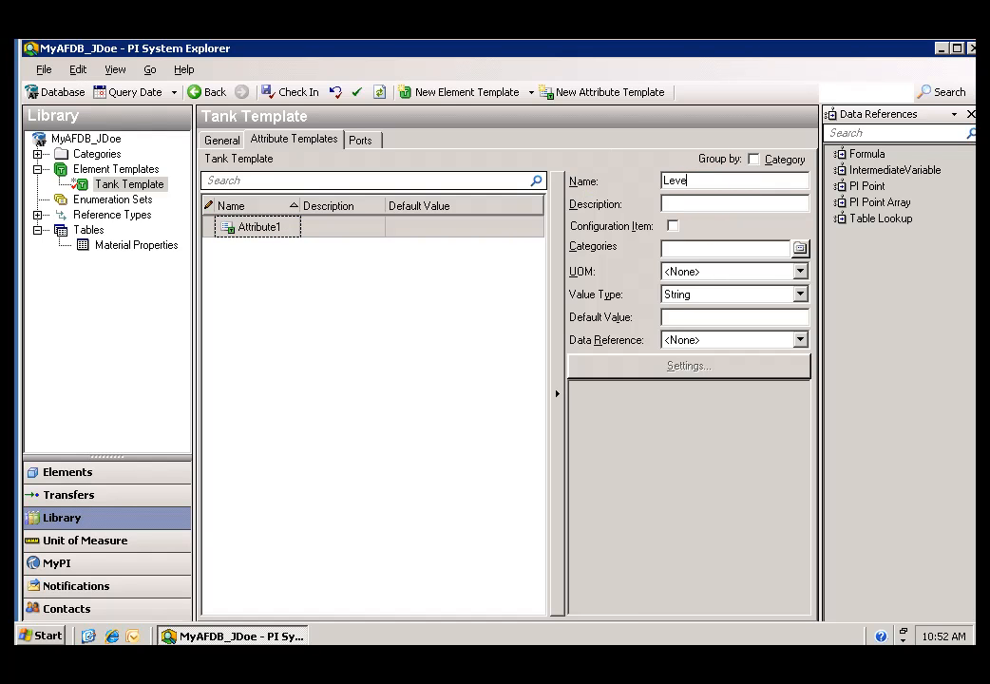
{"action": "left_click", "coordinate": [798, 271]}
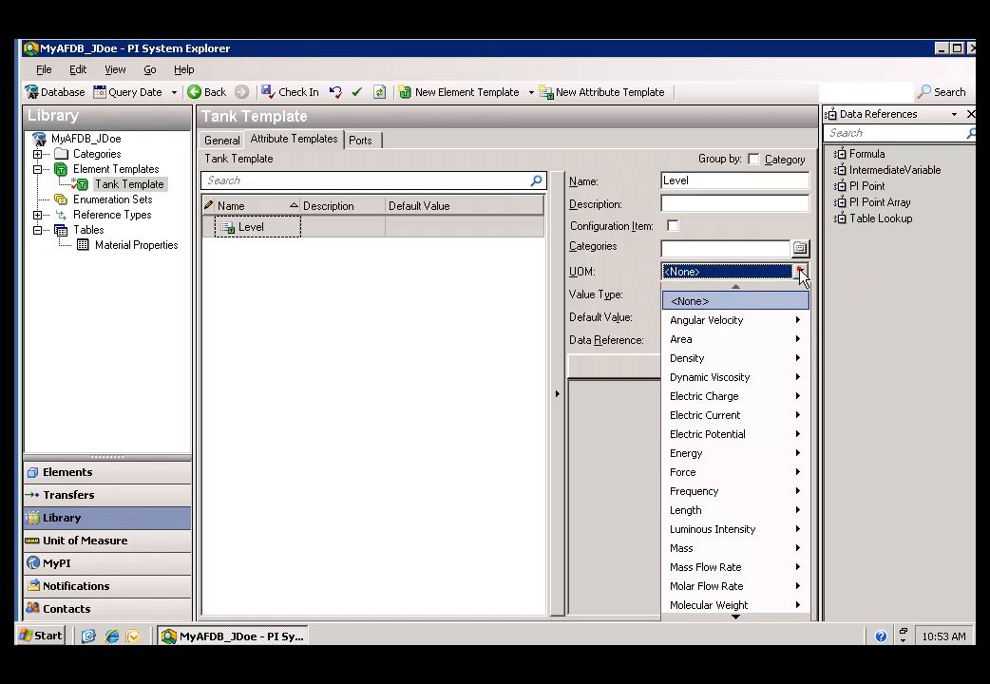
{"action": "mouse_move", "coordinate": [684, 509]}
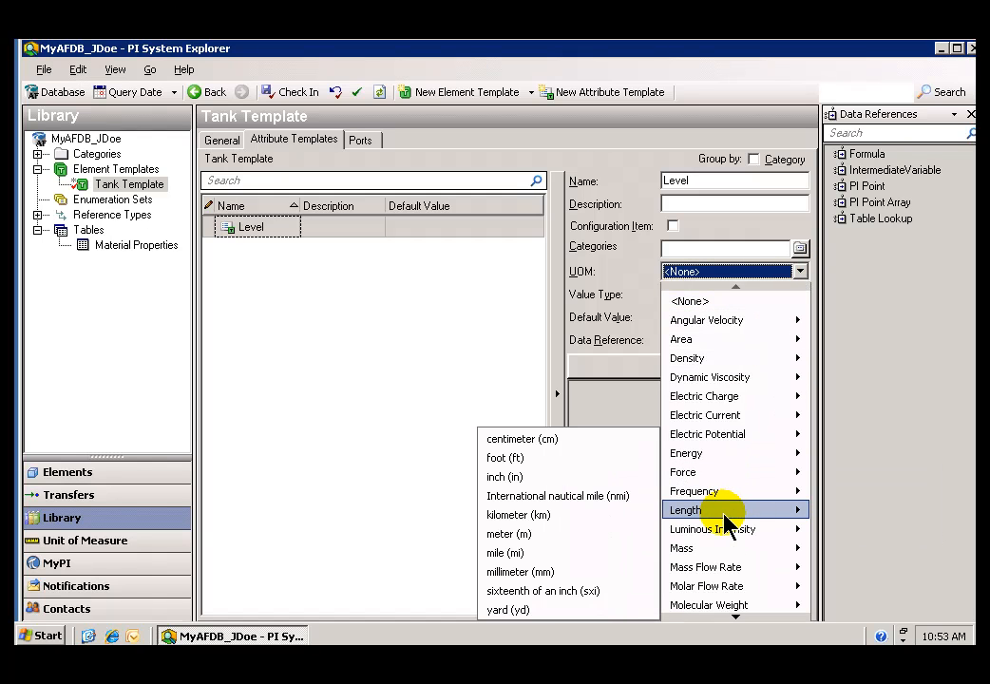
{"action": "mouse_move", "coordinate": [618, 496]}
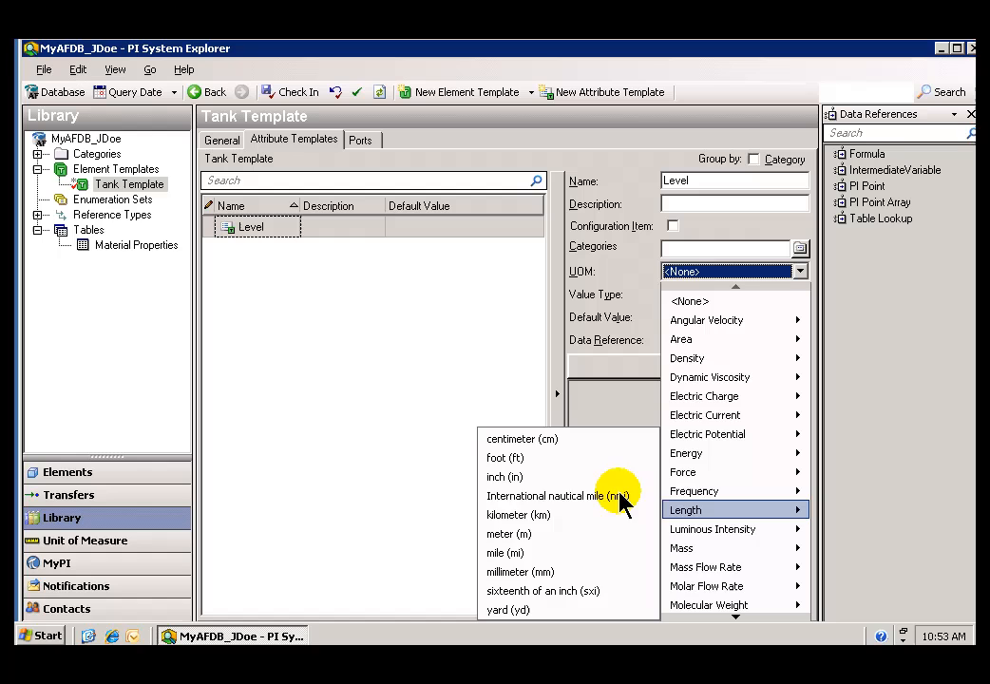
{"action": "left_click", "coordinate": [505, 455]}
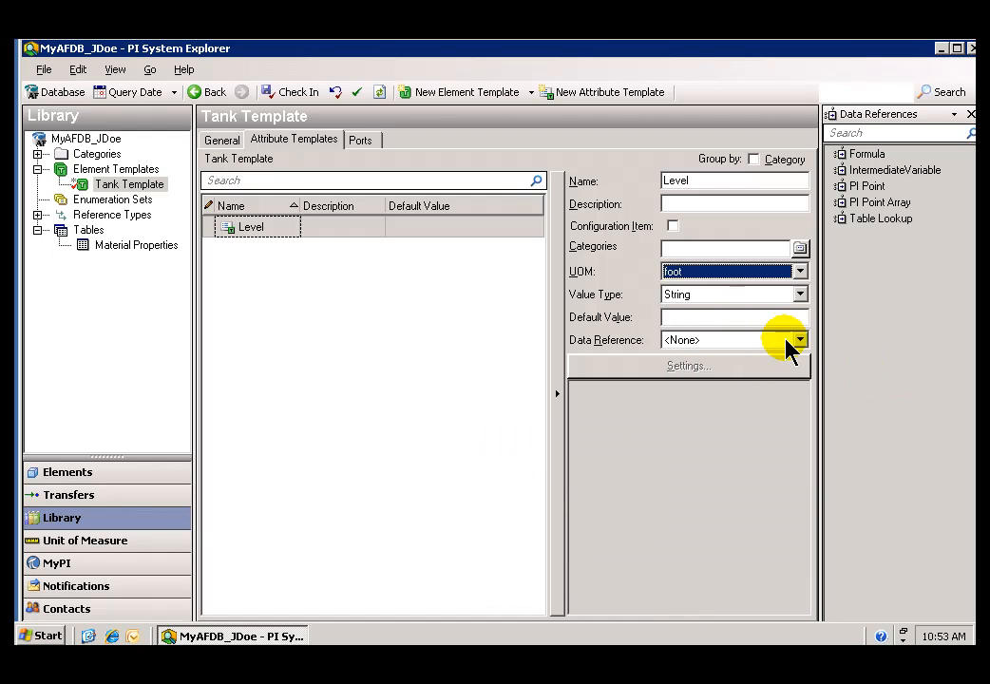
{"action": "left_click", "coordinate": [798, 338]}
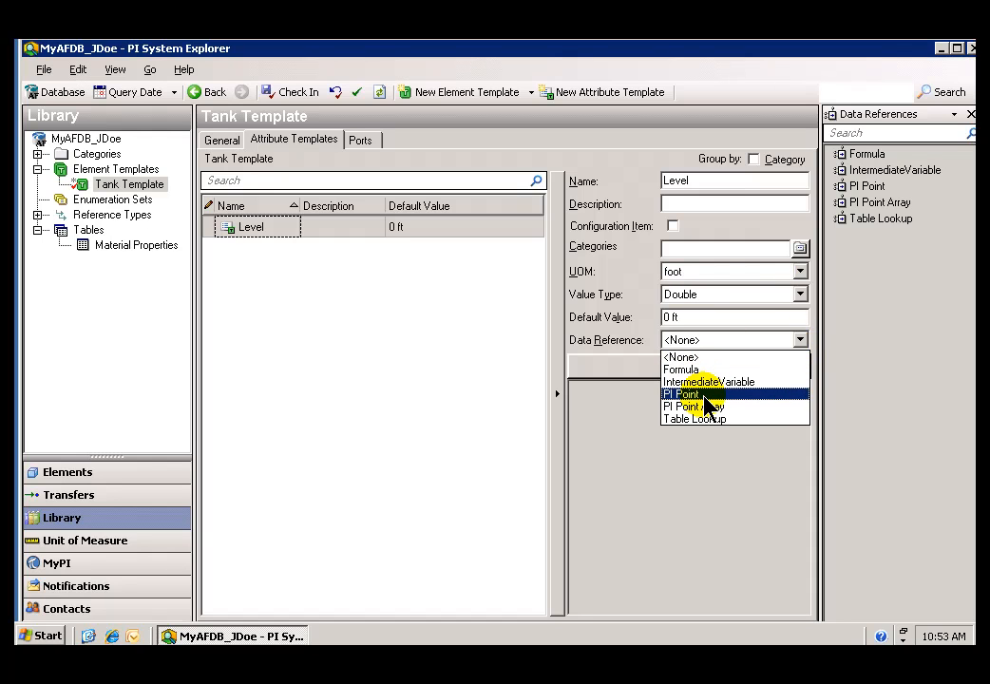
{"action": "mouse_move", "coordinate": [718, 420]}
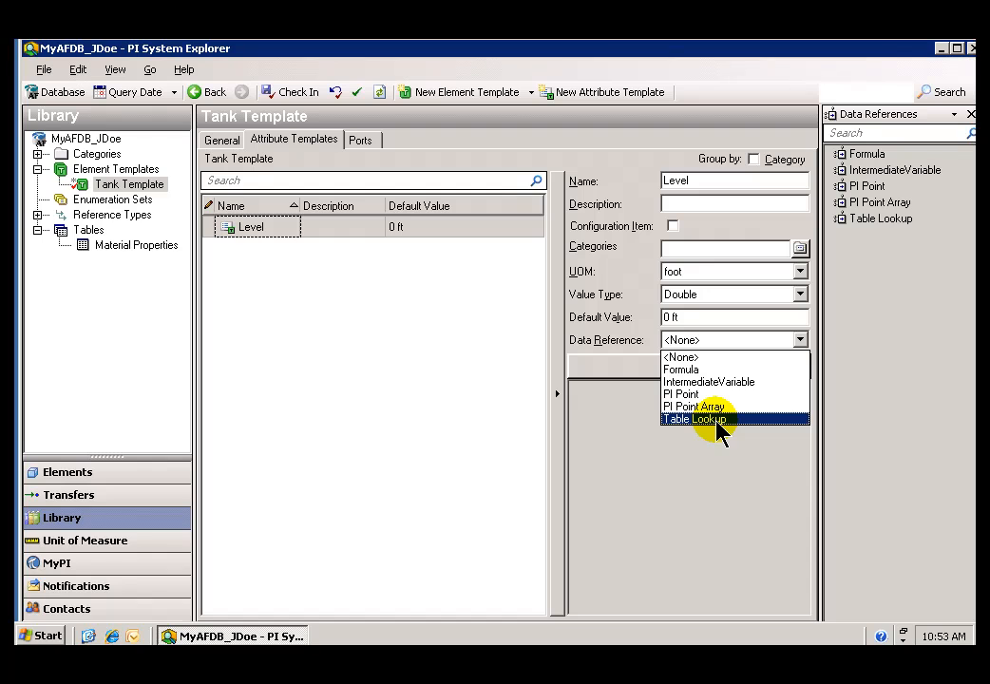
{"action": "mouse_move", "coordinate": [702, 368]}
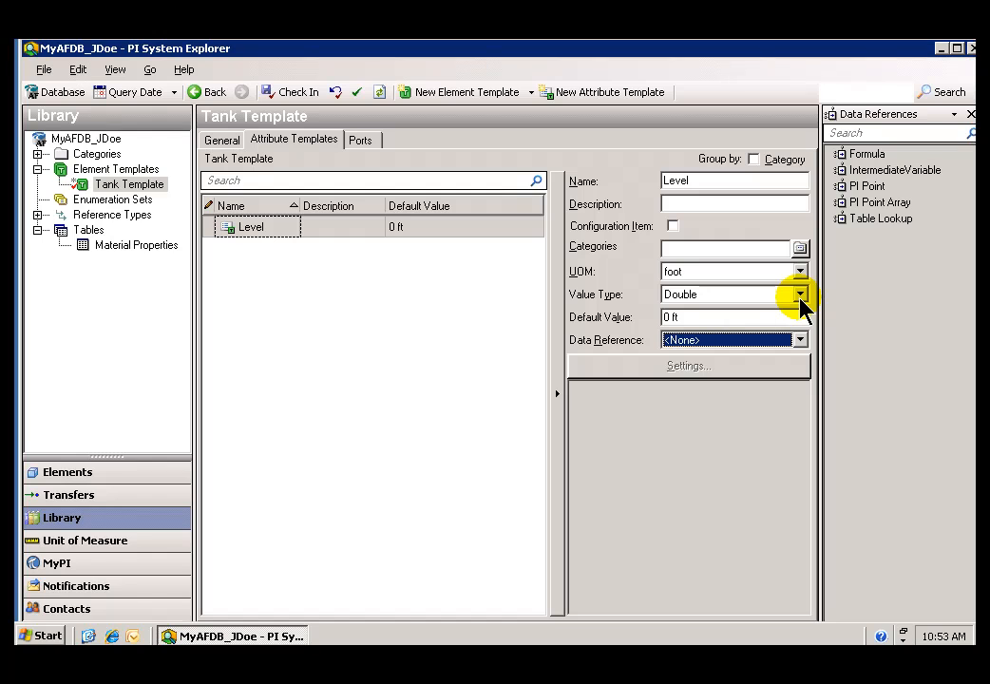
{"action": "mouse_move", "coordinate": [797, 314]}
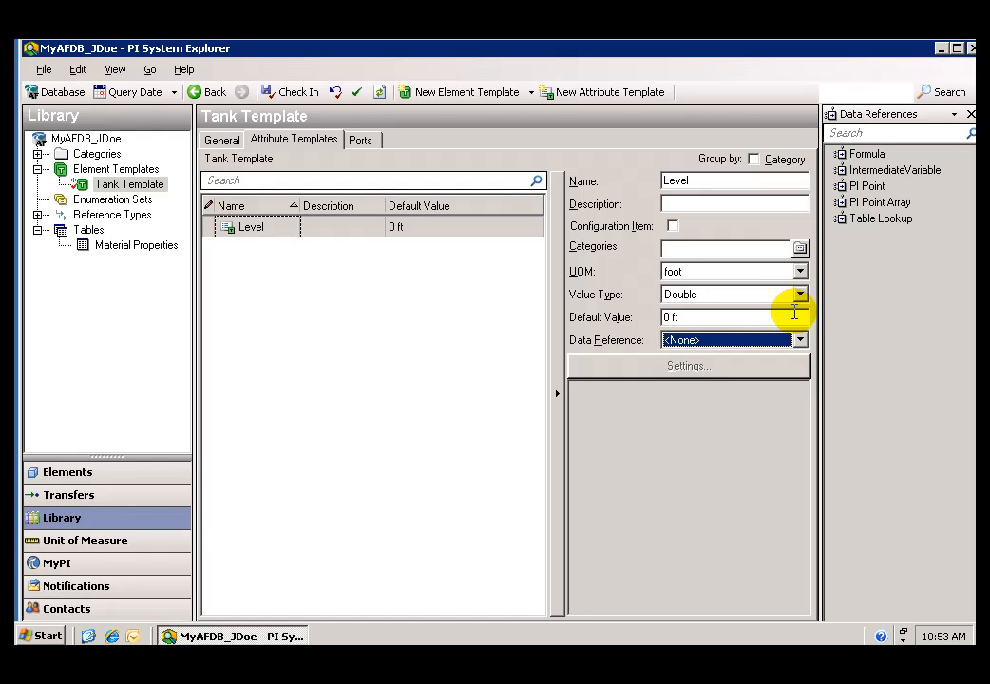
{"action": "mouse_move", "coordinate": [802, 300]}
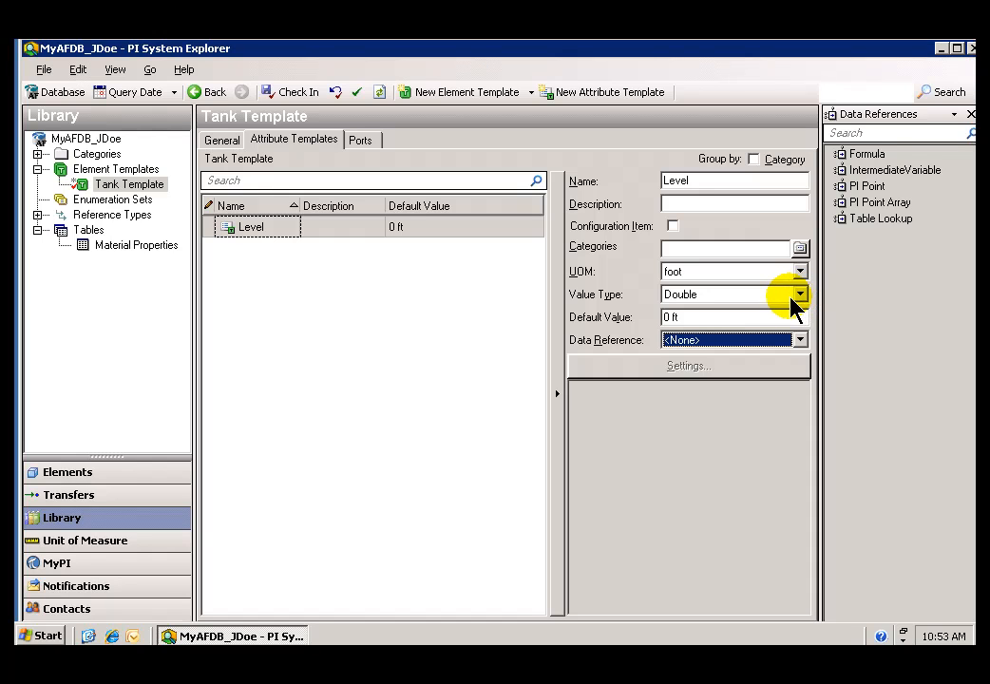
{"action": "mouse_move", "coordinate": [275, 266]}
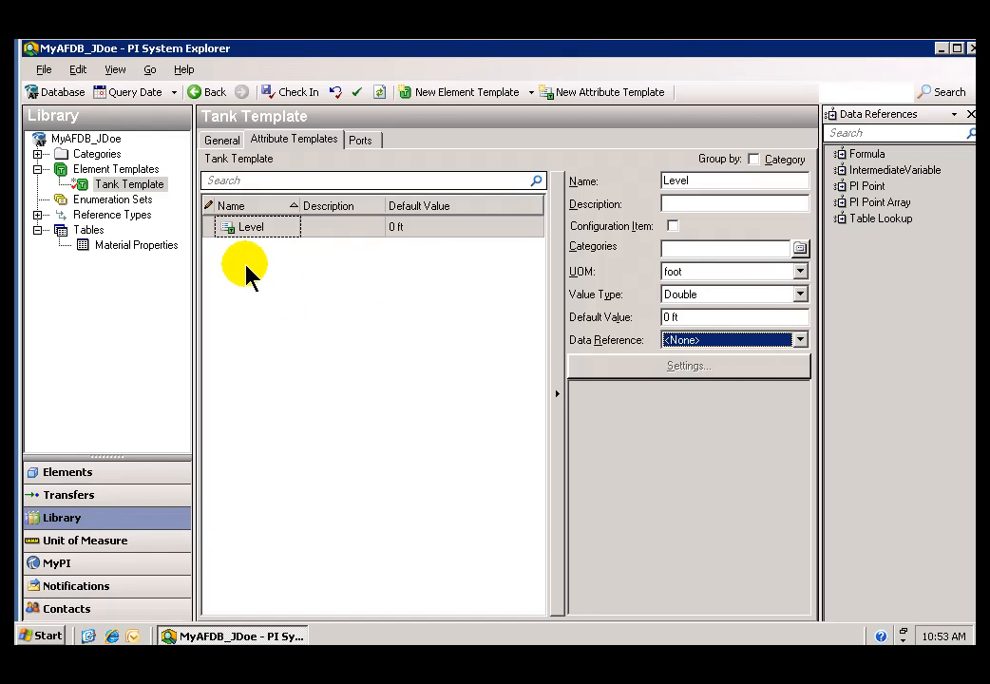
{"action": "mouse_move", "coordinate": [238, 266]}
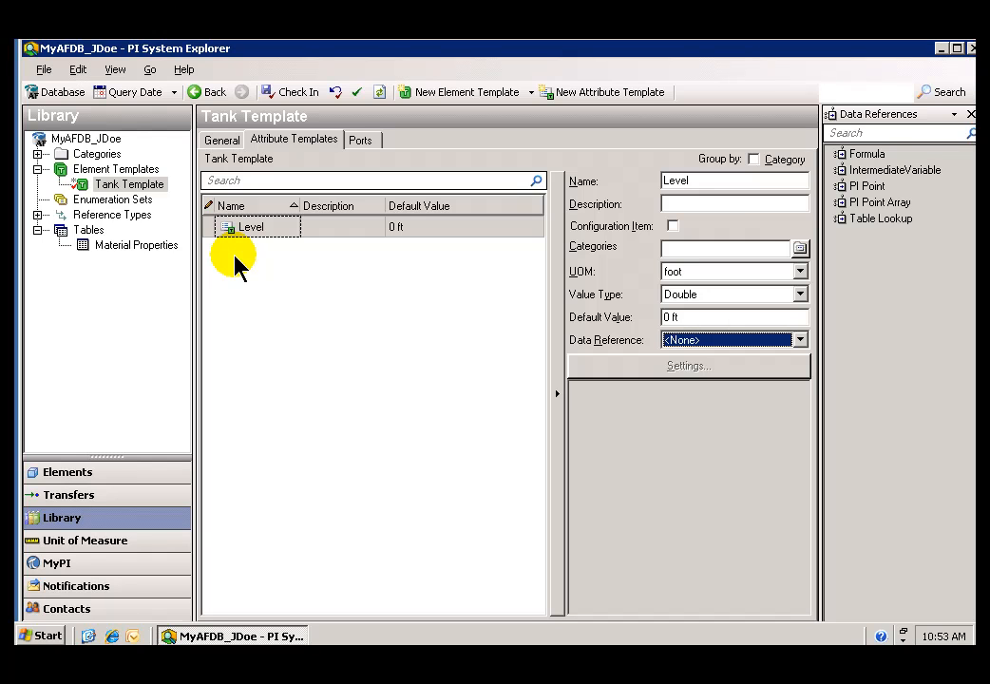
{"action": "left_click", "coordinate": [232, 257]}
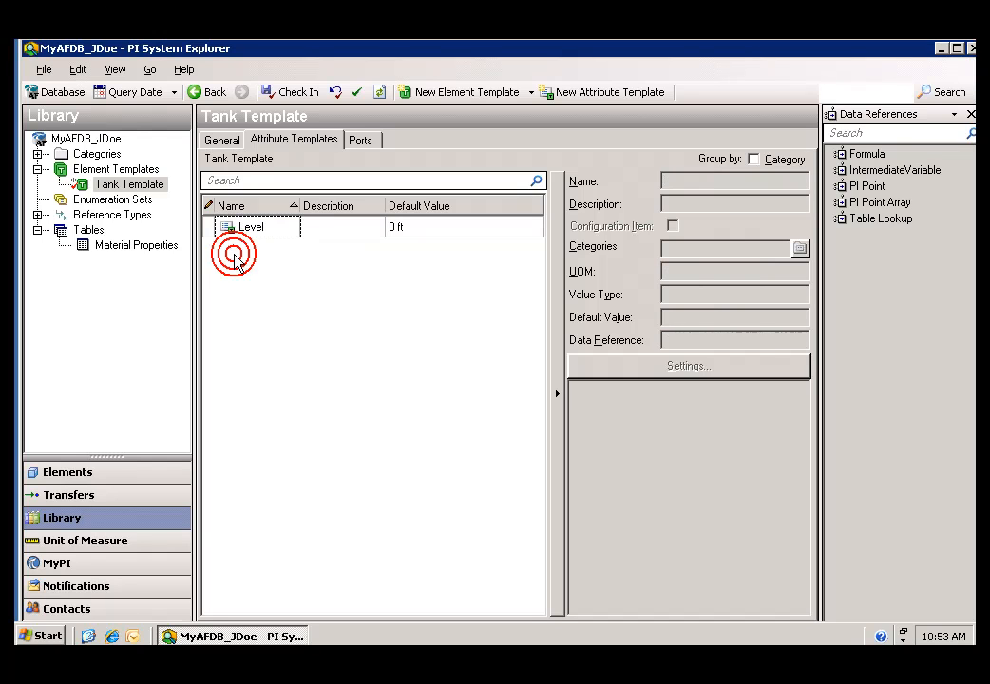
Add a Volume attribute template in cubic meter and start another attribute.
{"action": "right_click", "coordinate": [232, 256]}
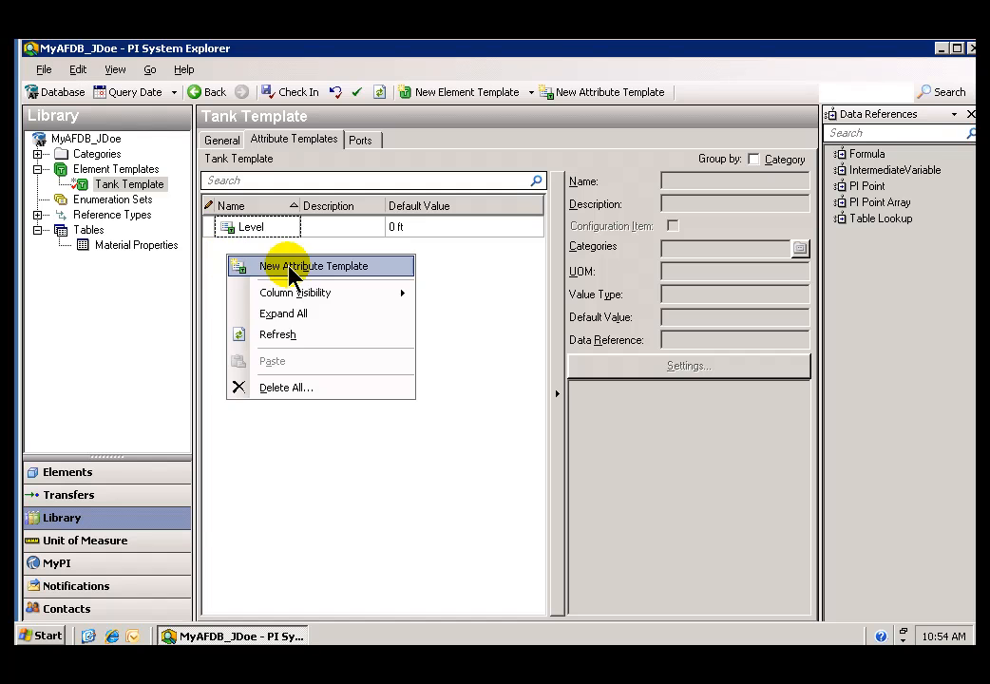
{"action": "left_click", "coordinate": [313, 266]}
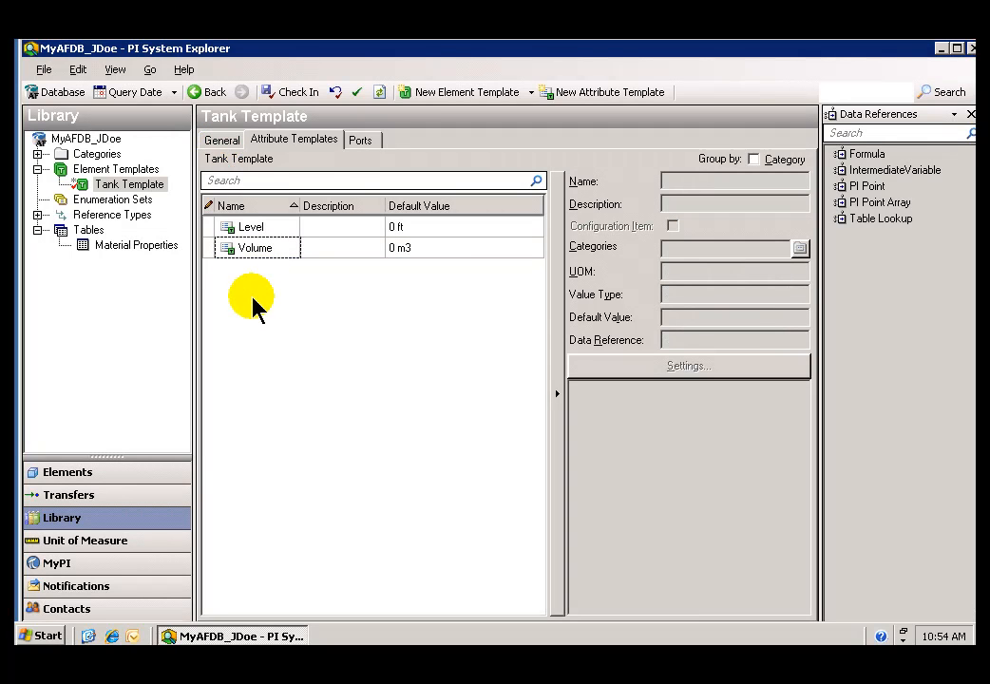
{"action": "right_click", "coordinate": [251, 301]}
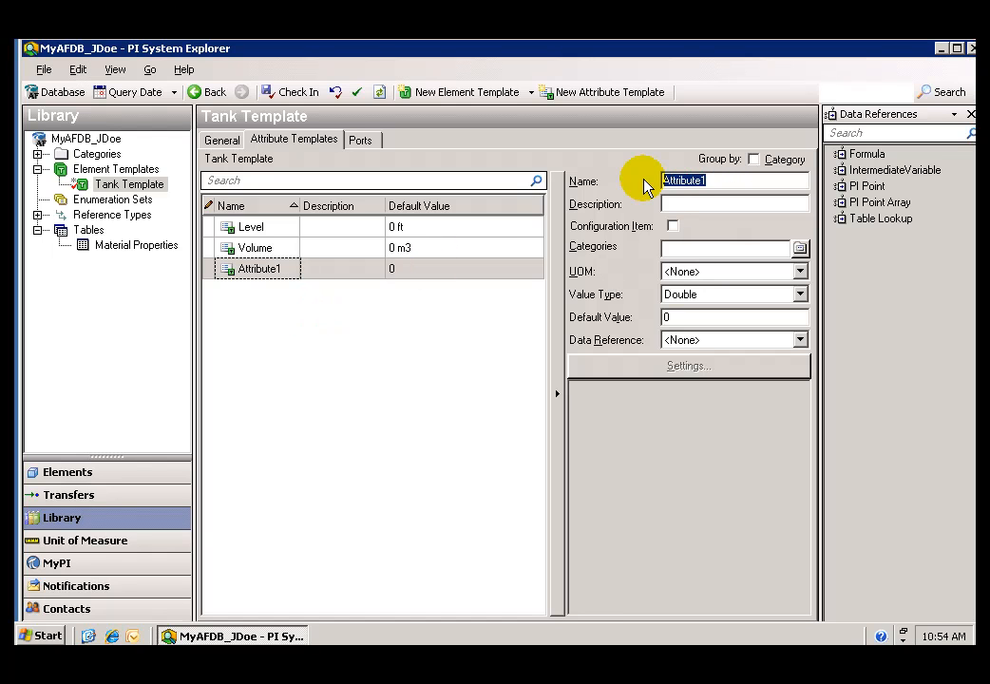
Name the new attribute Density and set its UOM to kilogram per liter.
{"action": "type", "text": "Densite"}
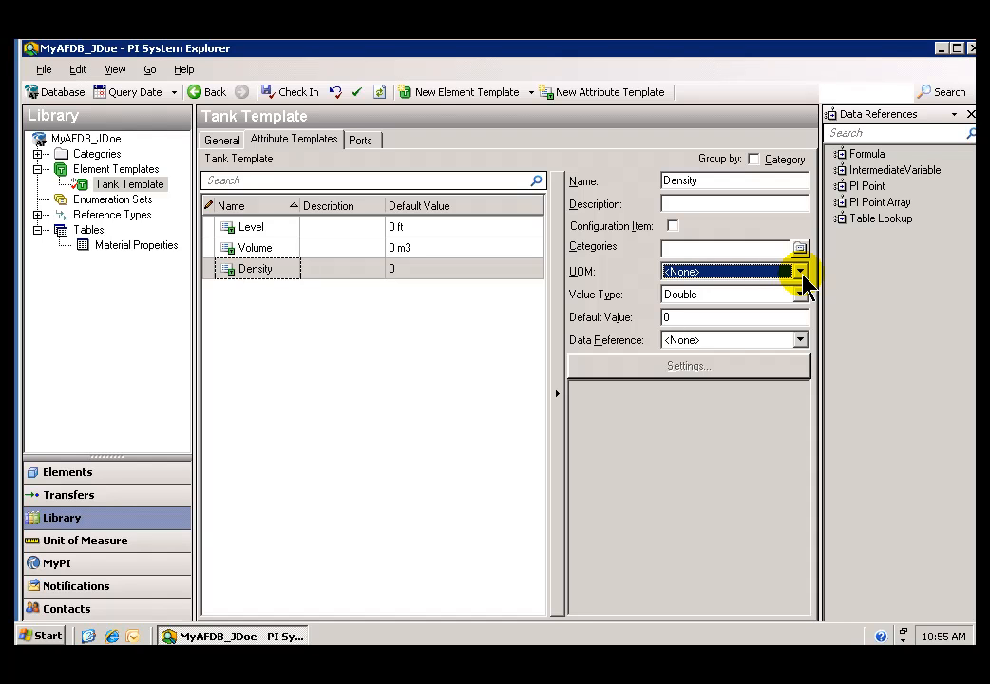
{"action": "left_click", "coordinate": [798, 272]}
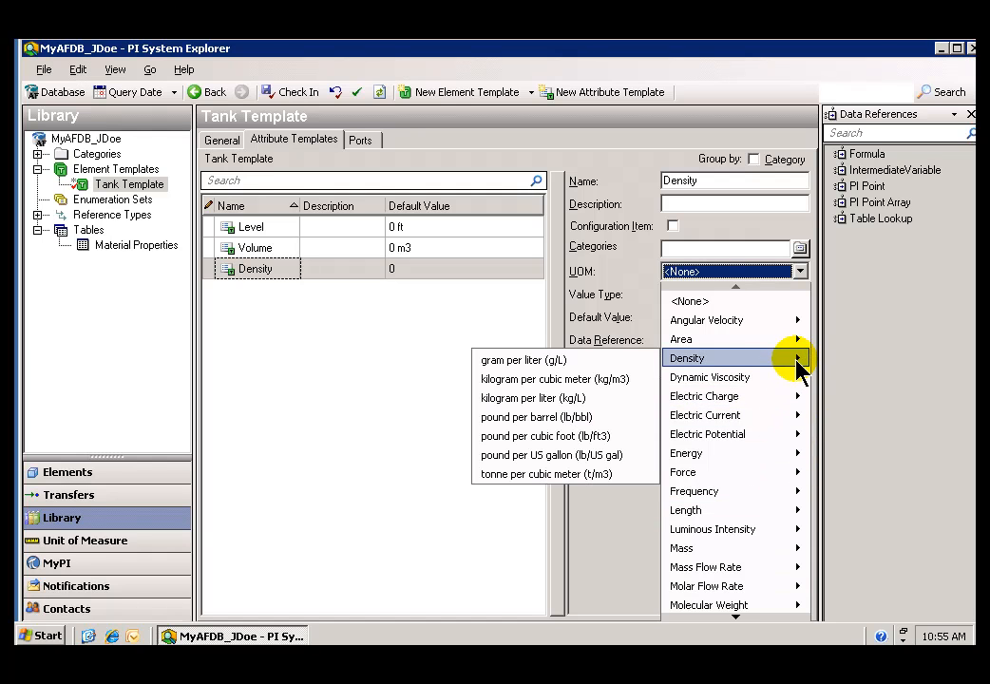
{"action": "mouse_move", "coordinate": [532, 397]}
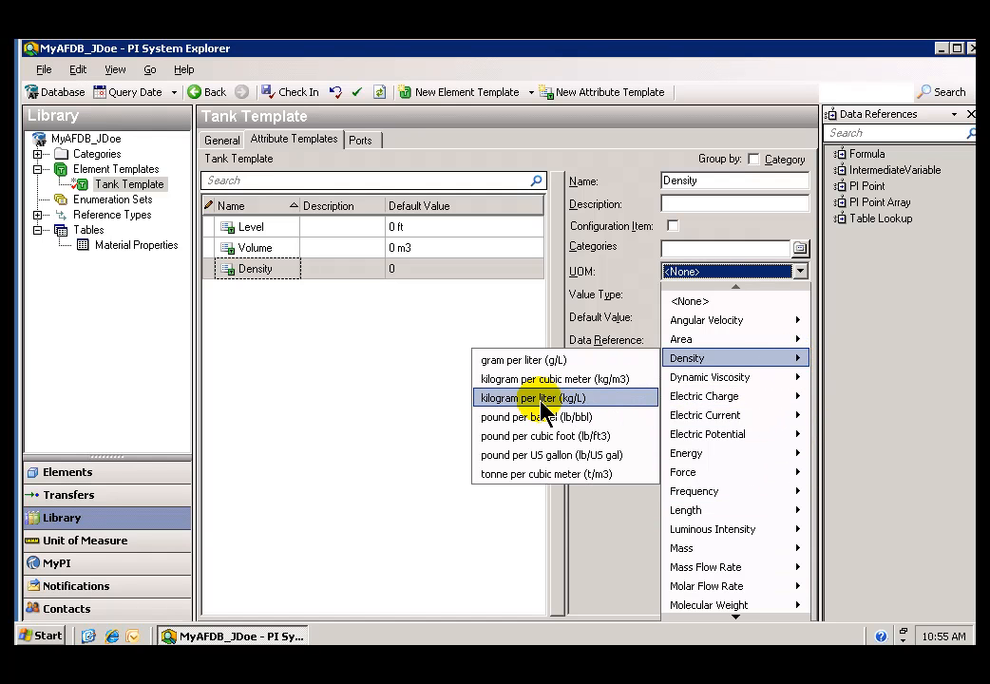
{"action": "left_click", "coordinate": [532, 397]}
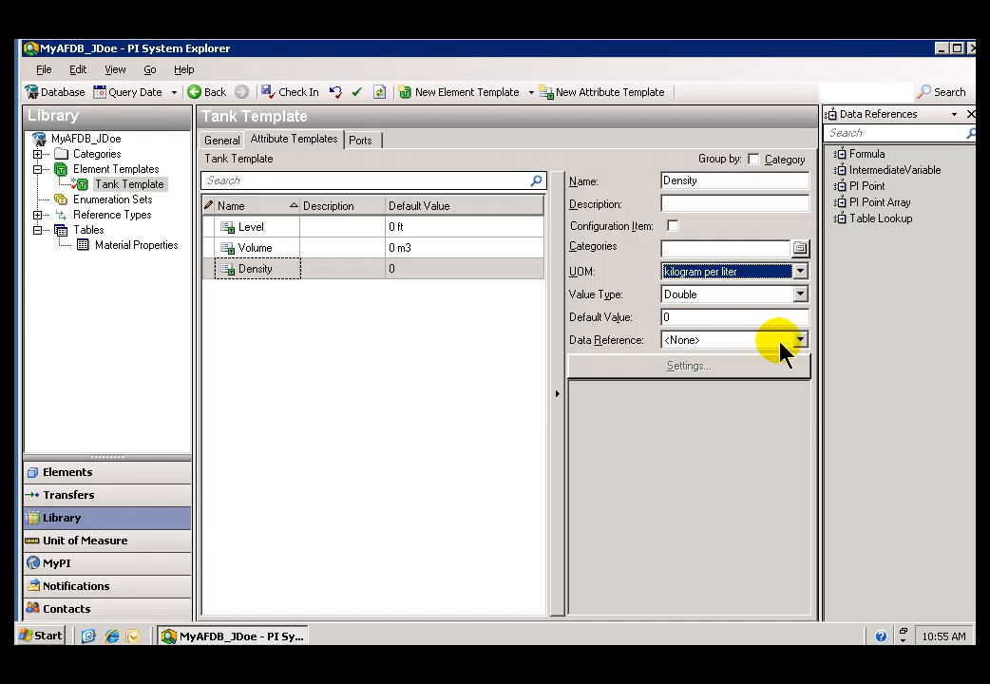
{"action": "left_click", "coordinate": [800, 338]}
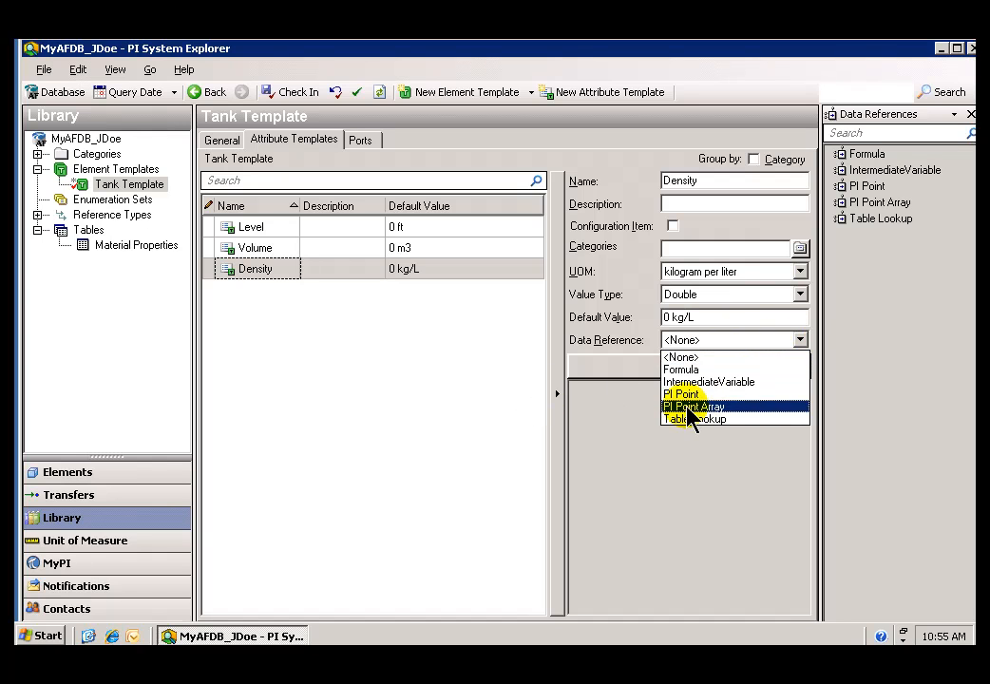
{"action": "mouse_move", "coordinate": [691, 420]}
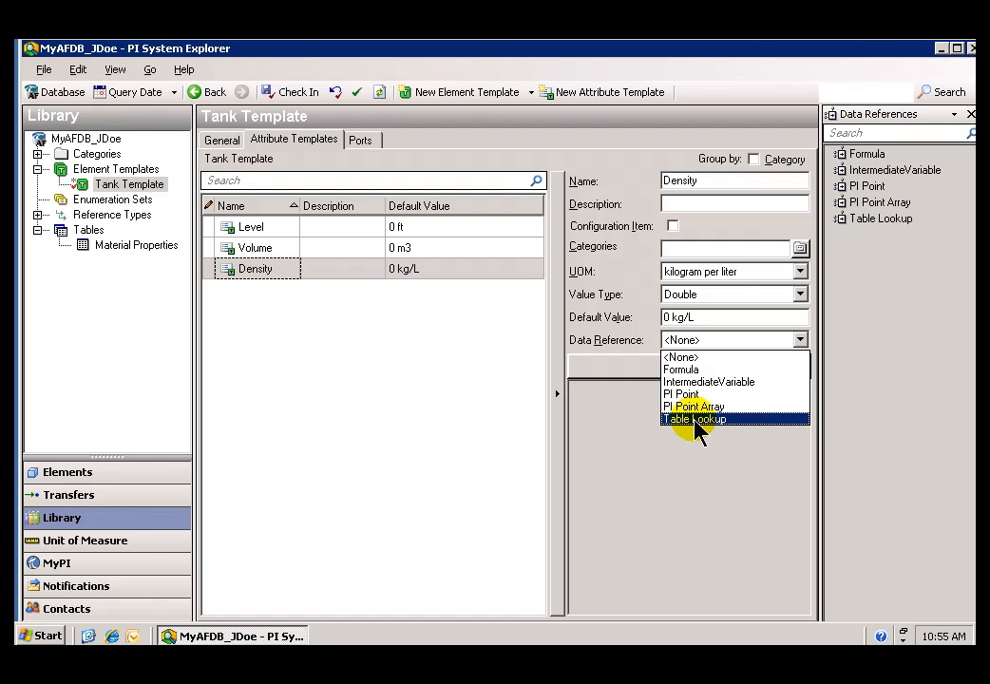
Make Density a Table Lookup, reviewing its settings without saving them.
{"action": "left_click", "coordinate": [693, 420]}
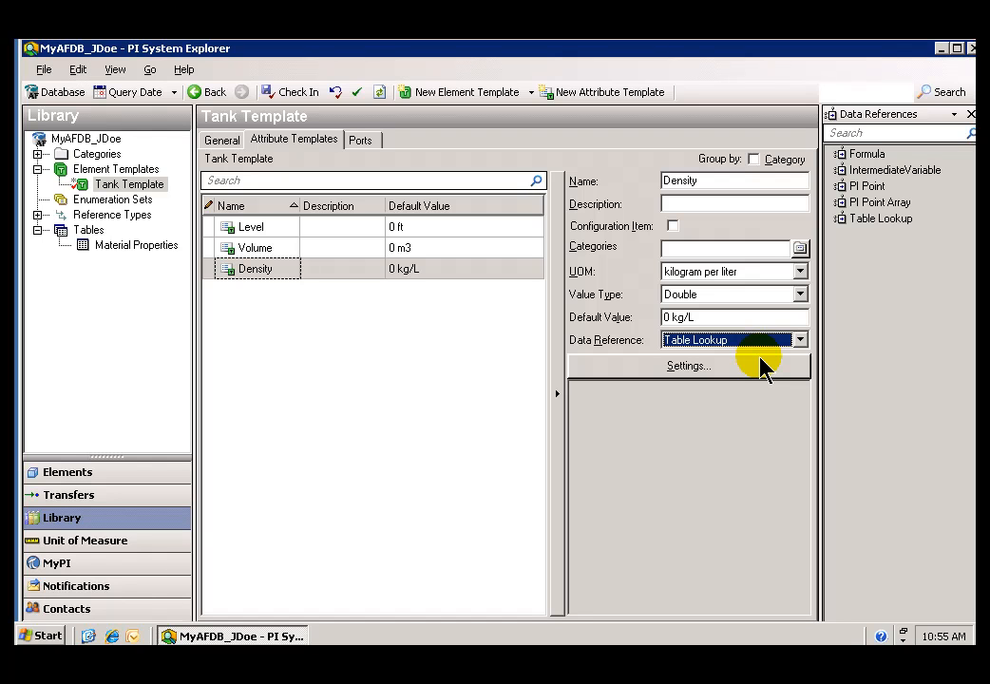
{"action": "mouse_move", "coordinate": [741, 376]}
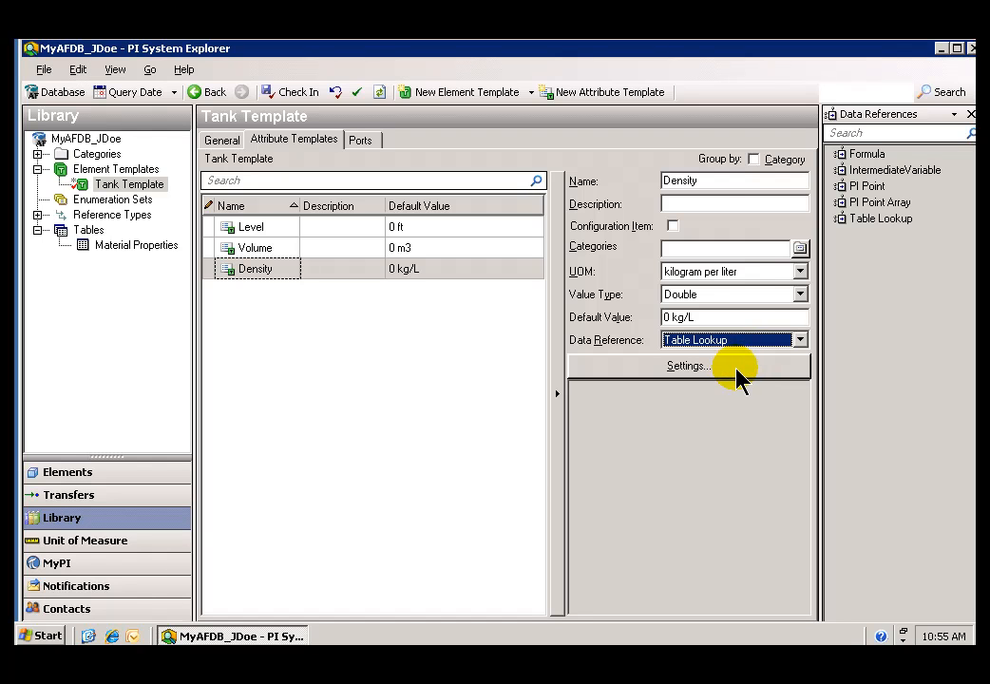
{"action": "left_click", "coordinate": [685, 365]}
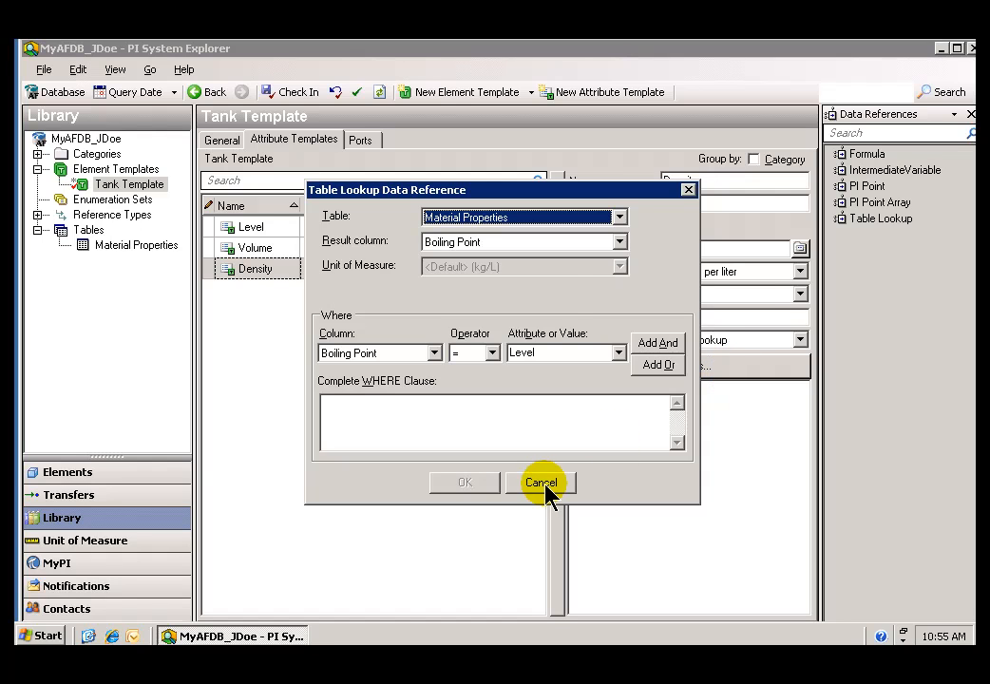
{"action": "left_click", "coordinate": [540, 483]}
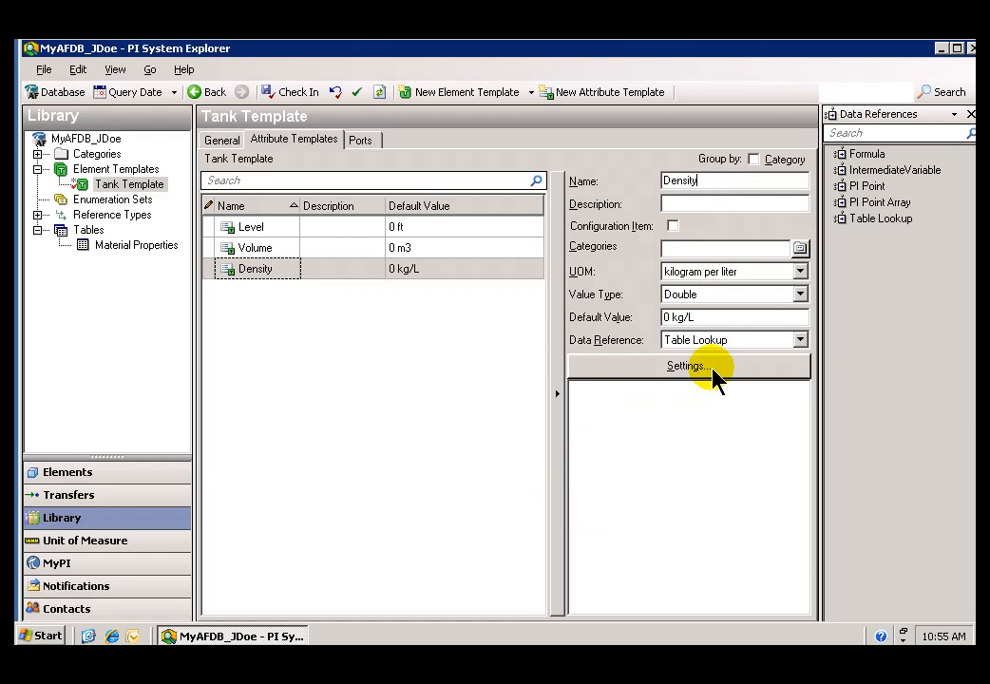
{"action": "mouse_move", "coordinate": [528, 384]}
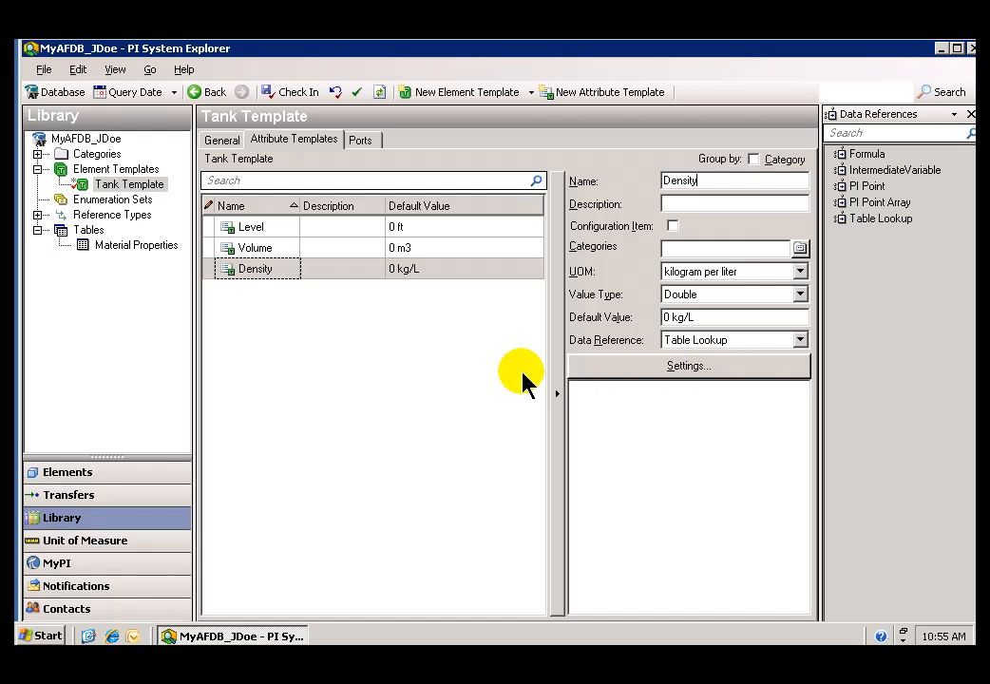
{"action": "left_click", "coordinate": [256, 270]}
{"action": "type", "text": "Mass"}
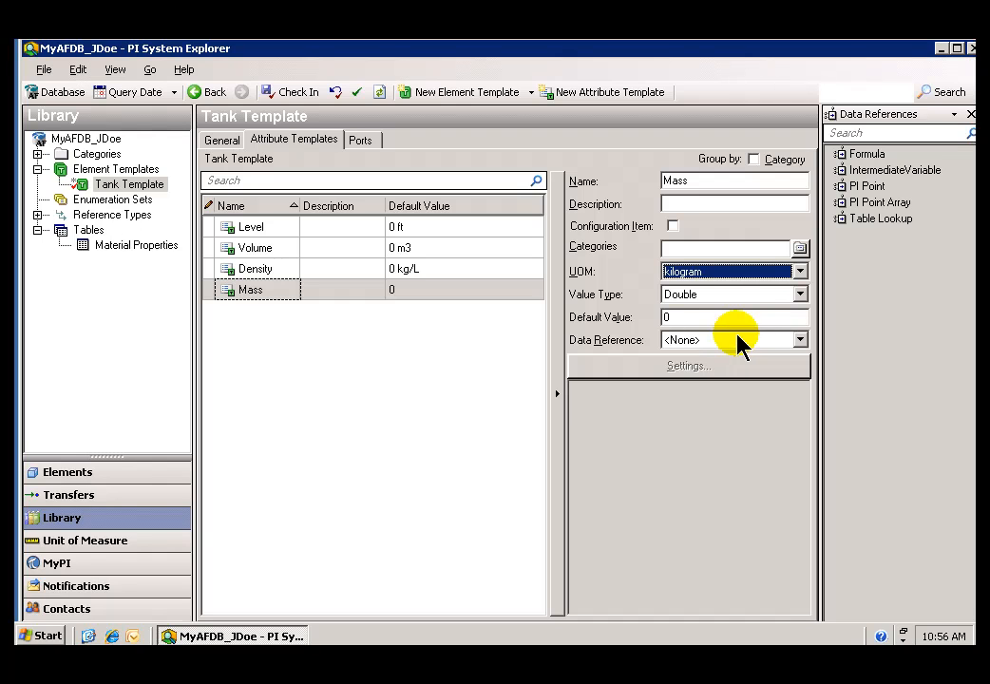
Set the Mass attribute's data reference to Formula and bring up its settings.
{"action": "left_click", "coordinate": [798, 338]}
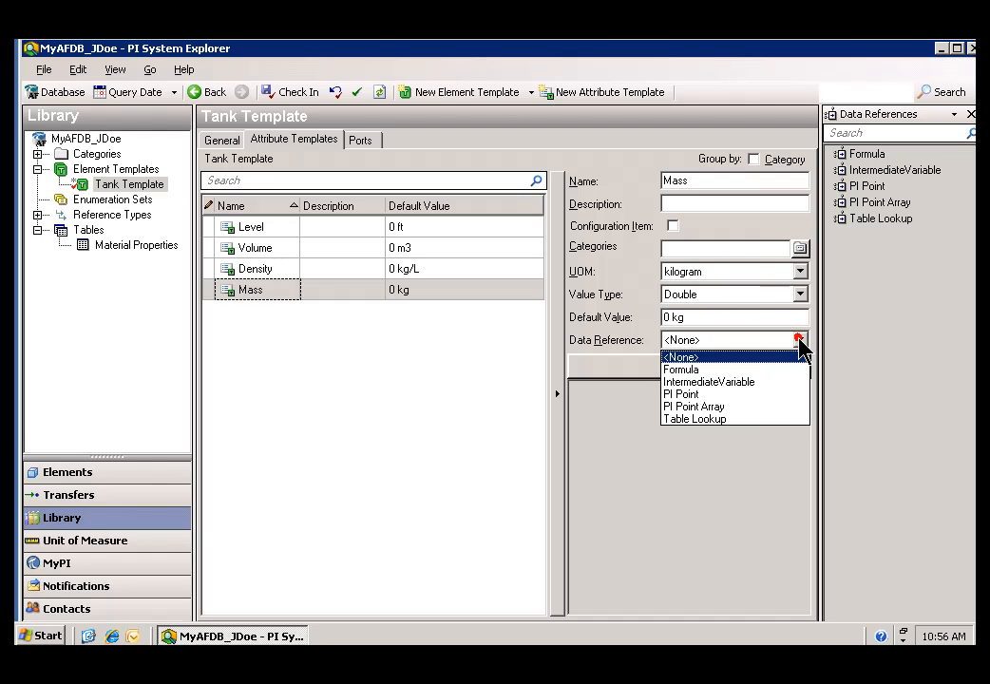
{"action": "mouse_move", "coordinate": [741, 204]}
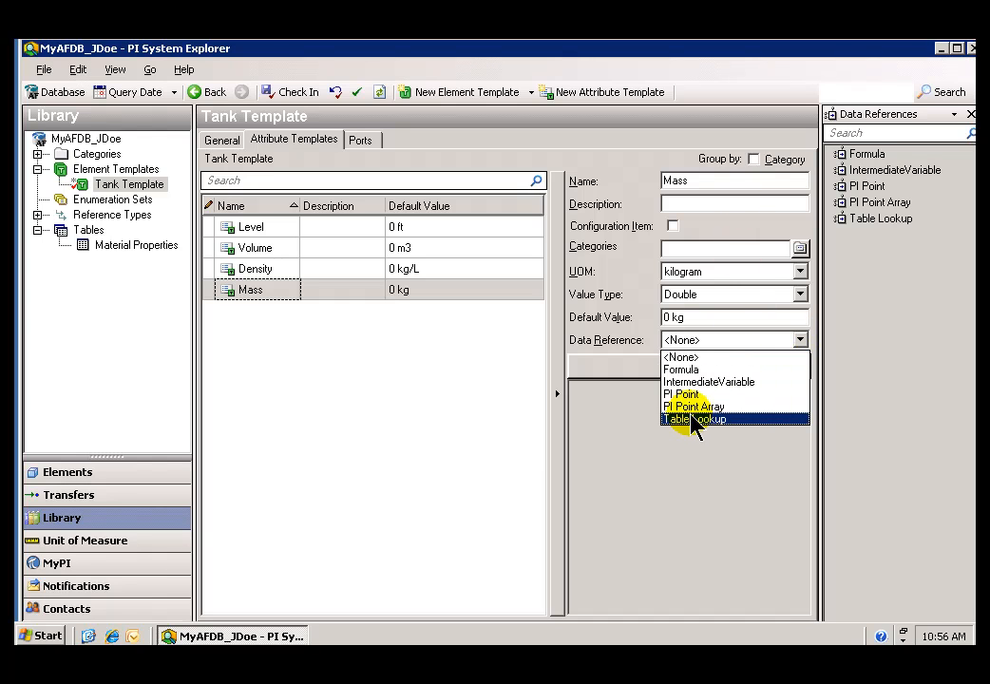
{"action": "left_click", "coordinate": [680, 368]}
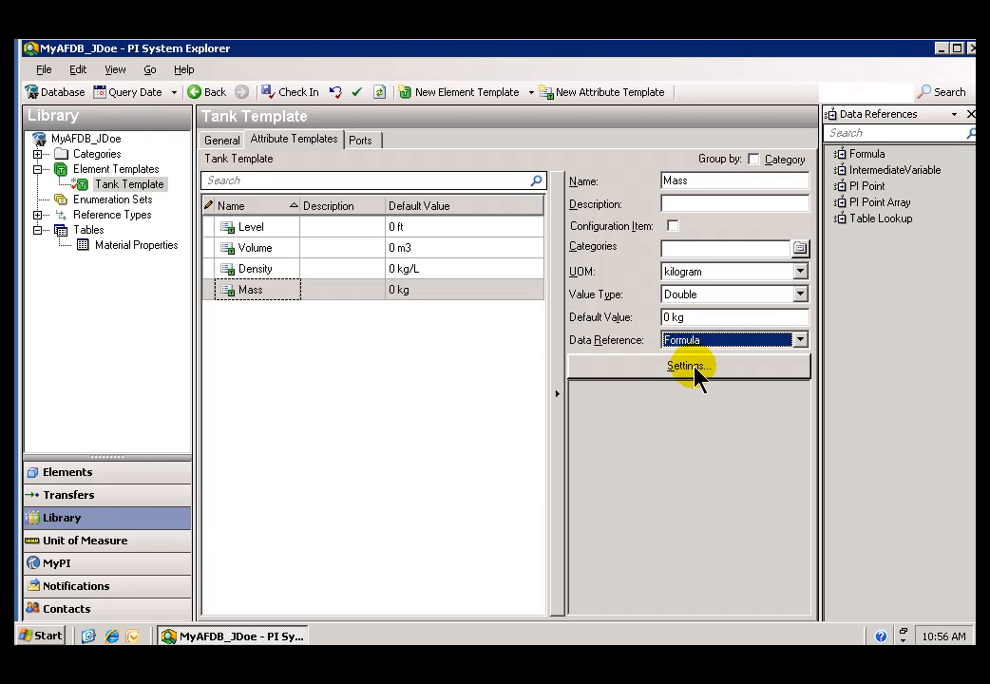
{"action": "left_click", "coordinate": [688, 365]}
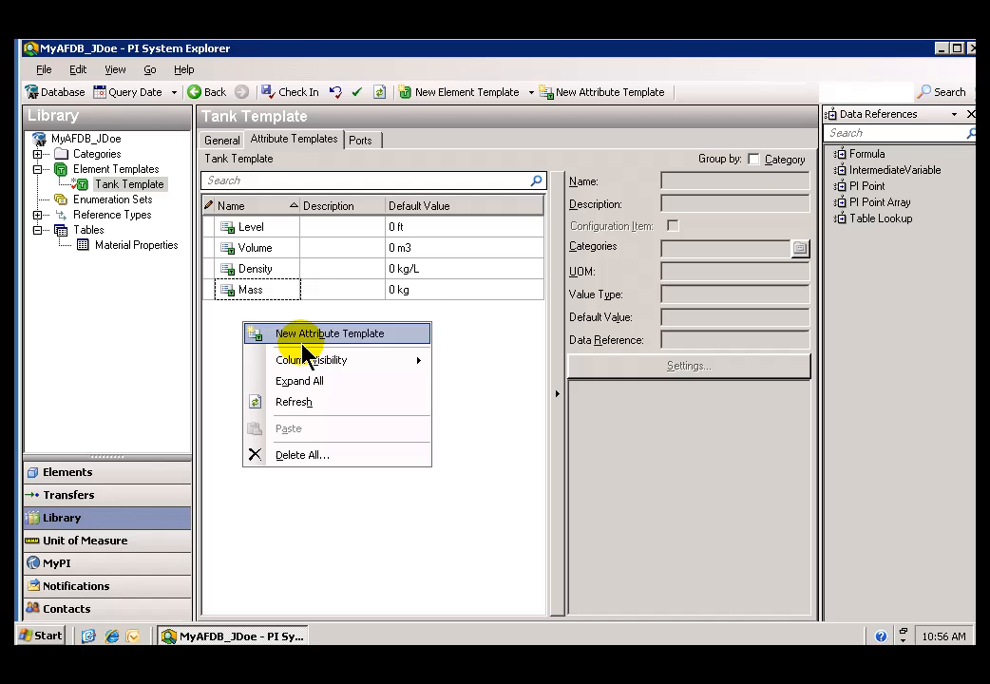
Add Product (n/a) and Manufacturer (default ACME HX Corp) attribute templates.
{"action": "left_click", "coordinate": [330, 334]}
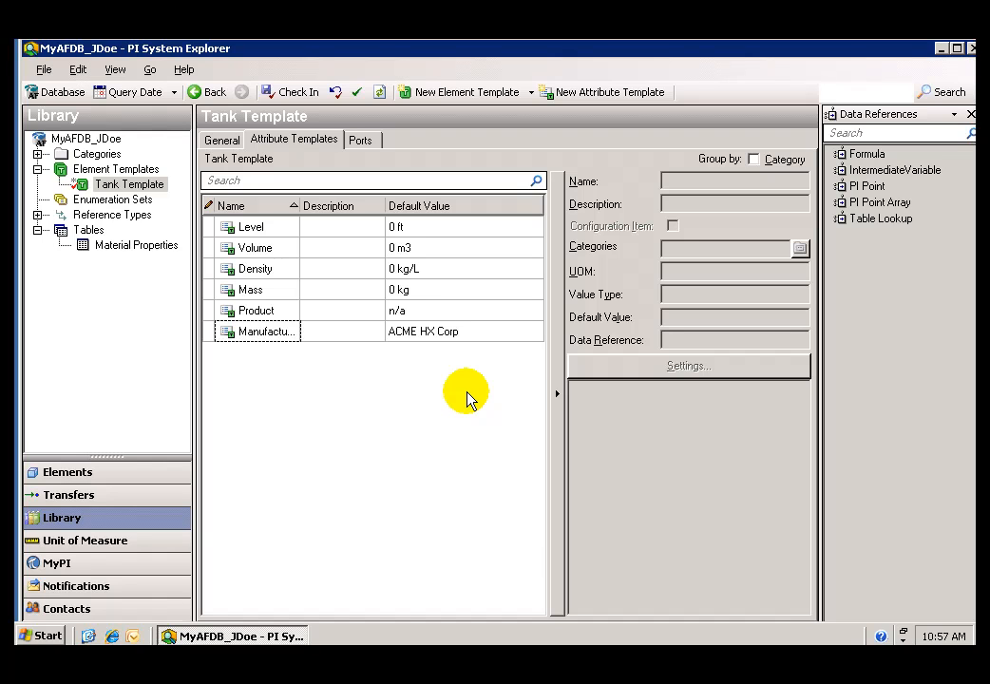
{"action": "mouse_move", "coordinate": [285, 269]}
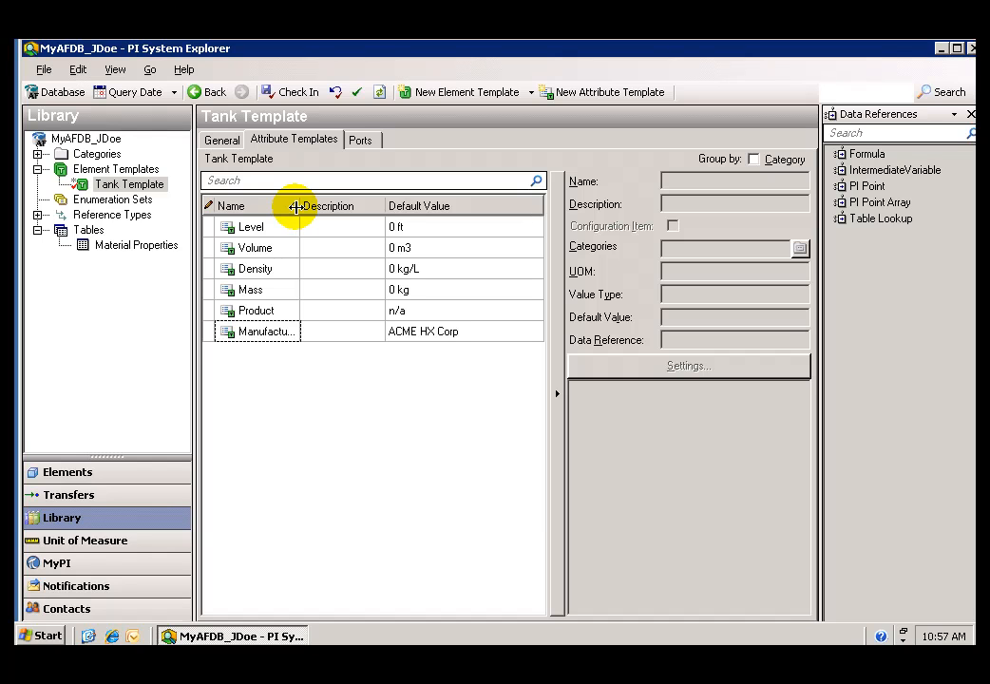
Add a child attribute template named Serial Number under Manufacturer.
{"action": "left_click", "coordinate": [264, 330]}
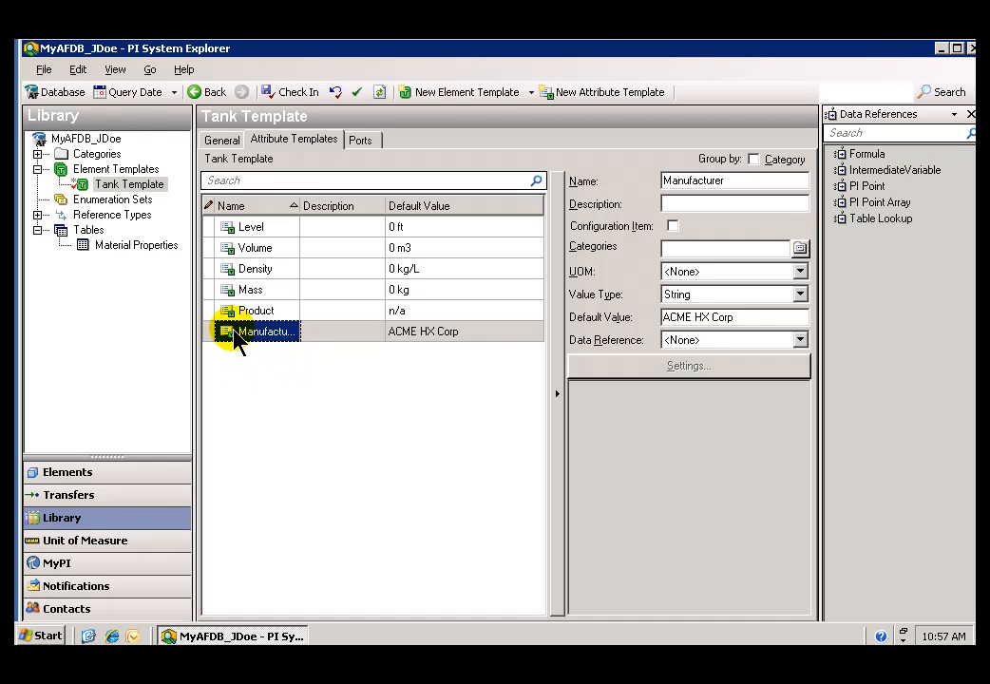
{"action": "right_click", "coordinate": [264, 331]}
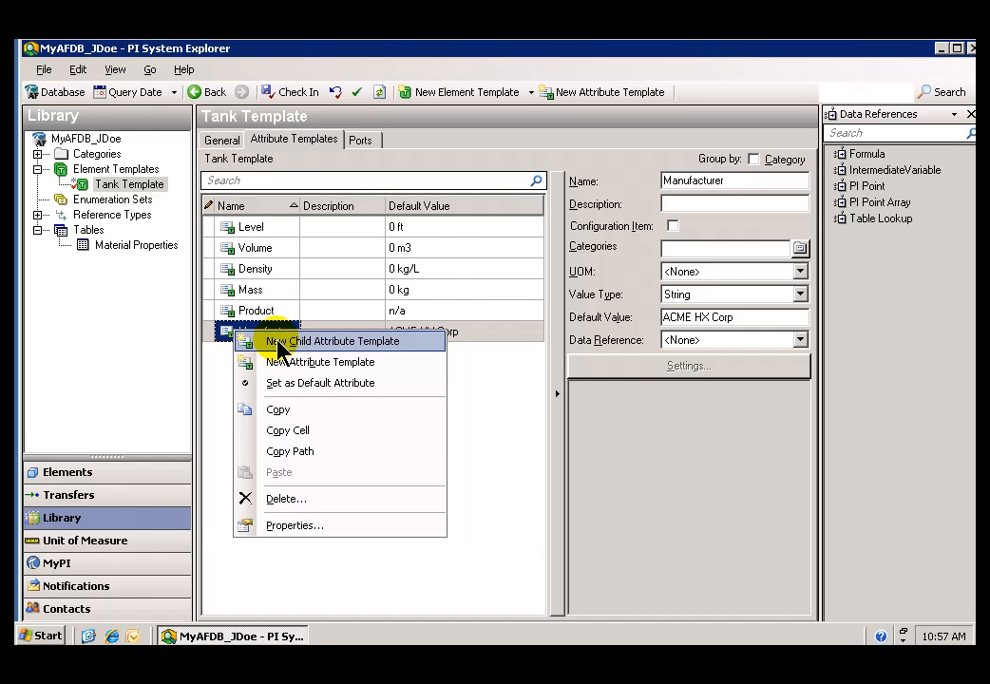
{"action": "left_click", "coordinate": [335, 340]}
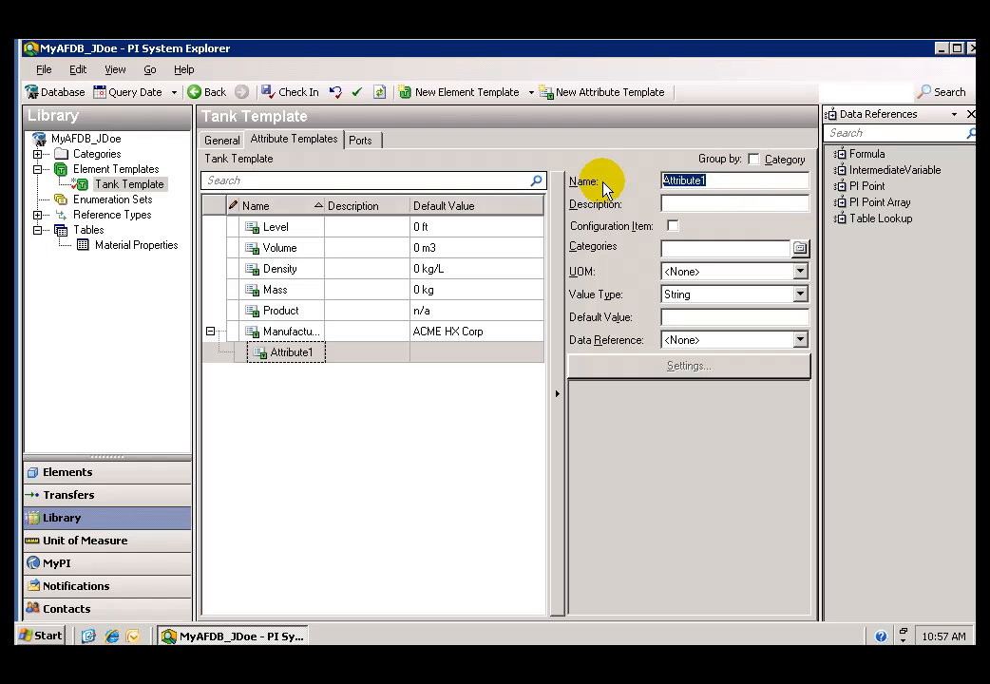
{"action": "type", "text": "Serial Nu..."}
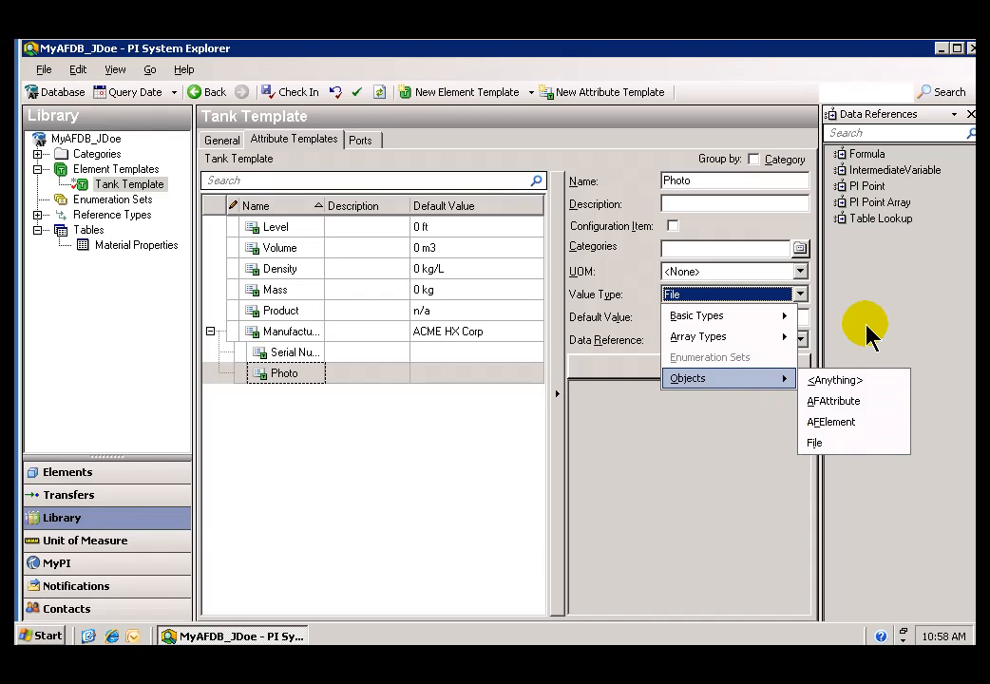
Add a child Photo attribute under Manufacturer with Value Type File.
{"action": "left_click", "coordinate": [813, 440]}
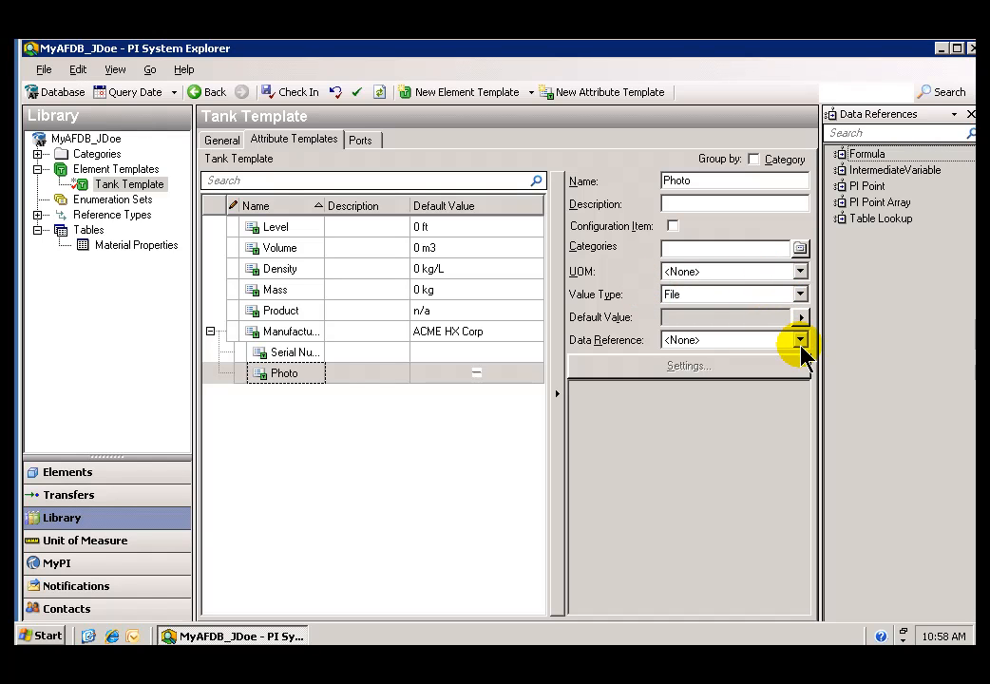
{"action": "left_click", "coordinate": [281, 268]}
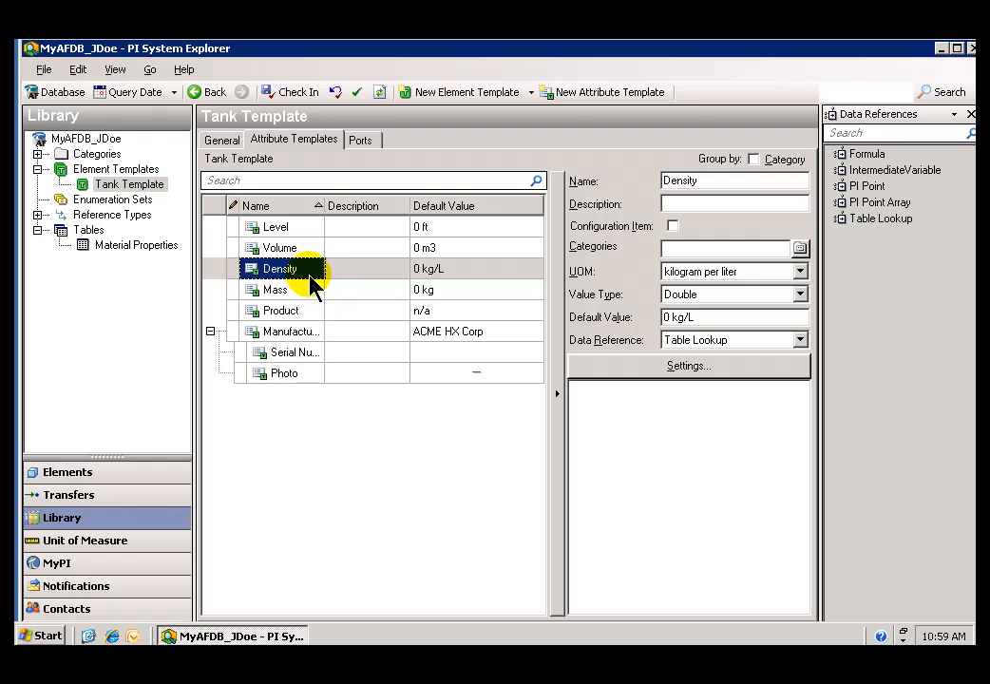
{"action": "mouse_move", "coordinate": [332, 302]}
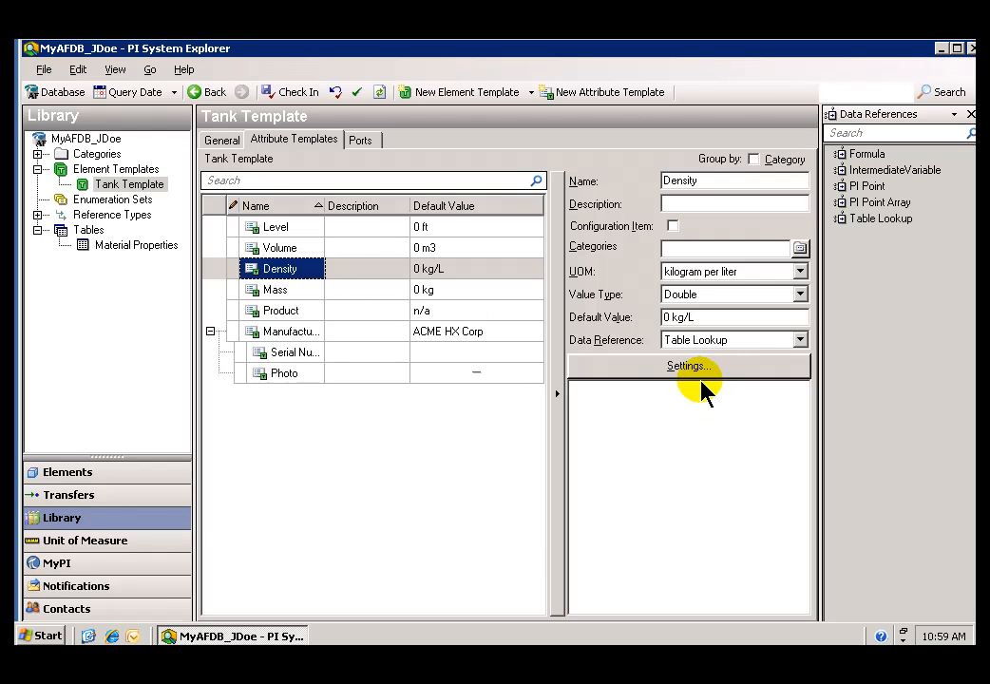
{"action": "mouse_move", "coordinate": [726, 365]}
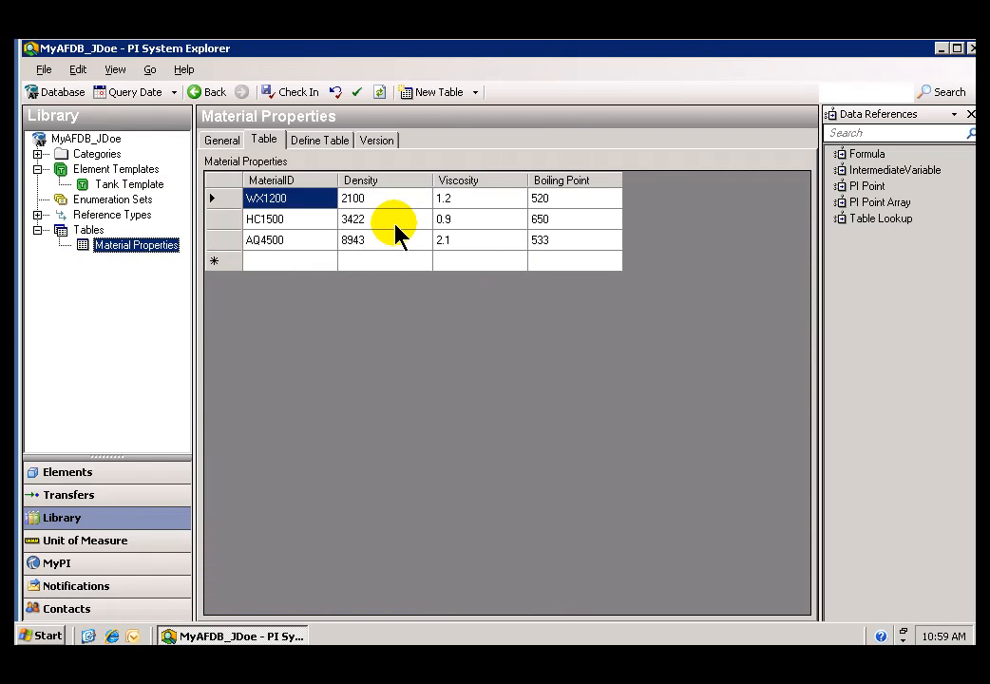
Browse Tank Template's attributes and the Material Properties table, landing on the Density attribute's lookup details.
{"action": "left_click", "coordinate": [281, 198]}
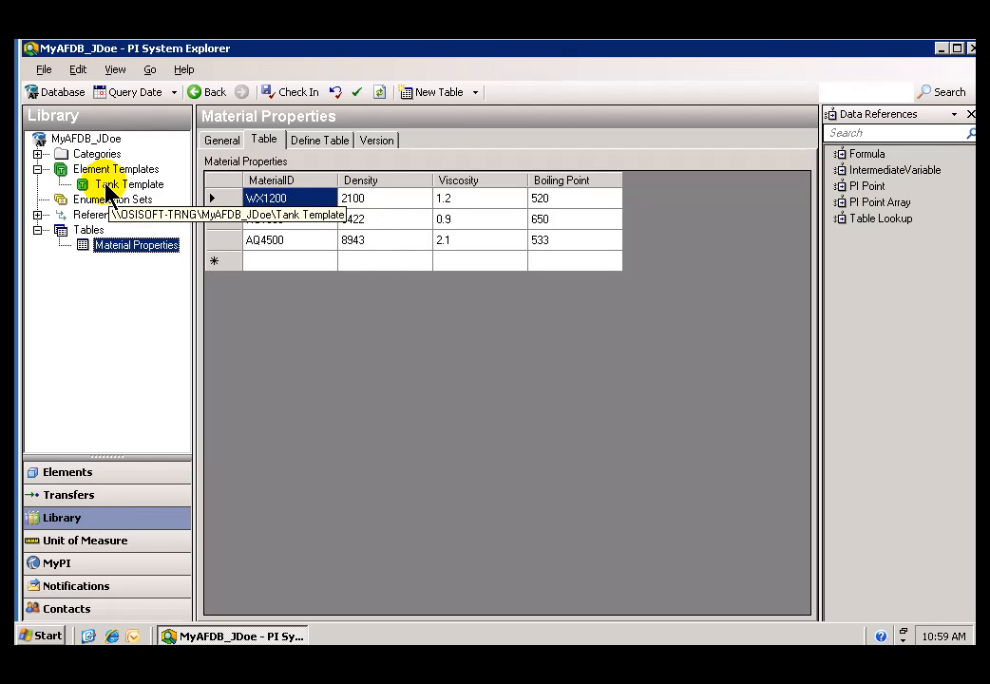
{"action": "left_click", "coordinate": [133, 184]}
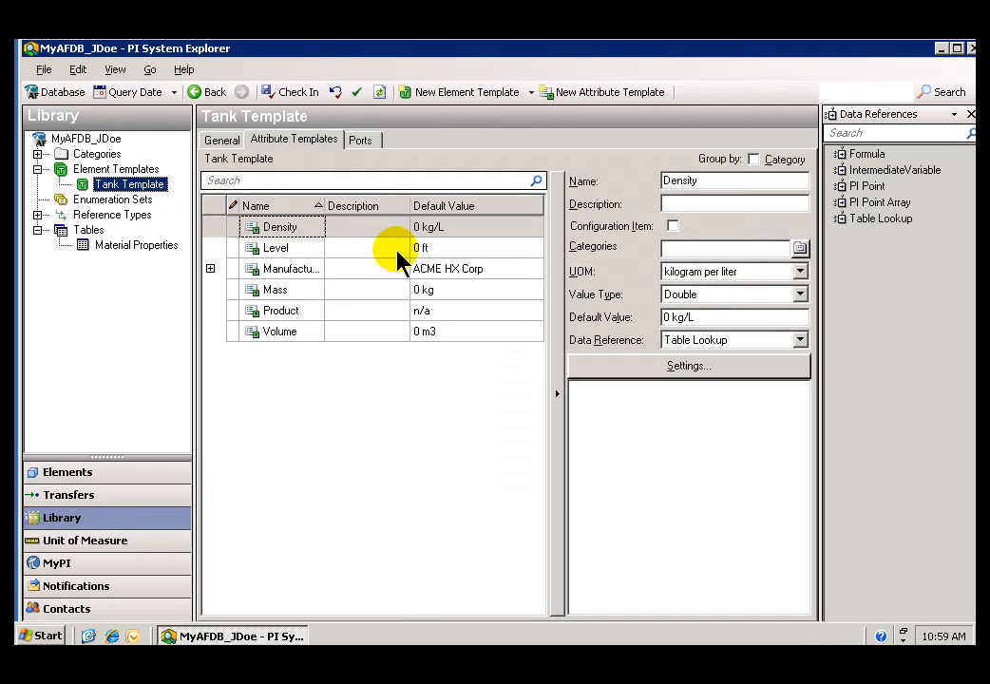
{"action": "left_click", "coordinate": [281, 312]}
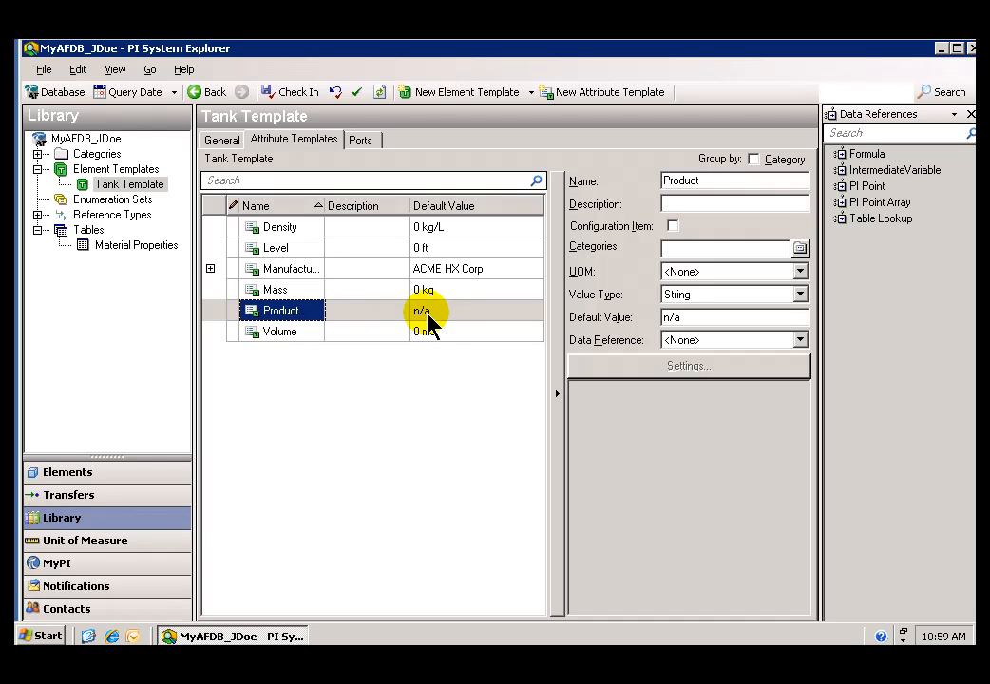
{"action": "left_click", "coordinate": [137, 243]}
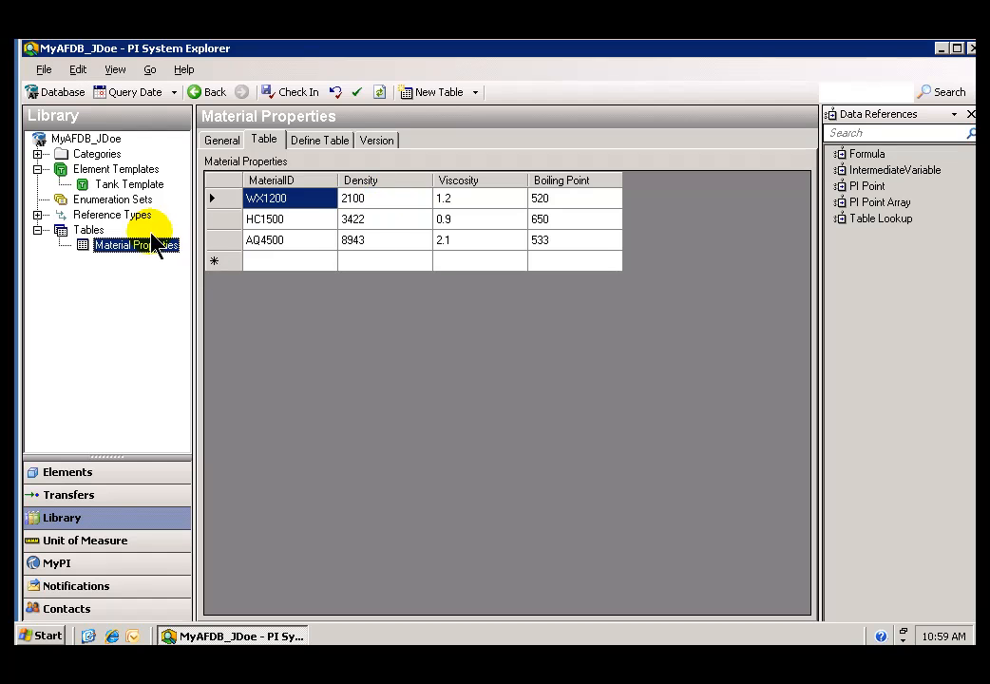
{"action": "left_click", "coordinate": [131, 182]}
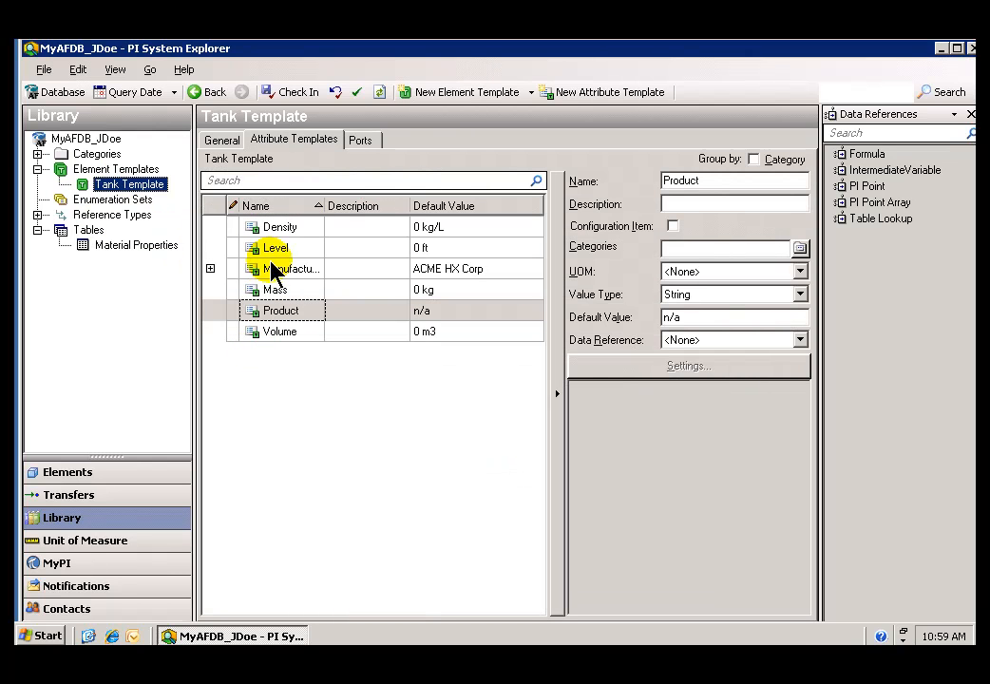
{"action": "left_click", "coordinate": [279, 226]}
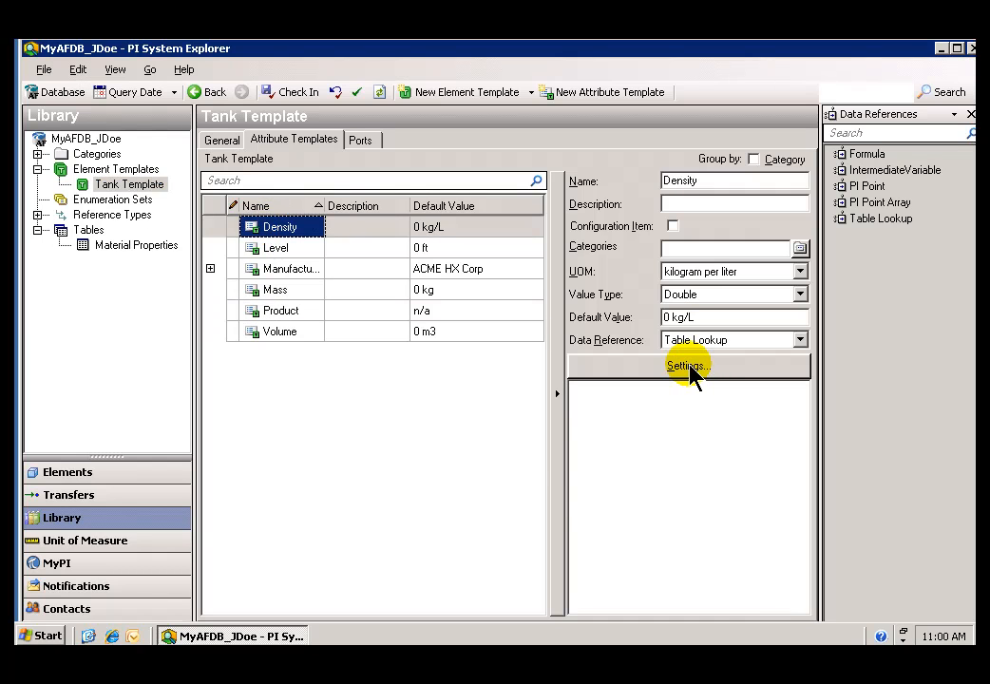
Point the Density lookup at the Material Properties table returning its Density column.
{"action": "left_click", "coordinate": [684, 365]}
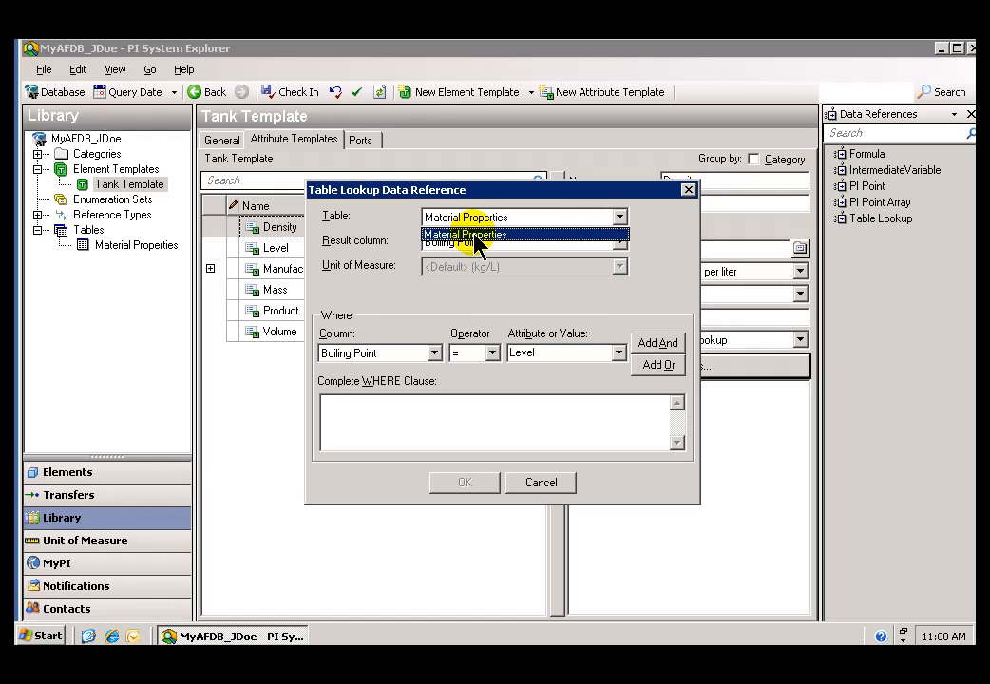
{"action": "left_click", "coordinate": [465, 235]}
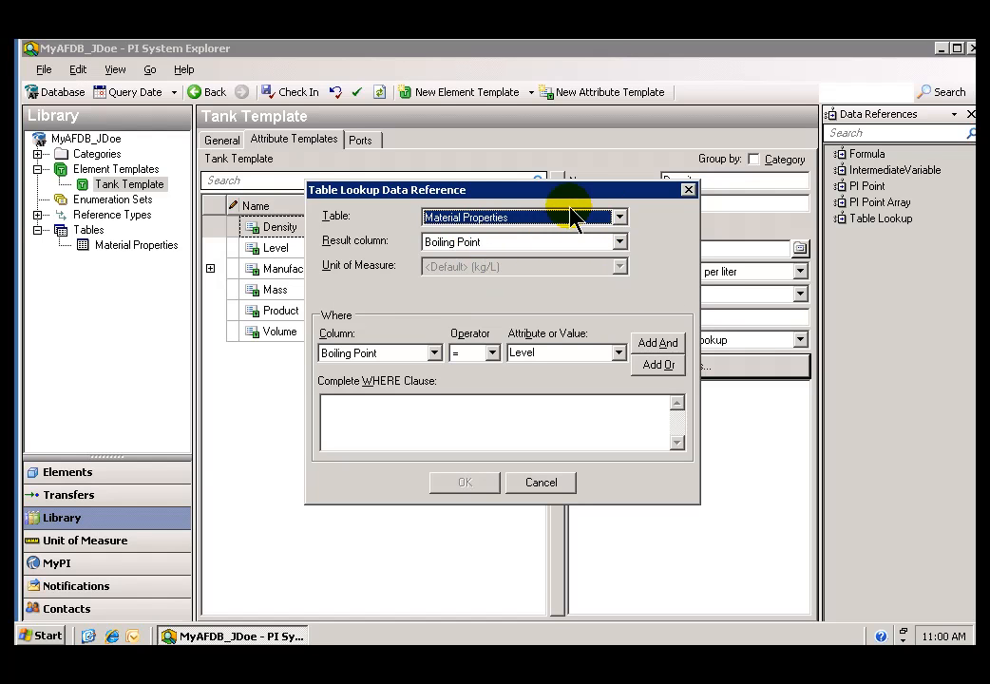
{"action": "mouse_move", "coordinate": [562, 228]}
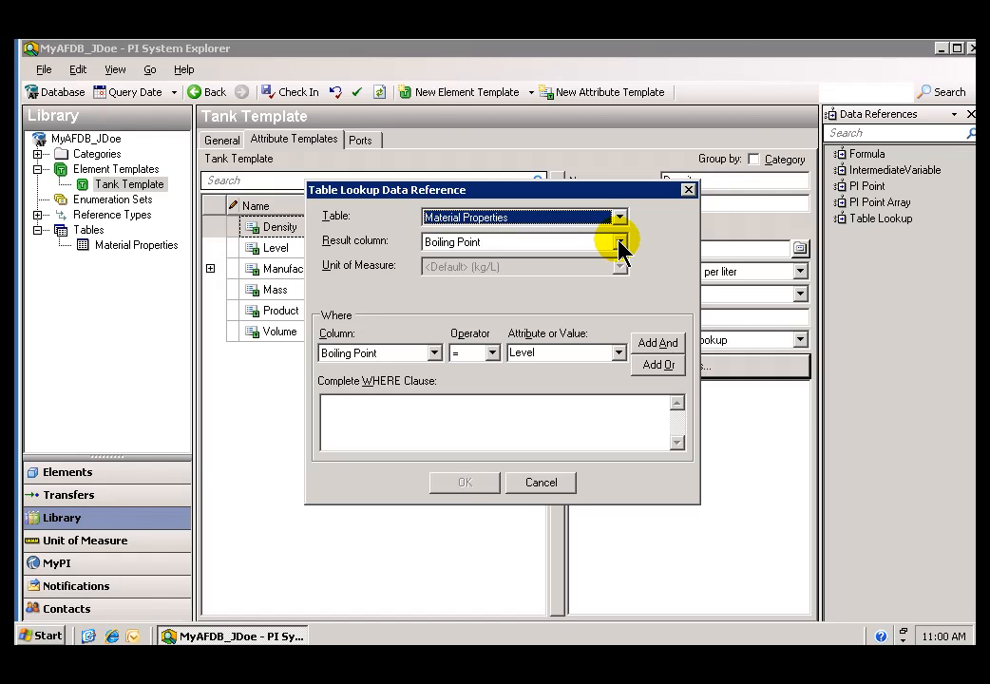
{"action": "left_click", "coordinate": [619, 242]}
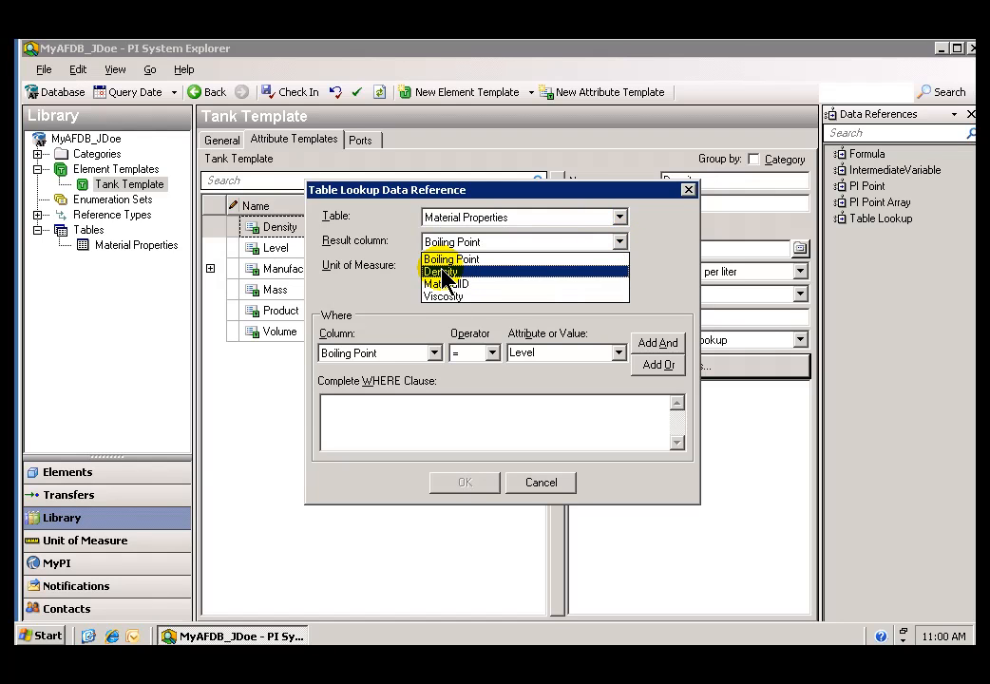
{"action": "left_click", "coordinate": [441, 270]}
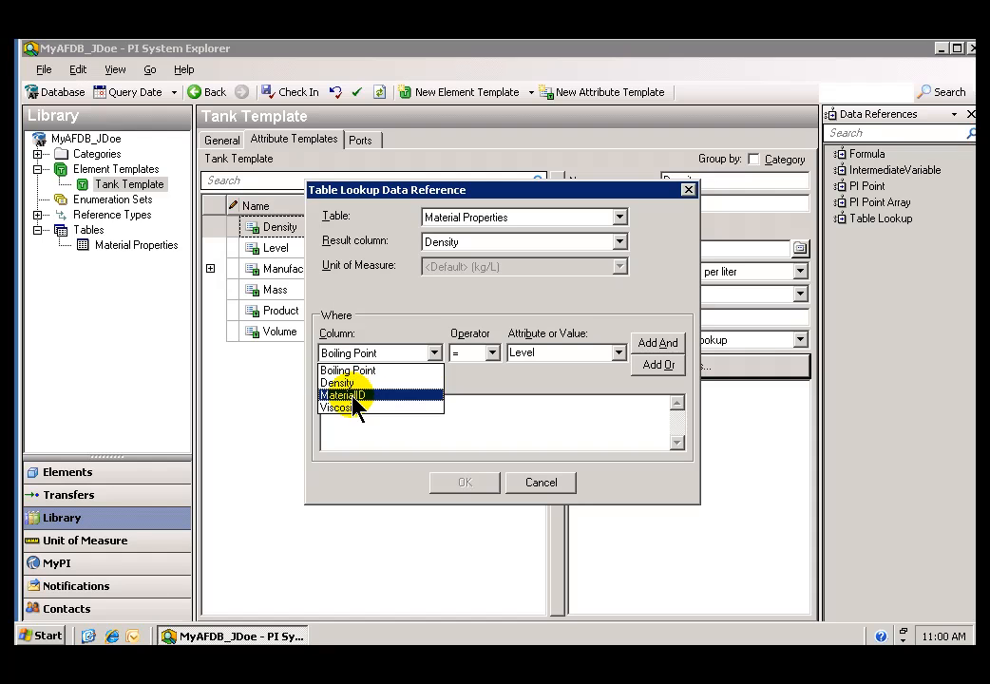
Add the WHERE condition MaterialID = Product and confirm the table lookup.
{"action": "left_click", "coordinate": [342, 394]}
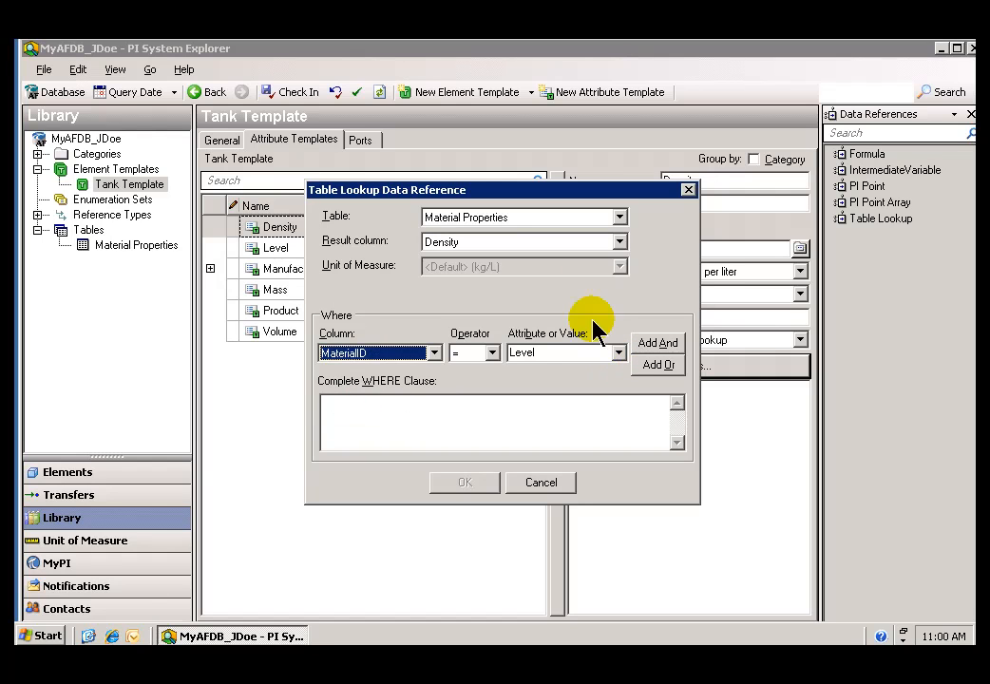
{"action": "mouse_move", "coordinate": [608, 370]}
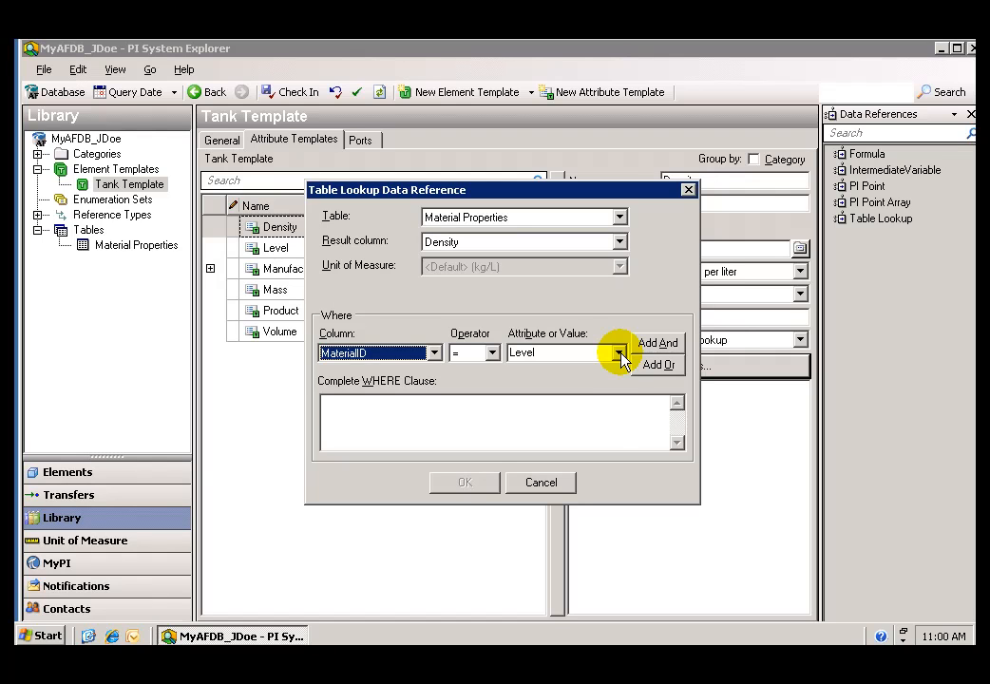
{"action": "left_click", "coordinate": [617, 351]}
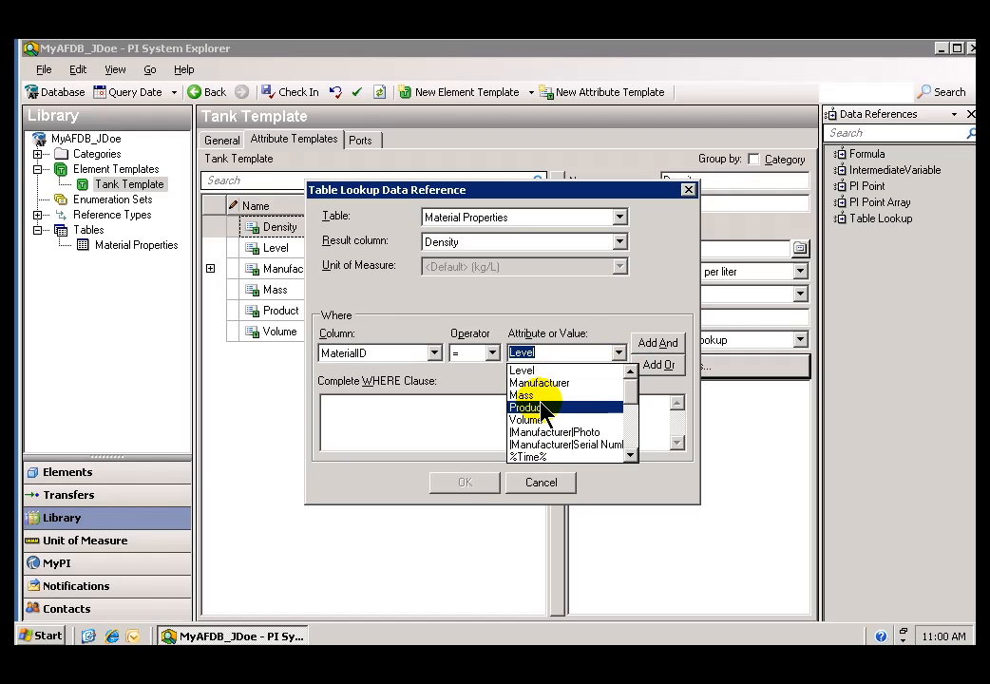
{"action": "left_click", "coordinate": [526, 406]}
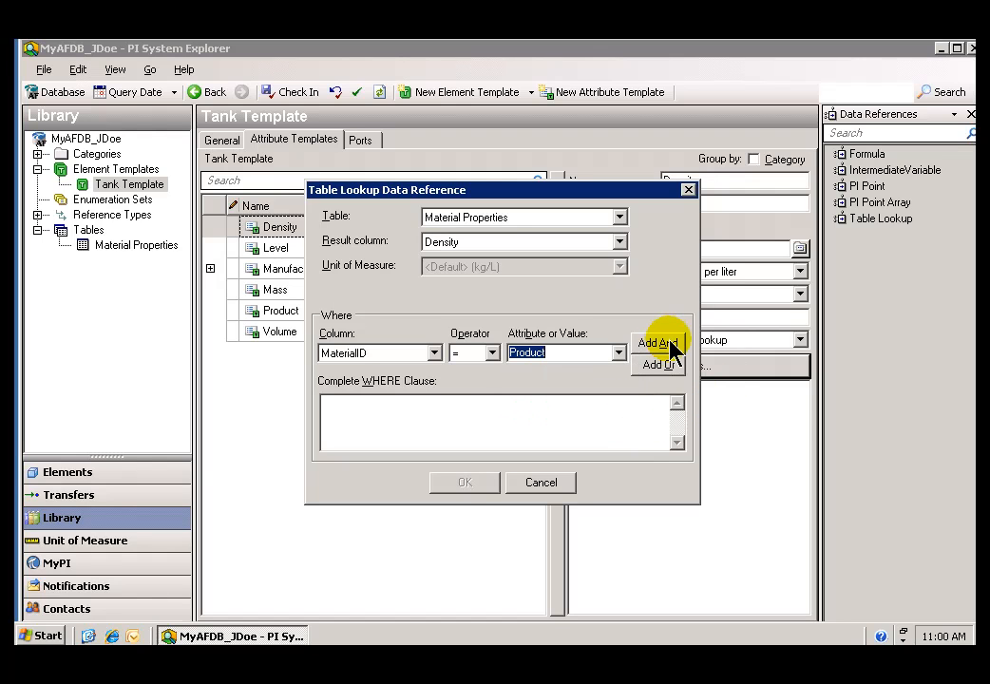
{"action": "mouse_move", "coordinate": [631, 364]}
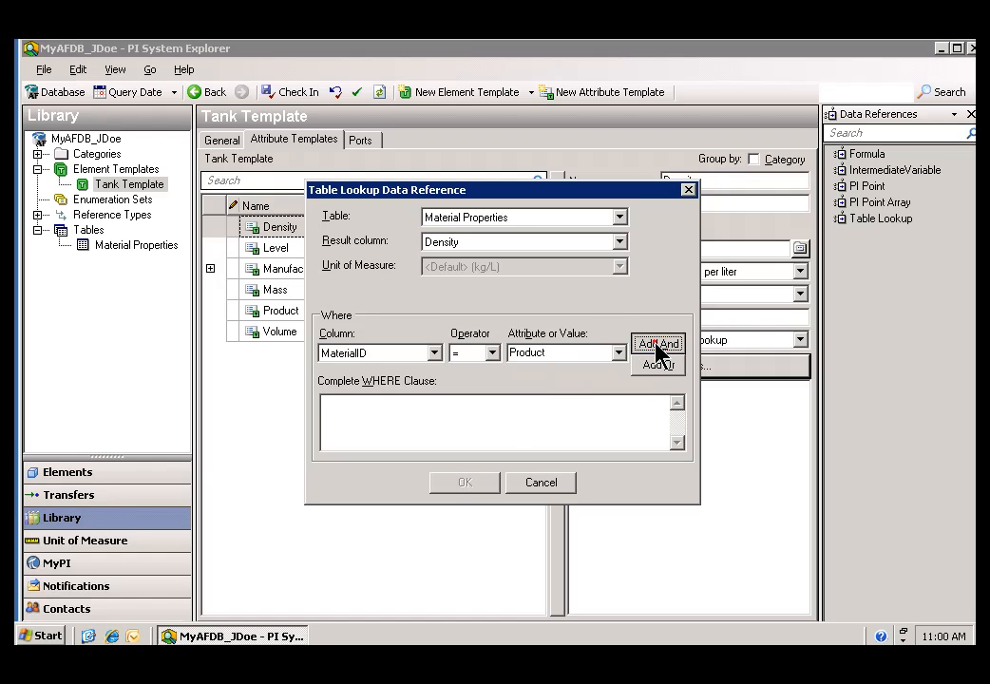
{"action": "left_click", "coordinate": [657, 342]}
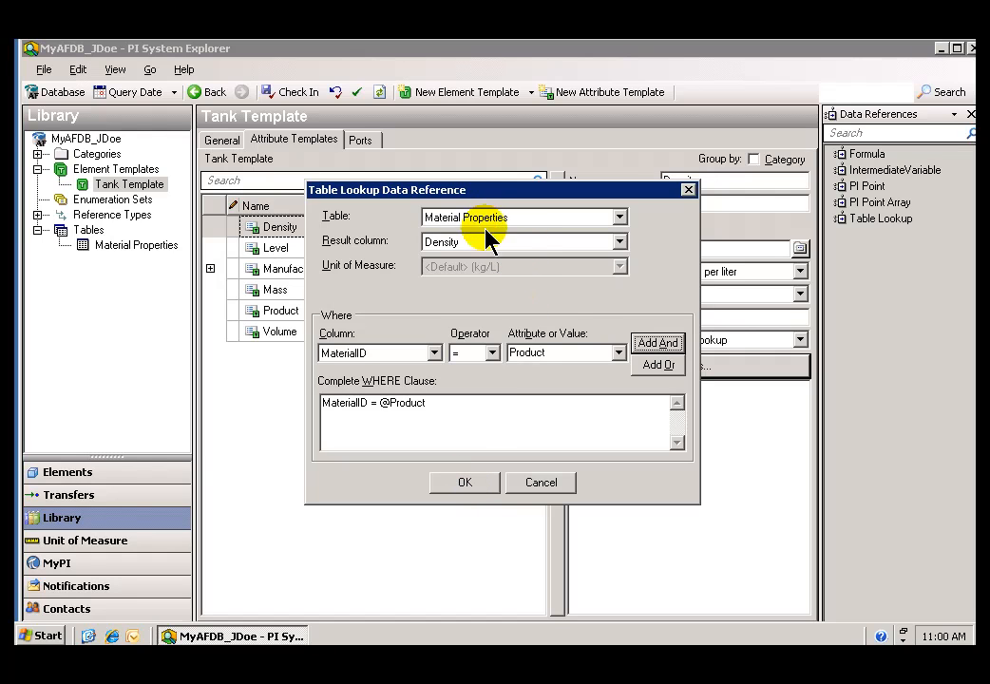
{"action": "mouse_move", "coordinate": [361, 422]}
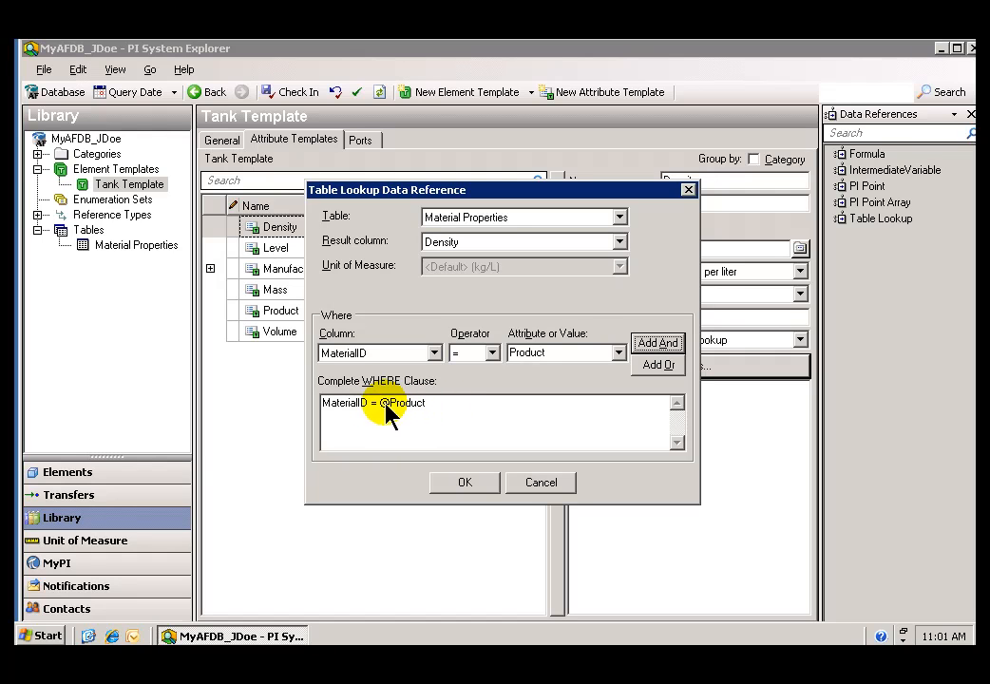
{"action": "left_click", "coordinate": [463, 482]}
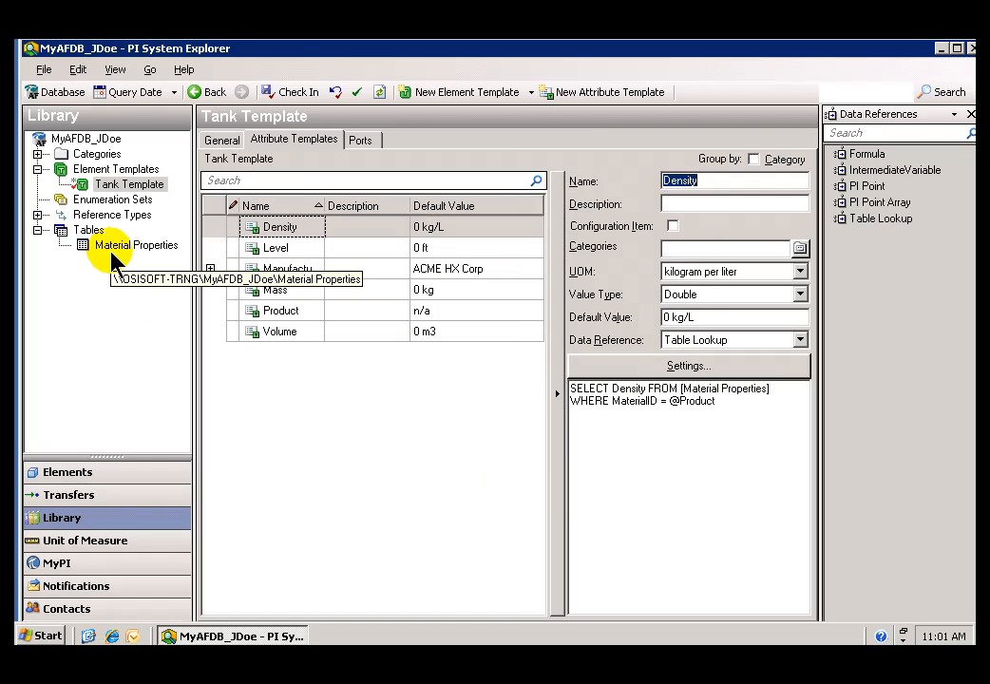
Review the Material Properties table's MaterialID entries such as HC1500.
{"action": "left_click", "coordinate": [135, 245]}
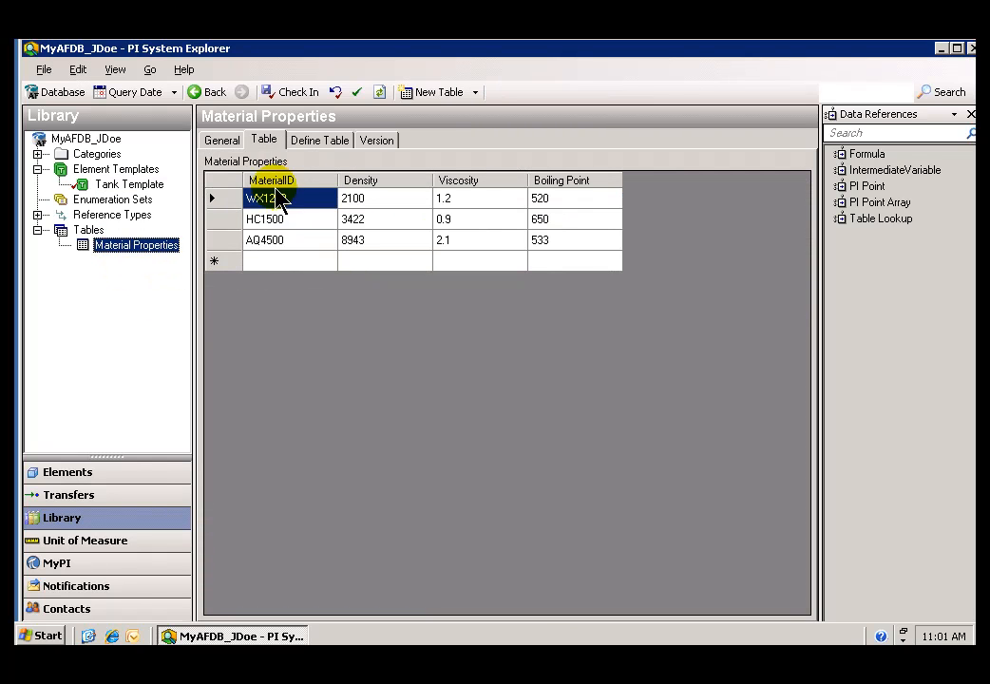
{"action": "left_click", "coordinate": [266, 239]}
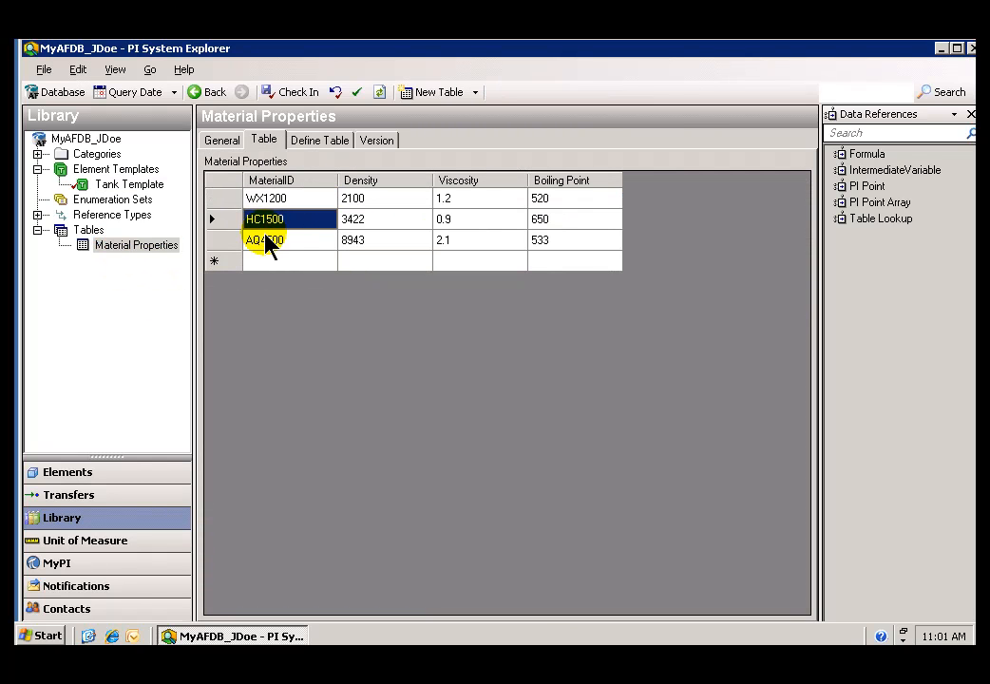
{"action": "left_click", "coordinate": [266, 219]}
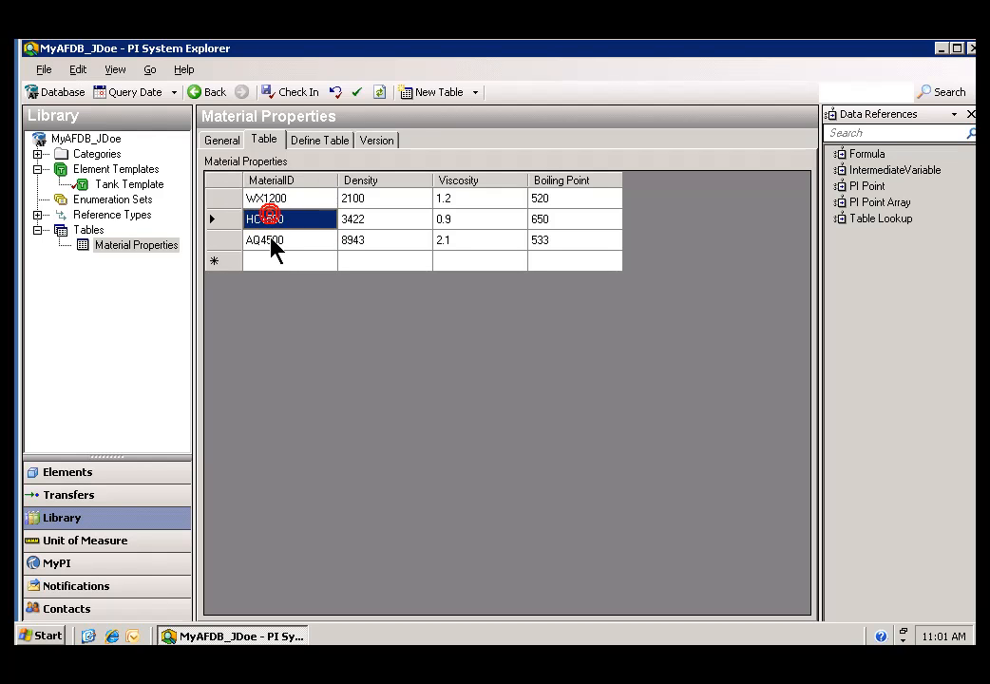
{"action": "left_click", "coordinate": [265, 239]}
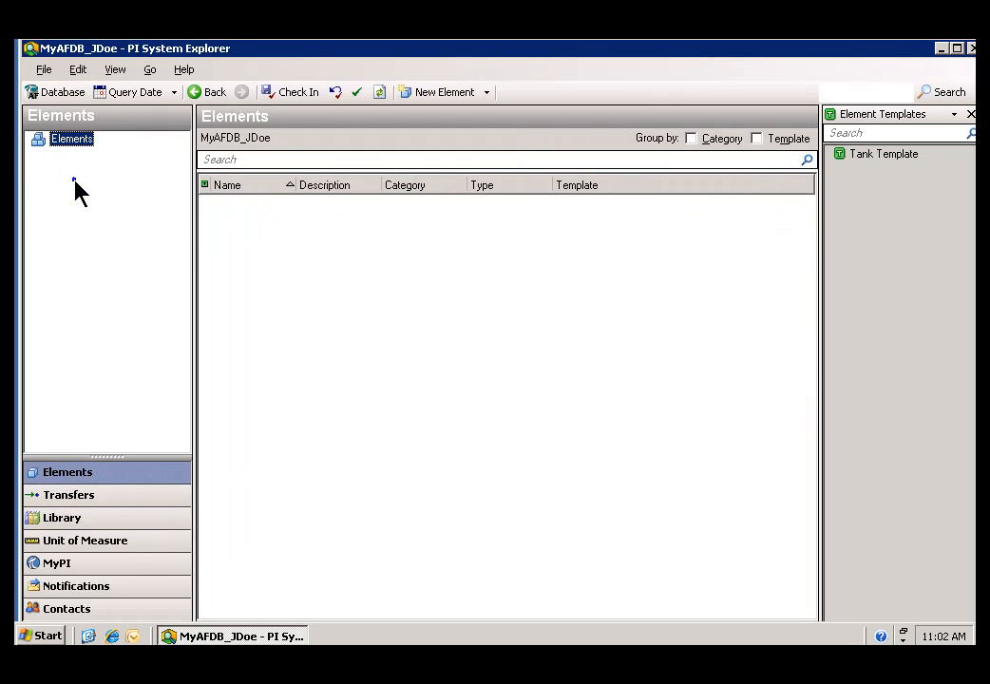
{"action": "right_click", "coordinate": [72, 138]}
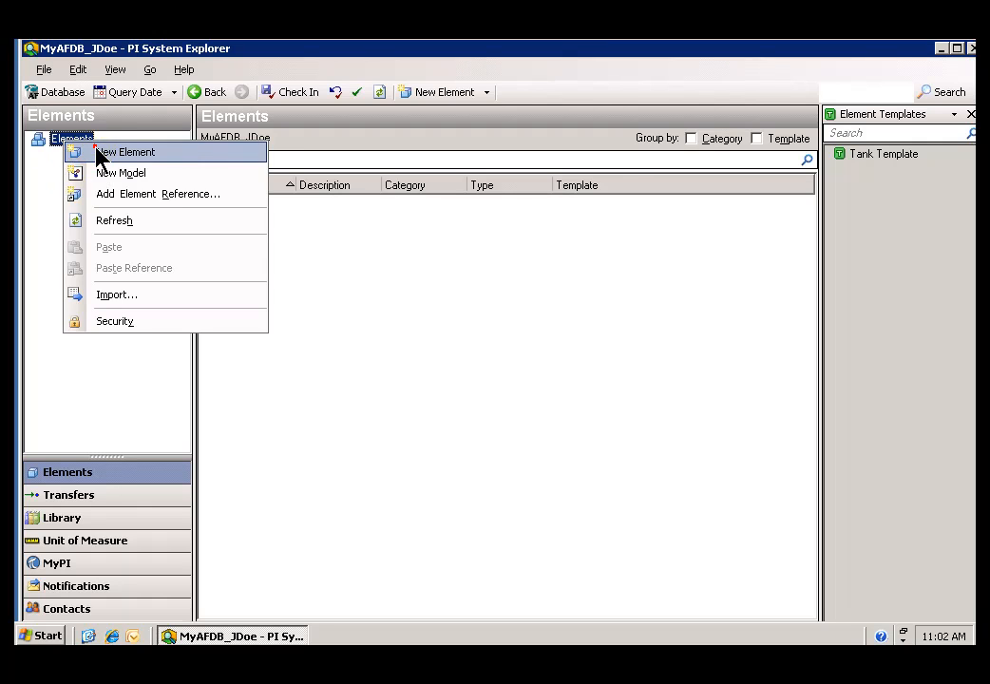
{"action": "left_click", "coordinate": [126, 152]}
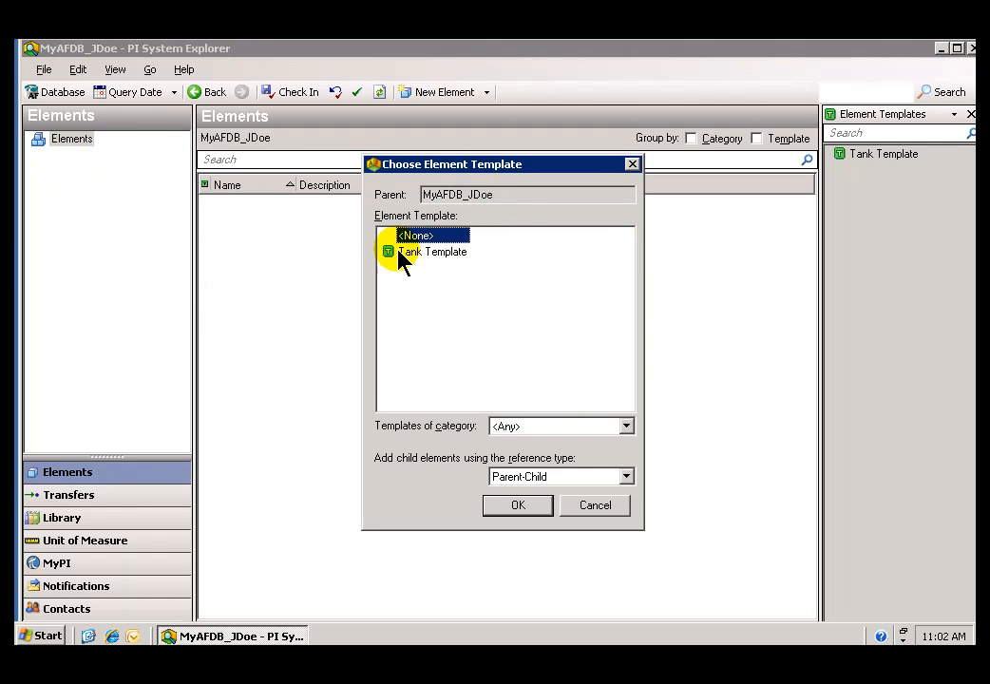
{"action": "left_click", "coordinate": [433, 251]}
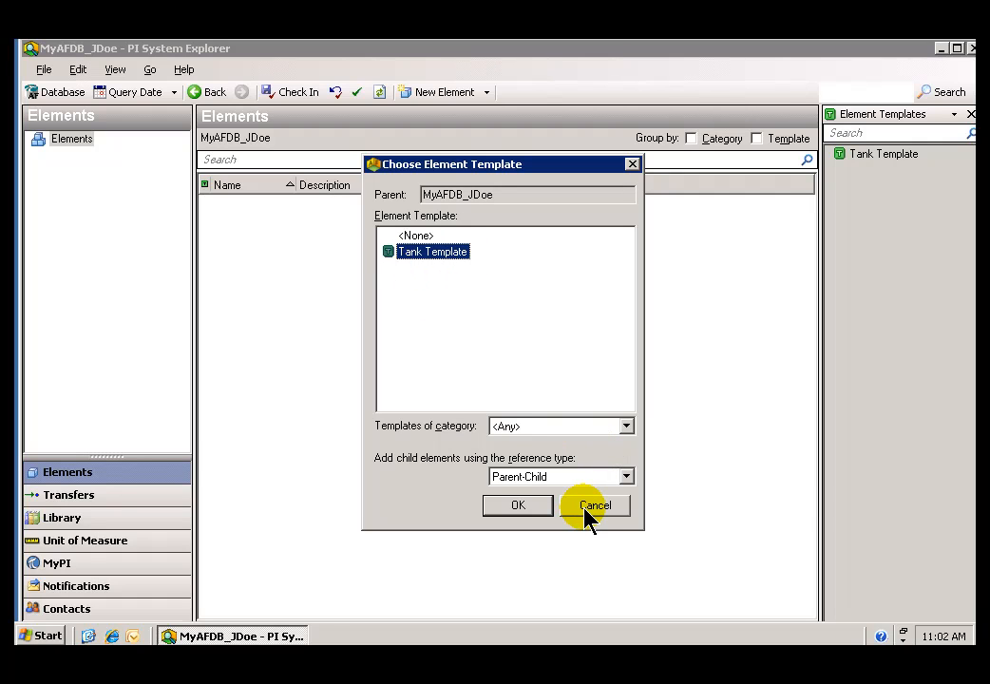
{"action": "left_click", "coordinate": [592, 505]}
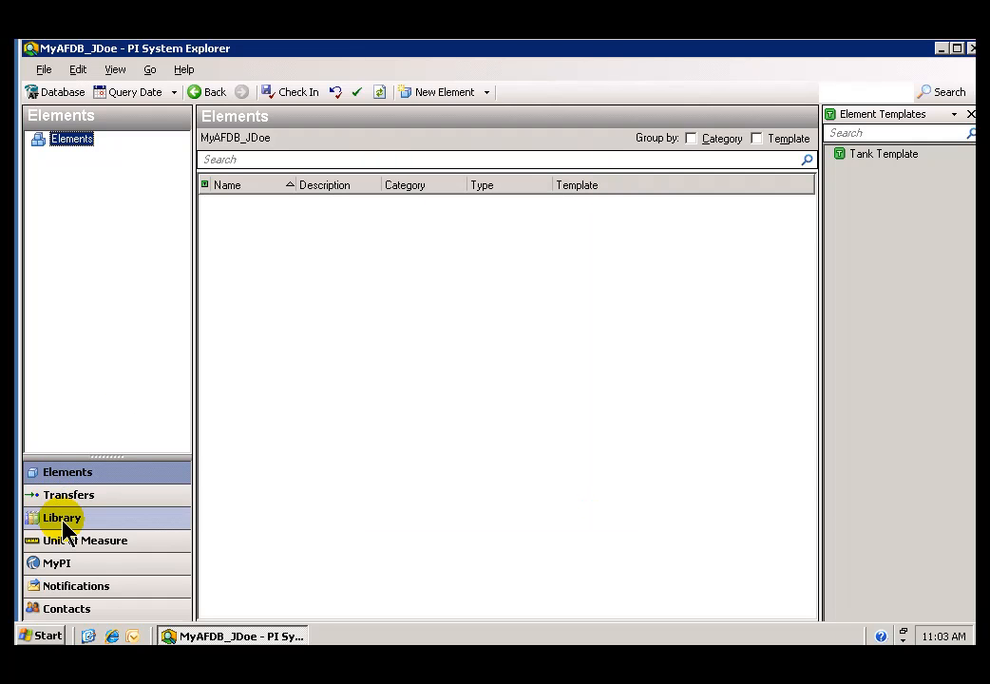
Return to the Library and show the Mass attribute's Formula settings.
{"action": "left_click", "coordinate": [61, 517]}
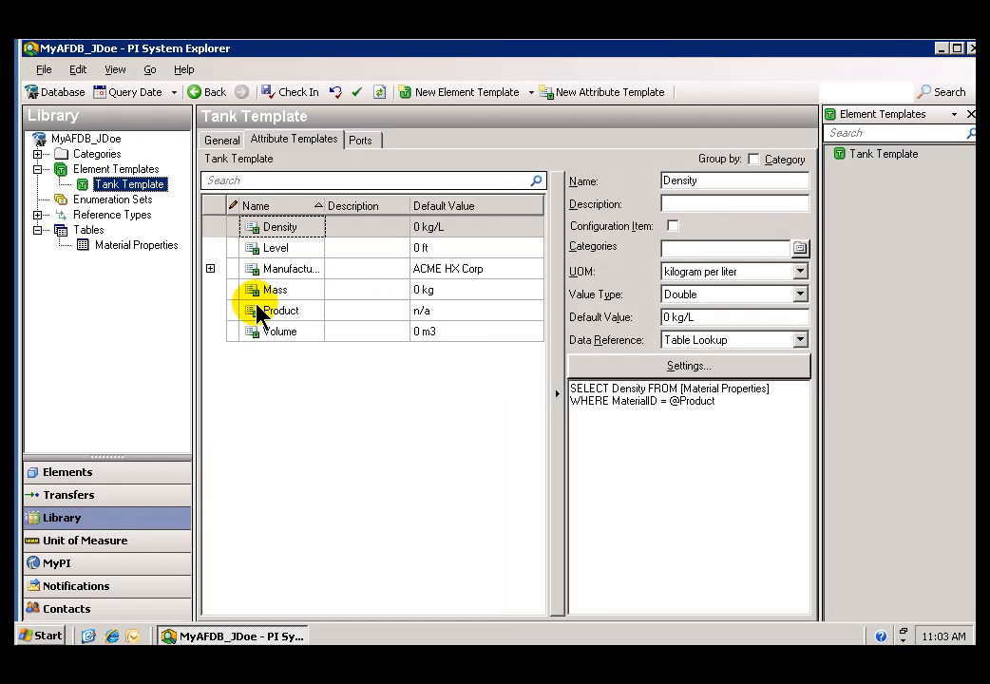
{"action": "mouse_move", "coordinate": [333, 313]}
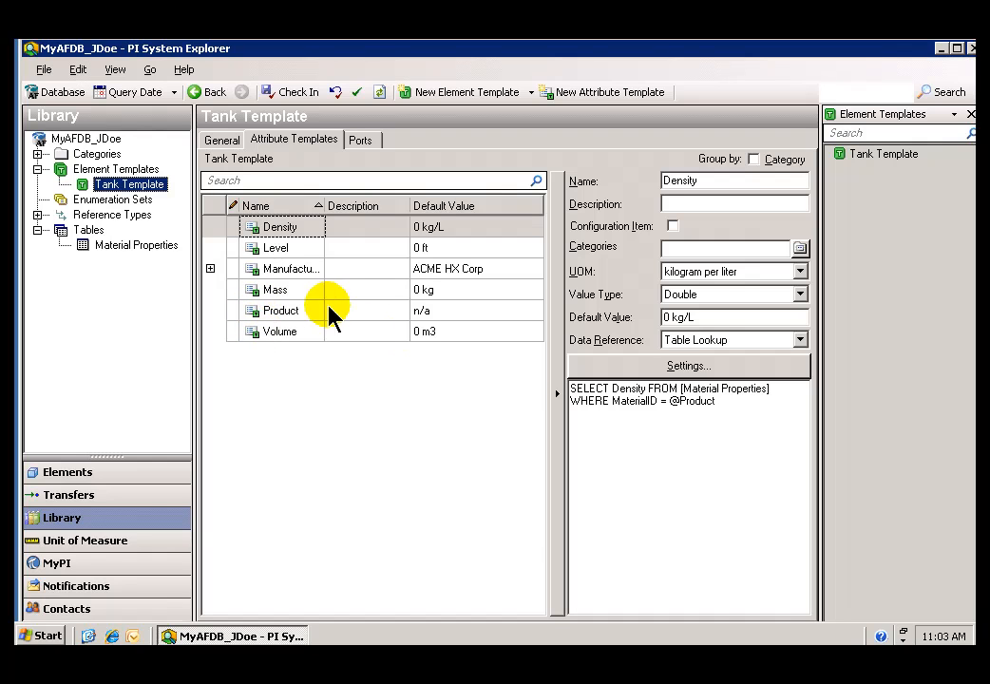
{"action": "left_click", "coordinate": [276, 288]}
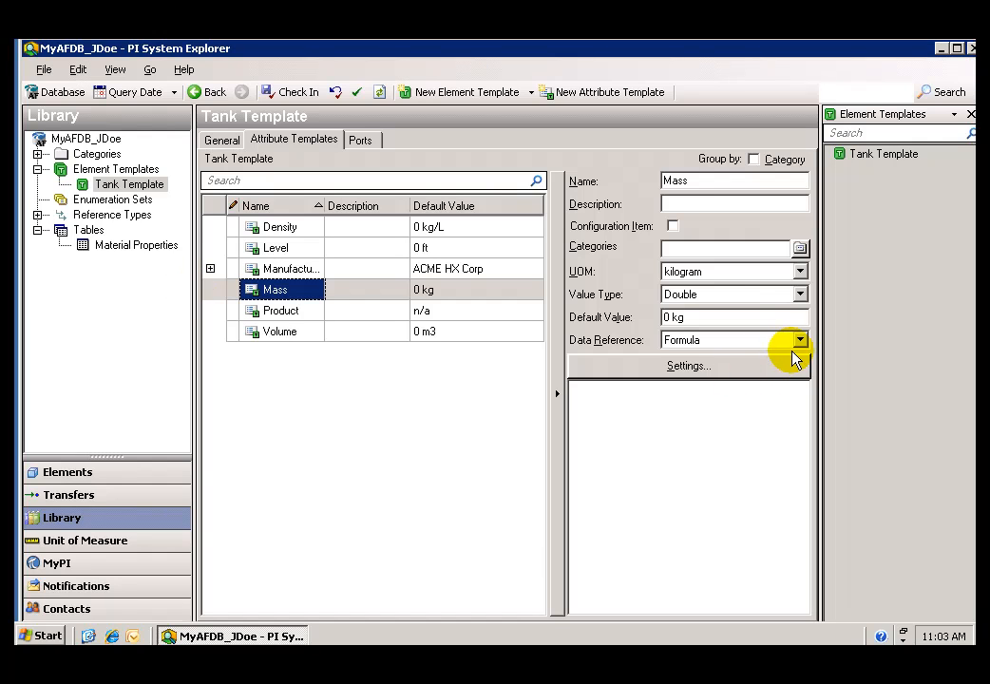
{"action": "mouse_move", "coordinate": [688, 365]}
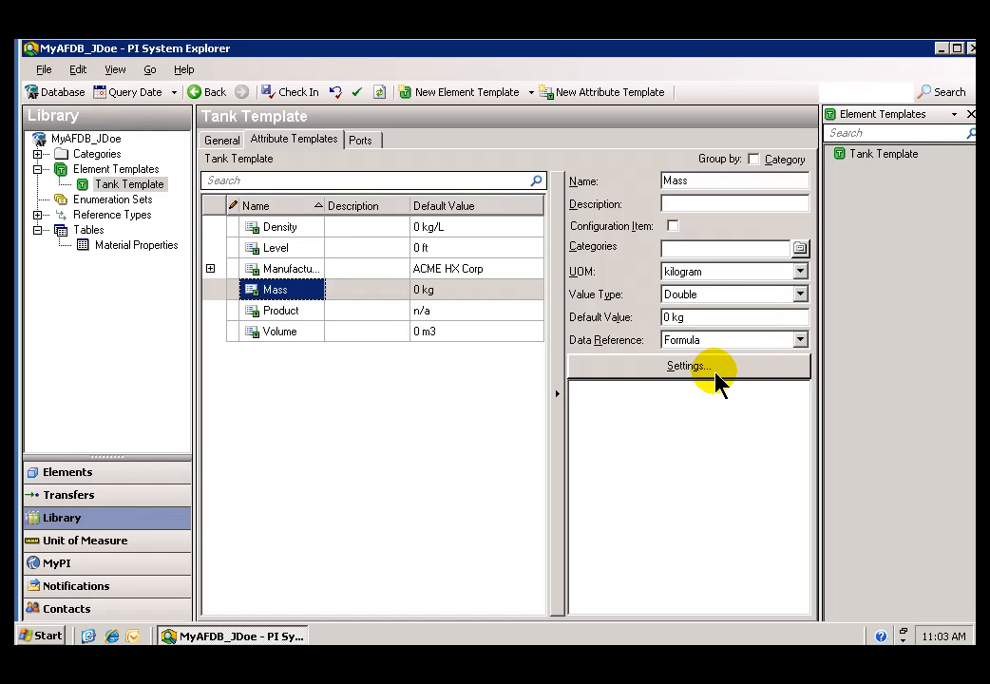